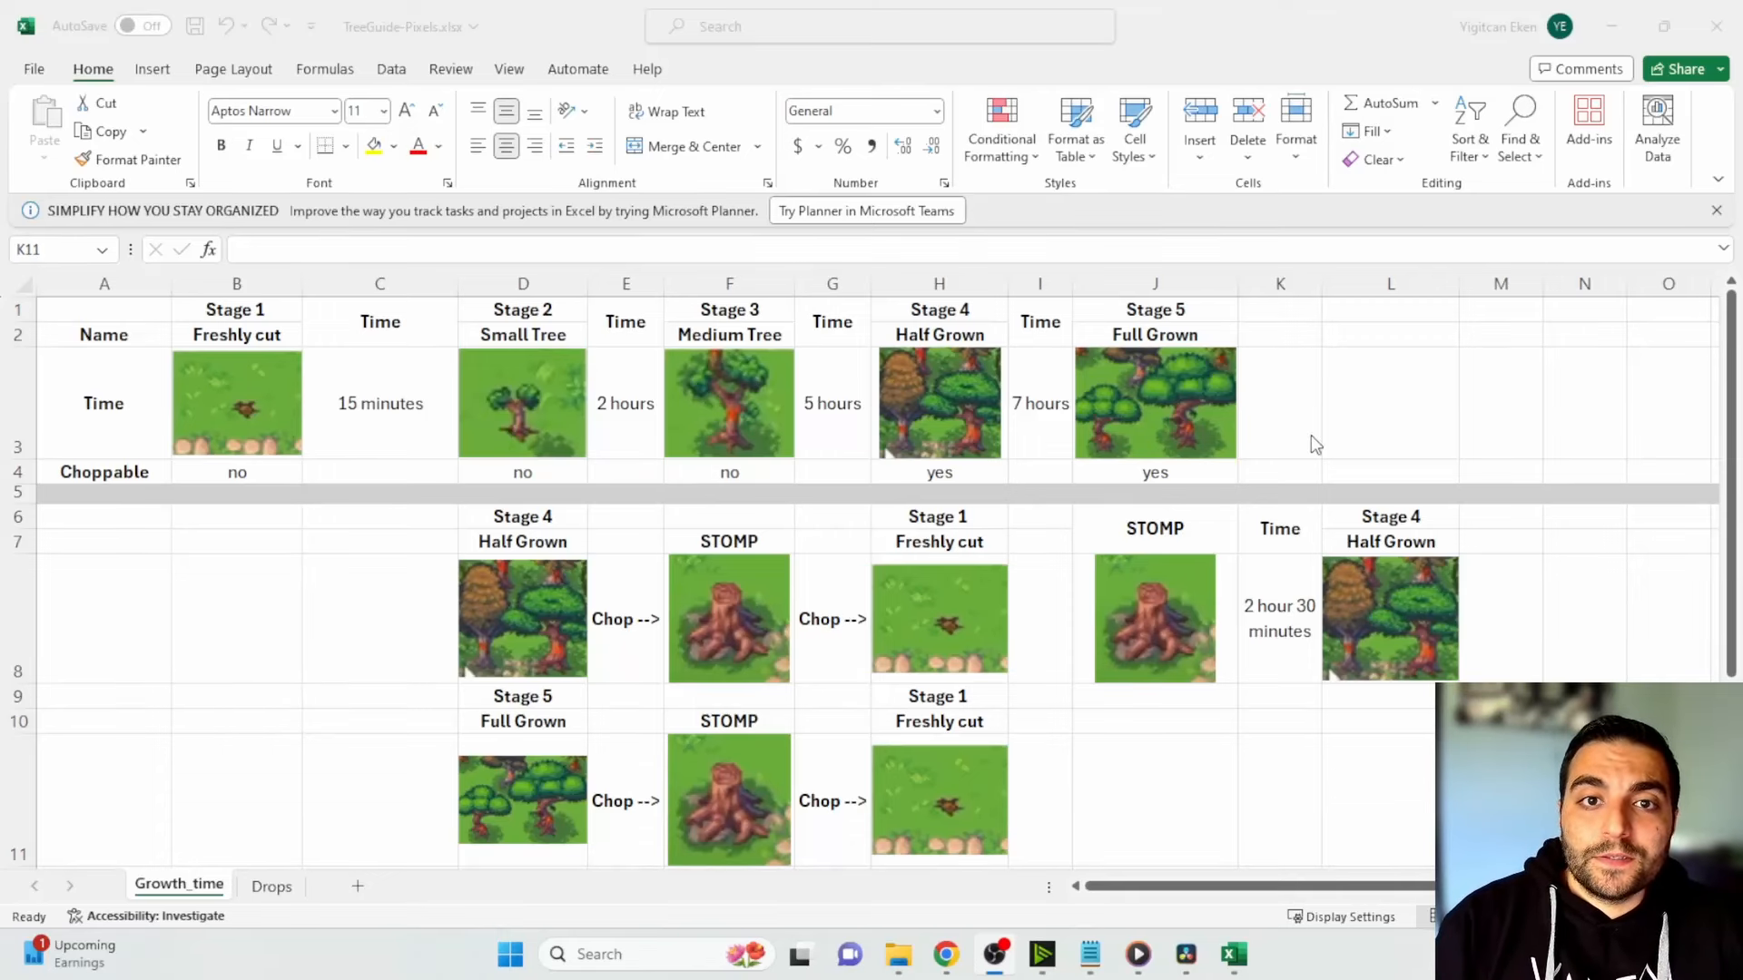
{"action": "mouse_move", "coordinate": [1300, 463]}
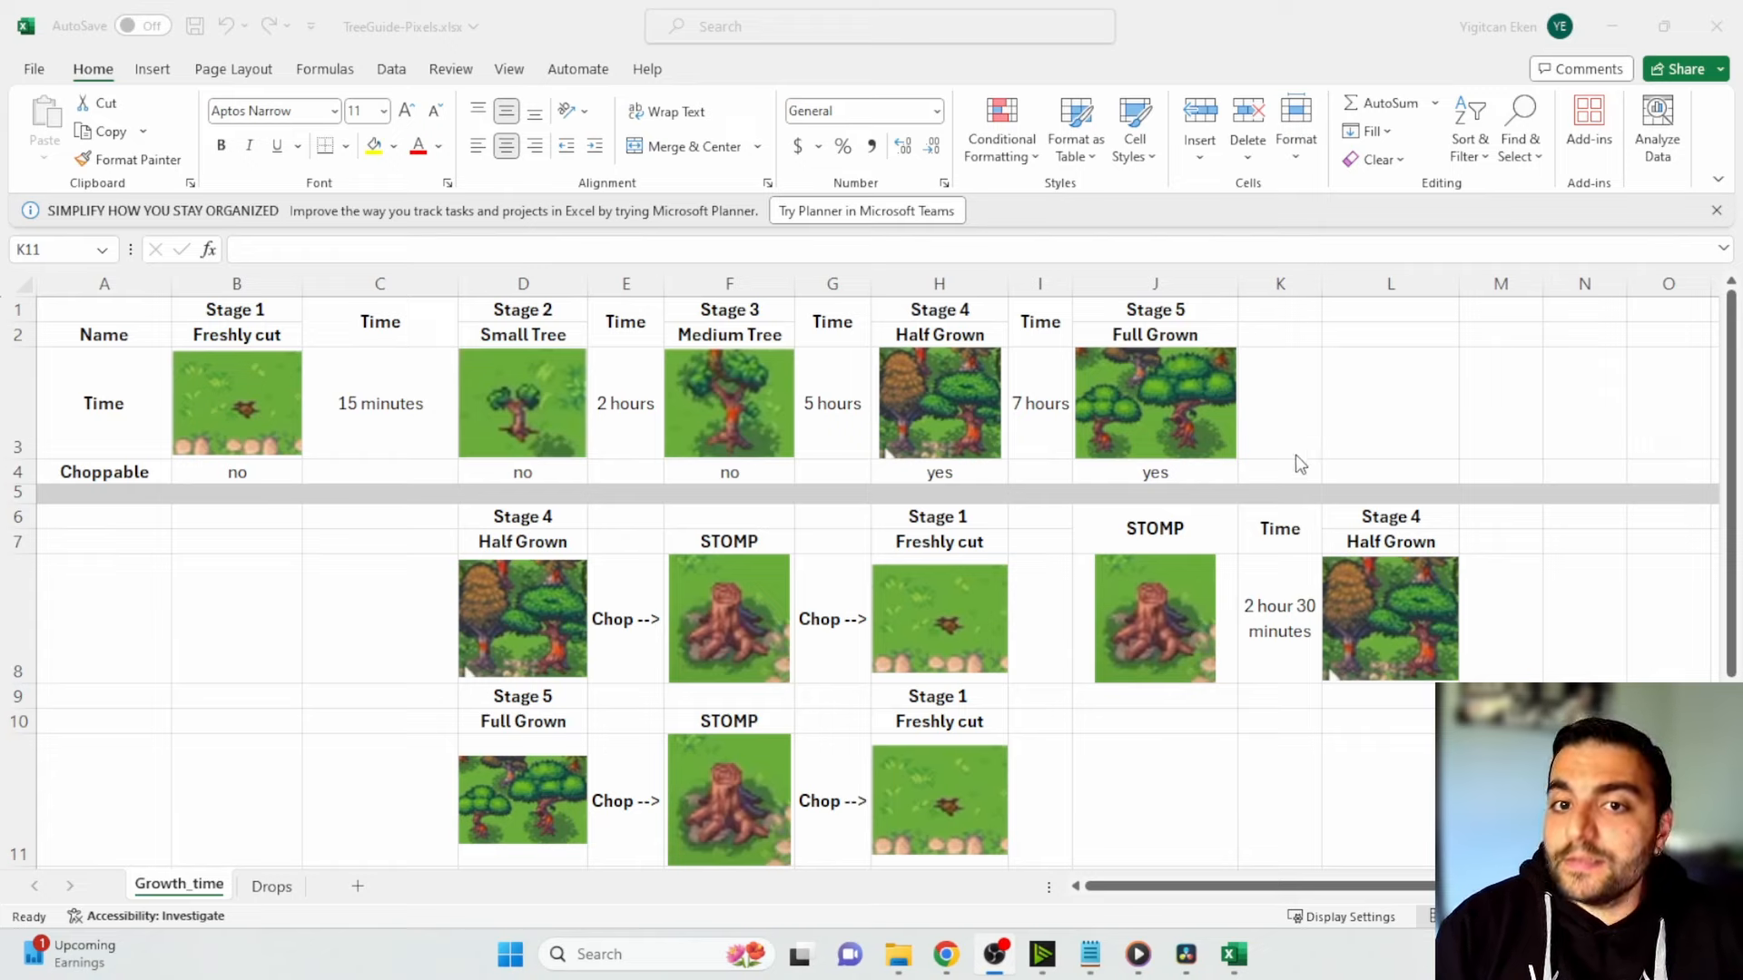
{"action": "mouse_move", "coordinate": [1189, 514]}
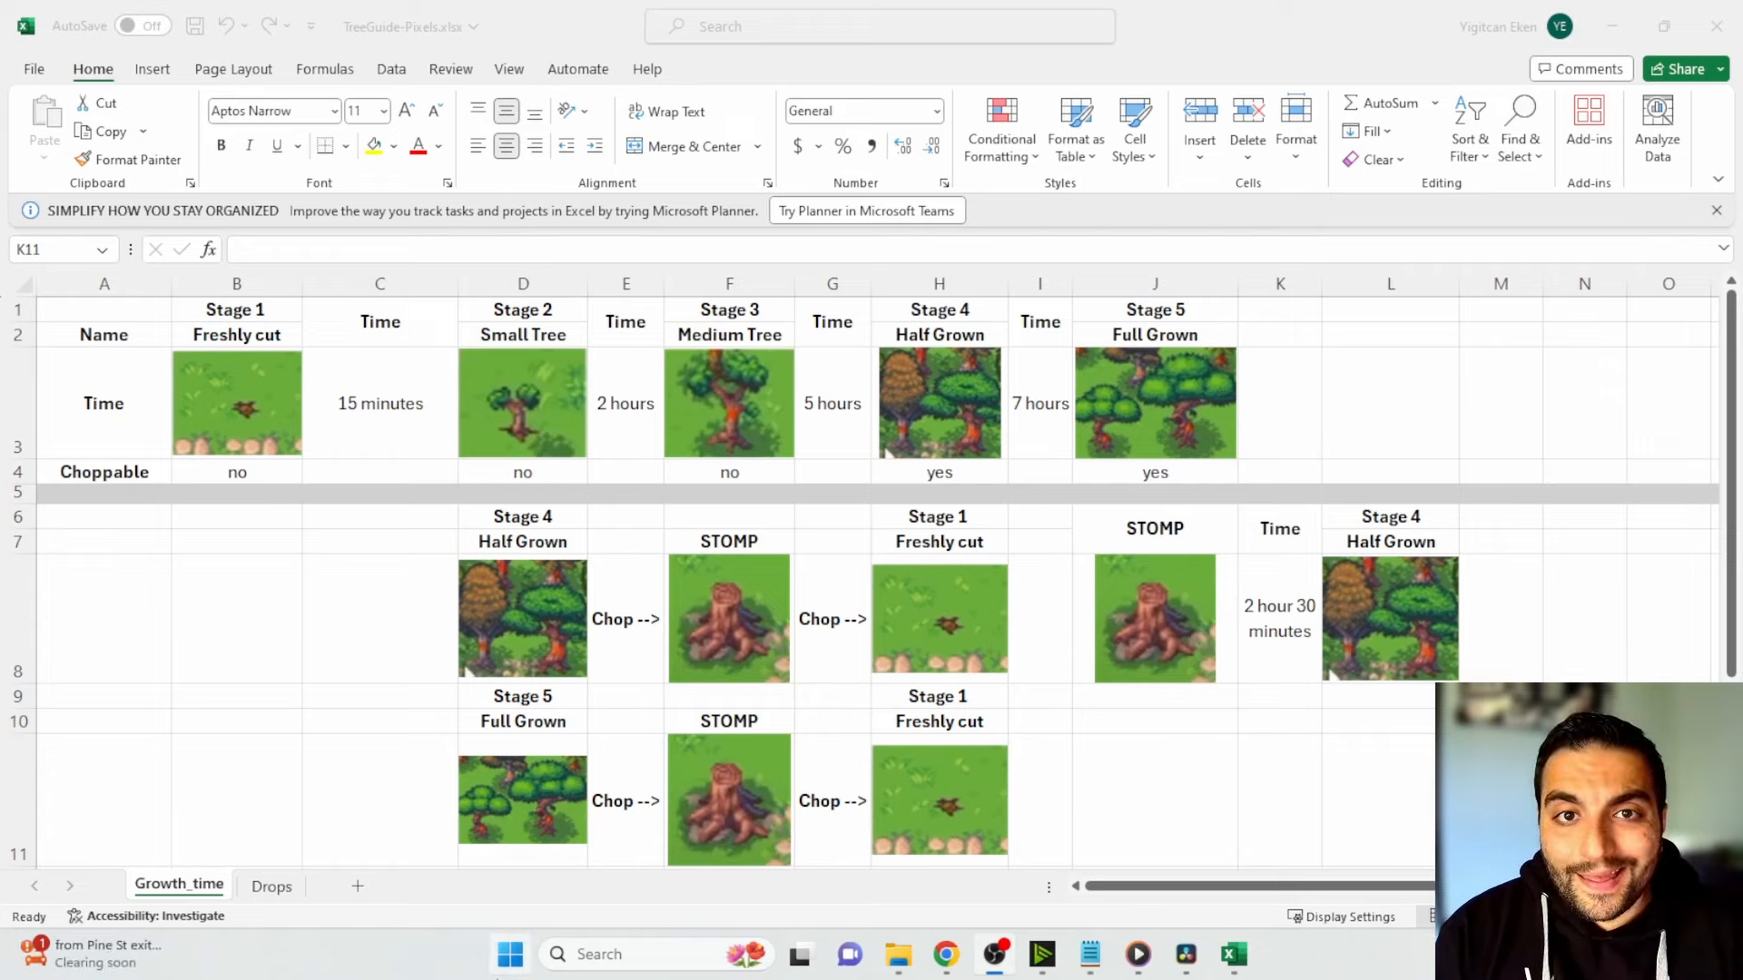
{"action": "mouse_move", "coordinate": [1211, 828]}
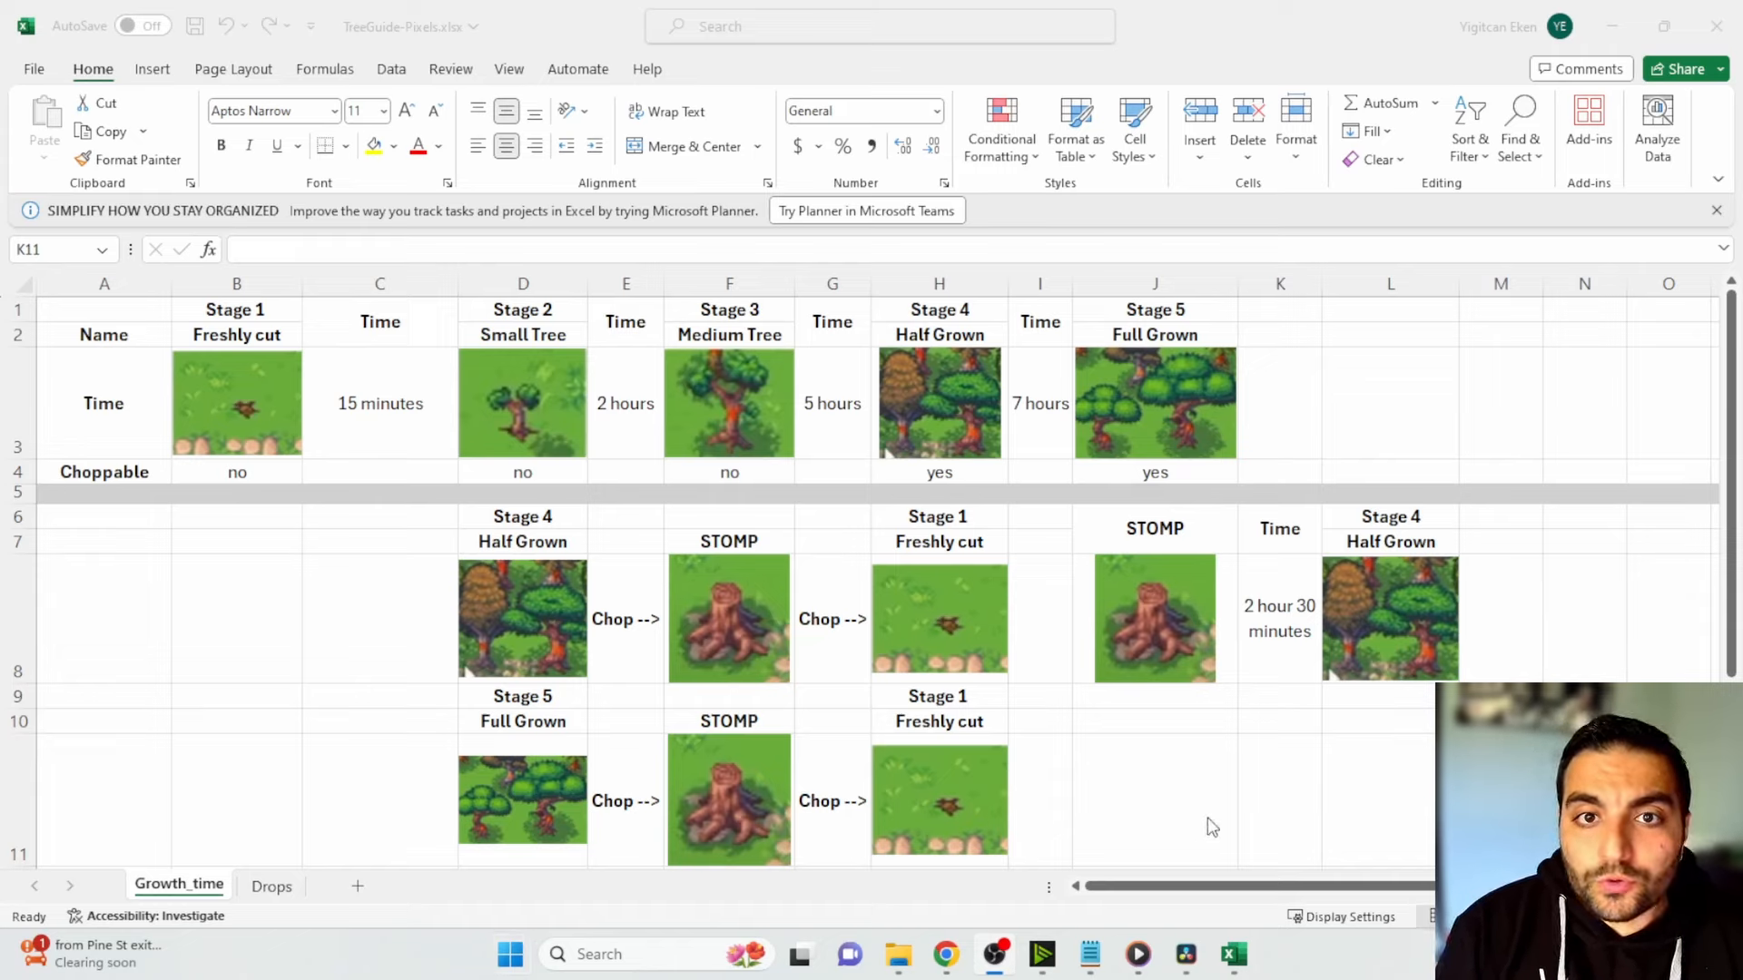
{"action": "mouse_move", "coordinate": [775, 269]}
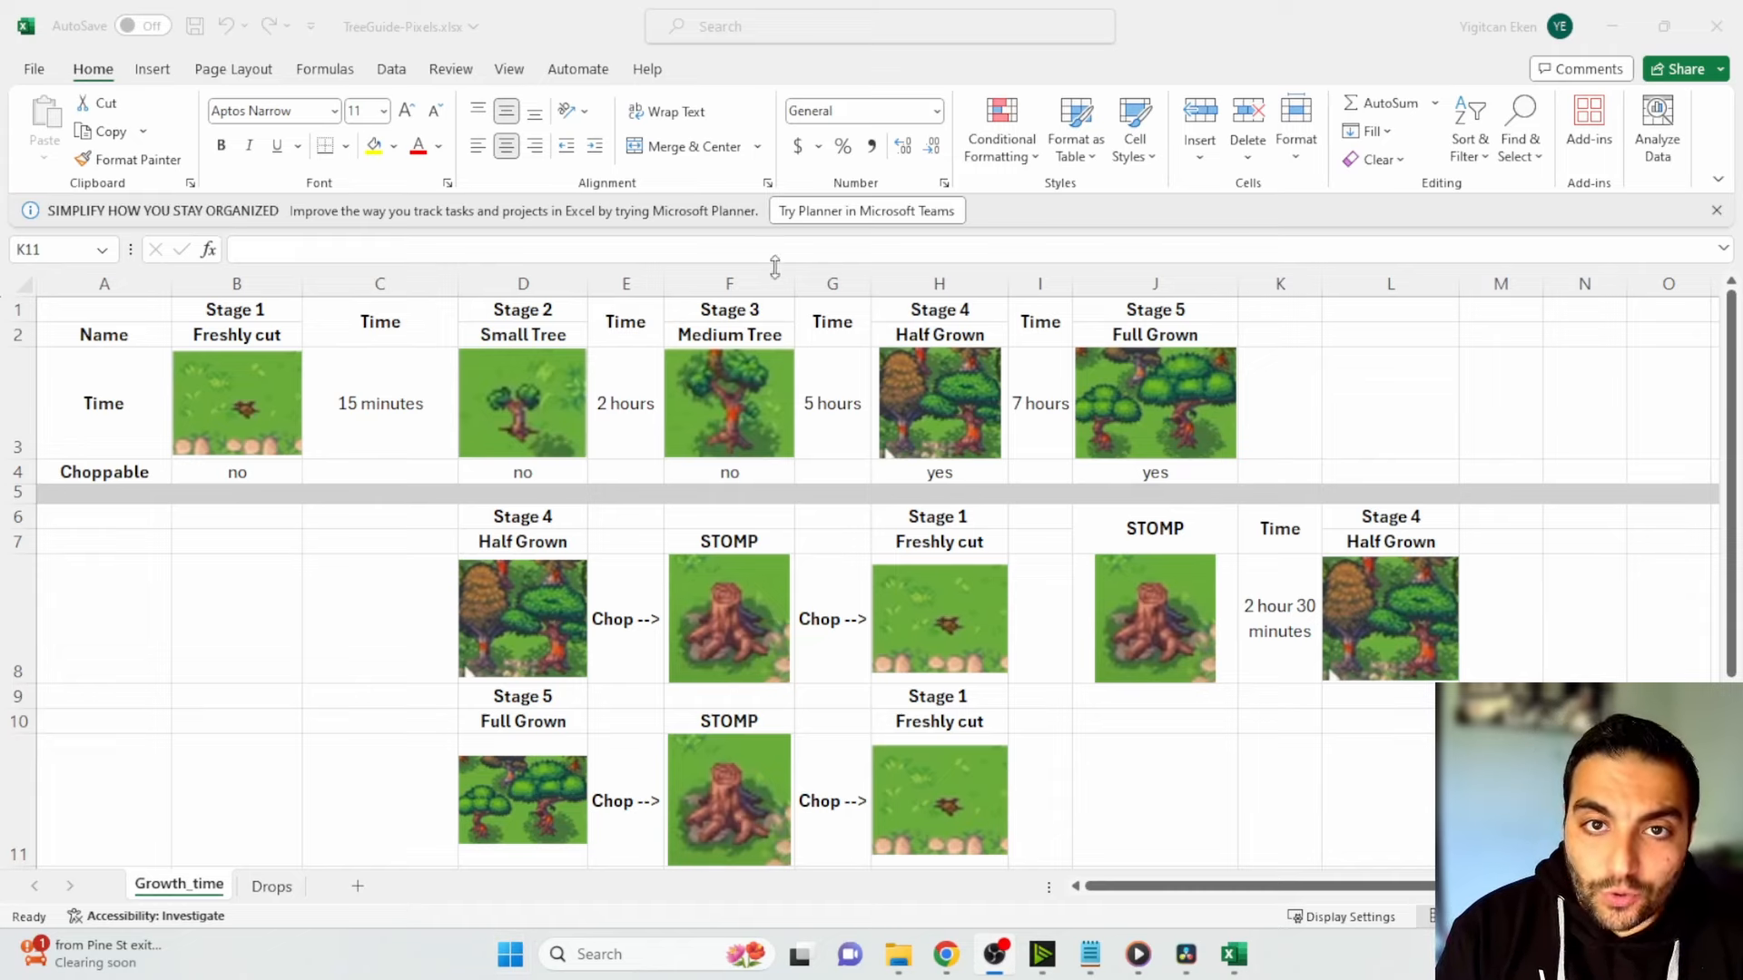
- Bring up the Pixels game tab in Chrome from the taskbar
{"action": "left_click", "coordinate": [380, 619]}
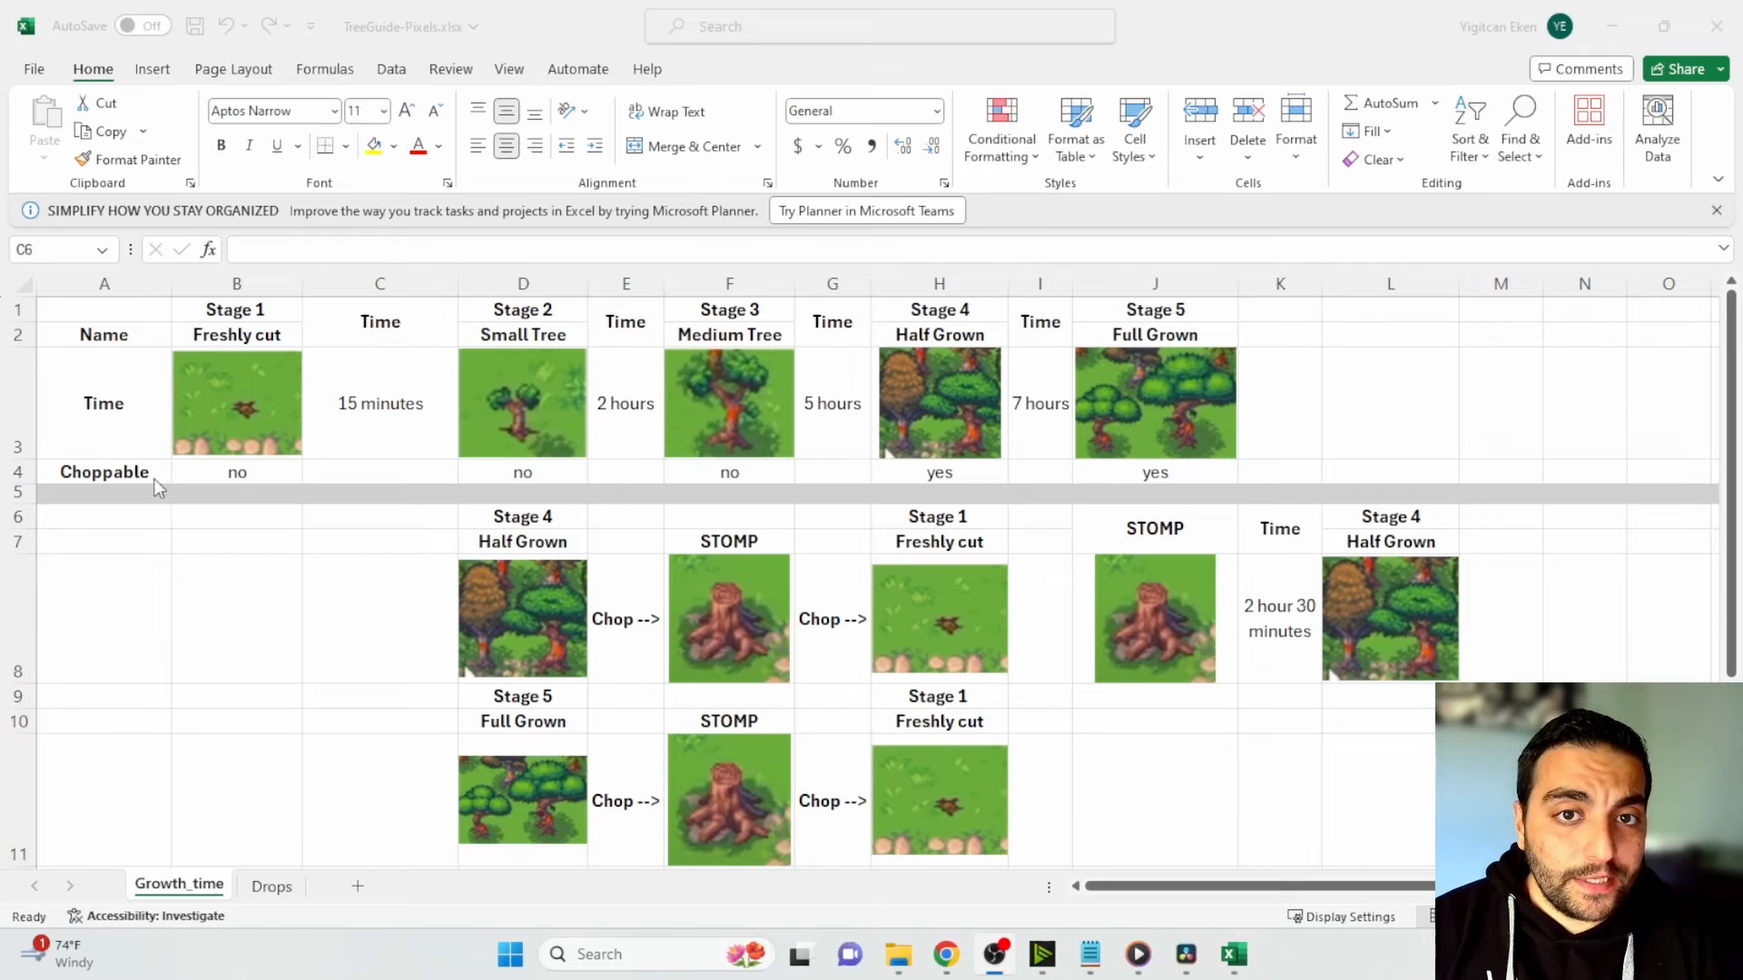
{"action": "mouse_move", "coordinate": [563, 494]}
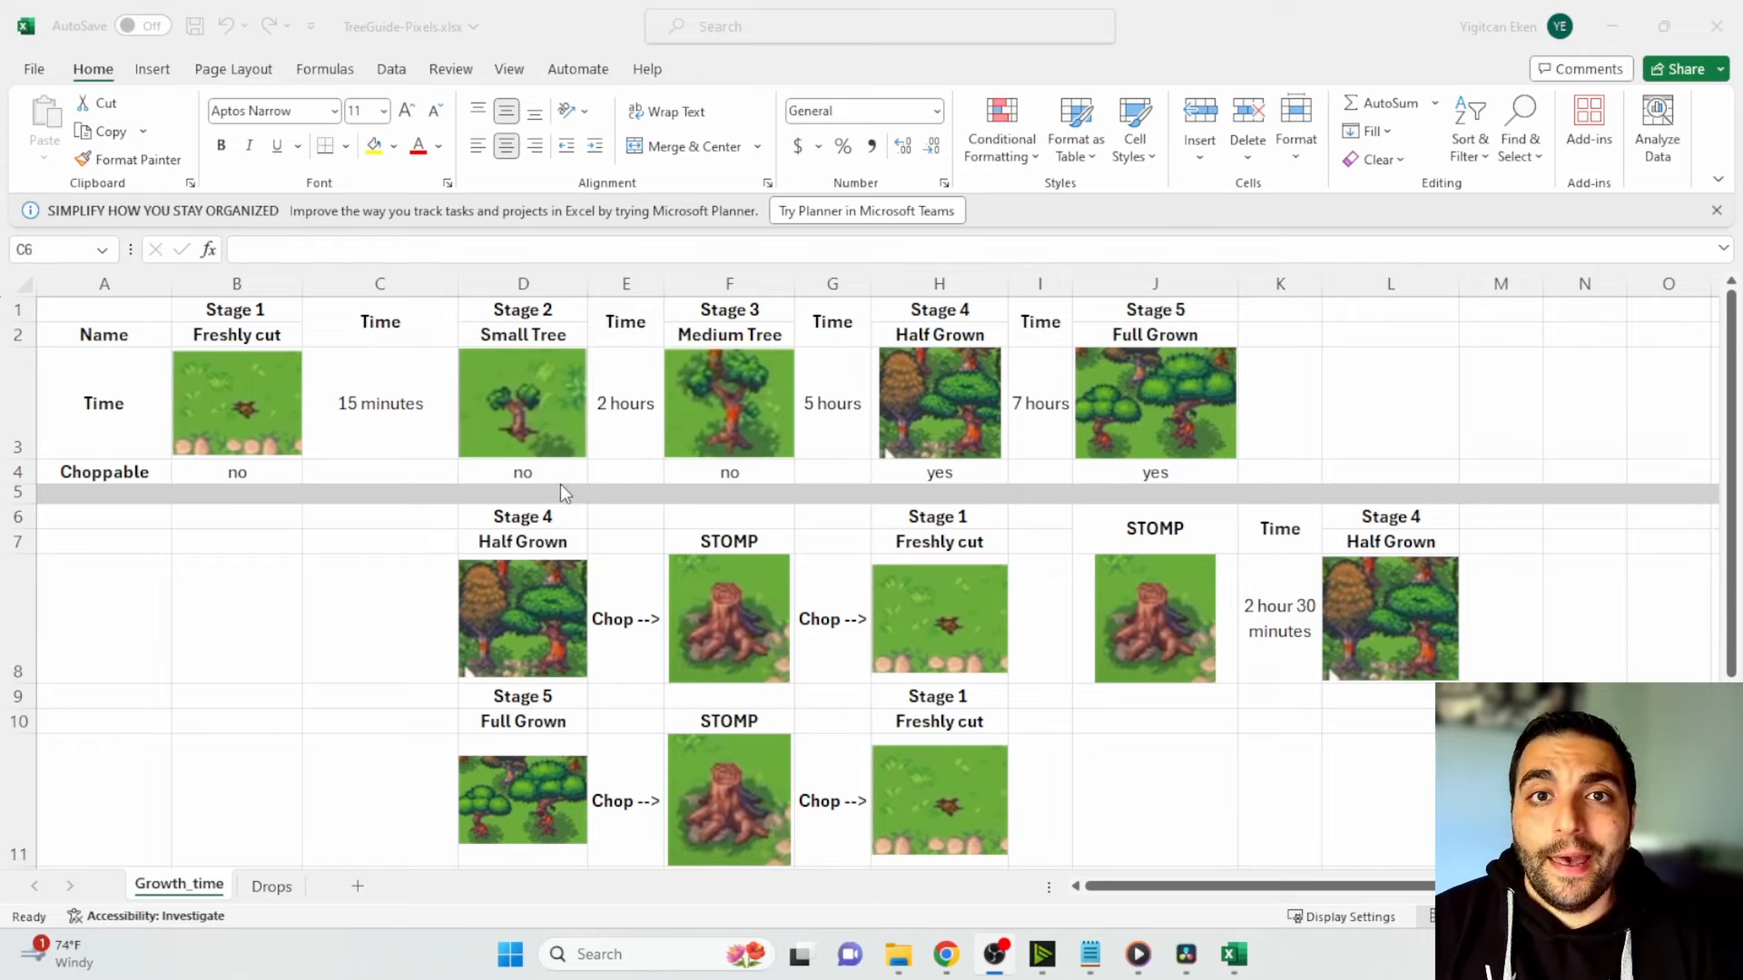
{"action": "mouse_move", "coordinate": [729, 483]}
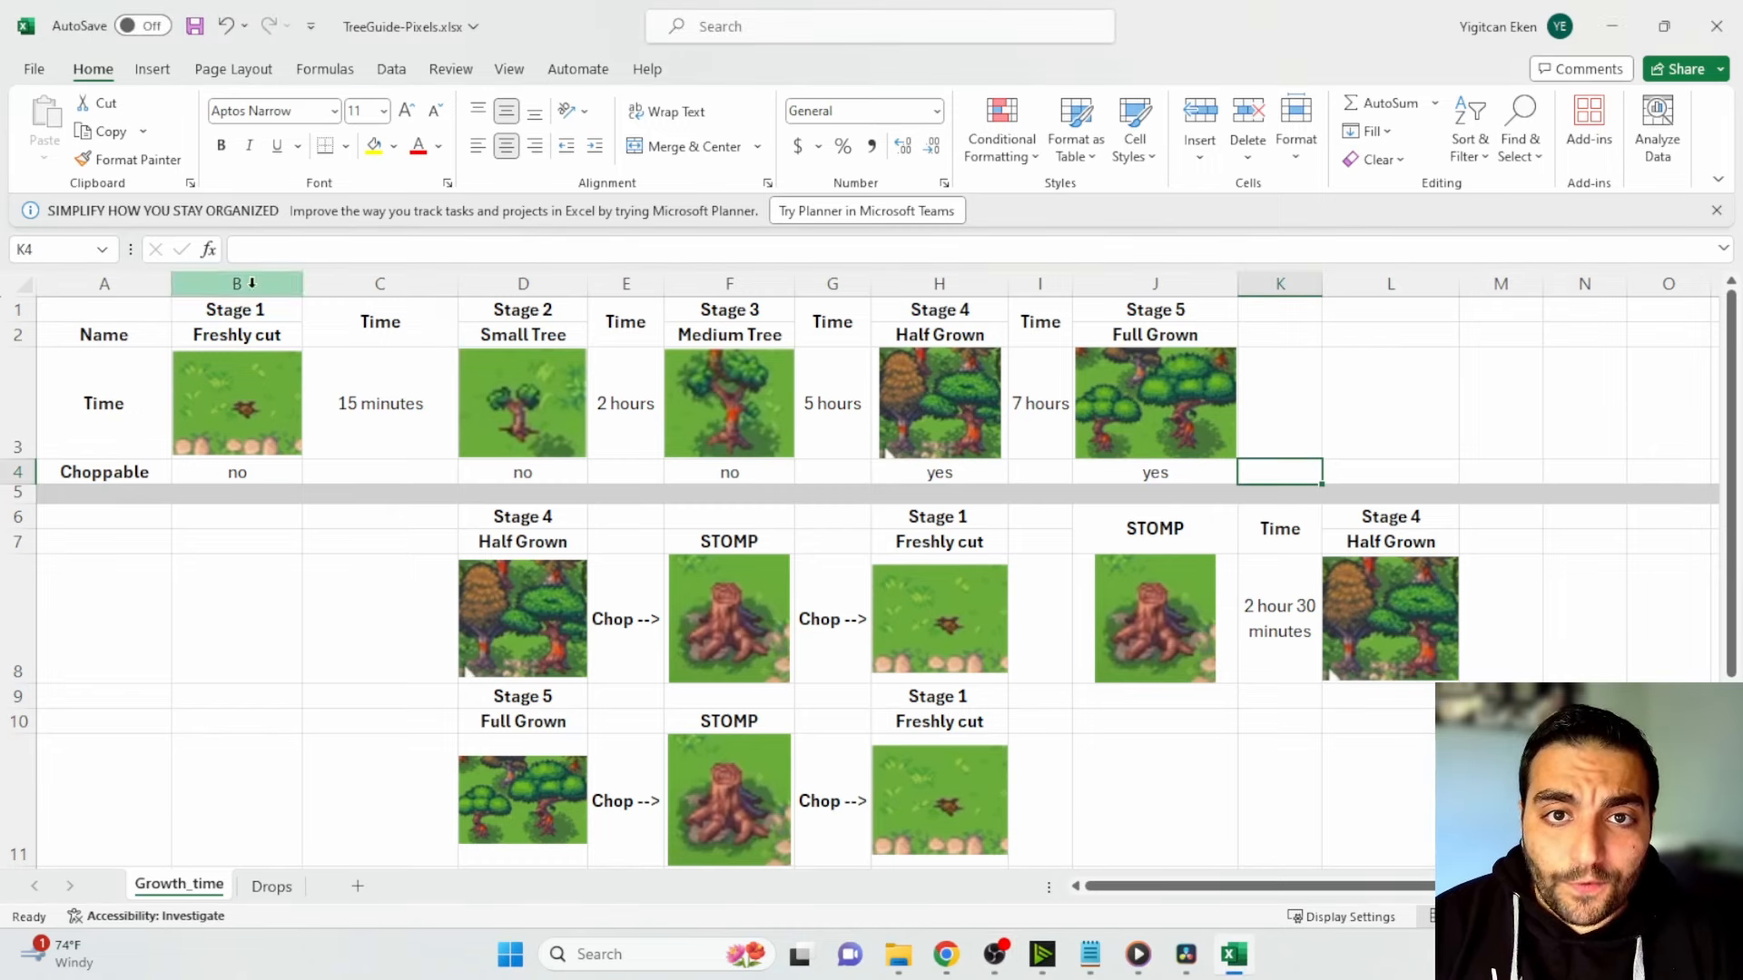
{"action": "mouse_move", "coordinate": [759, 517]}
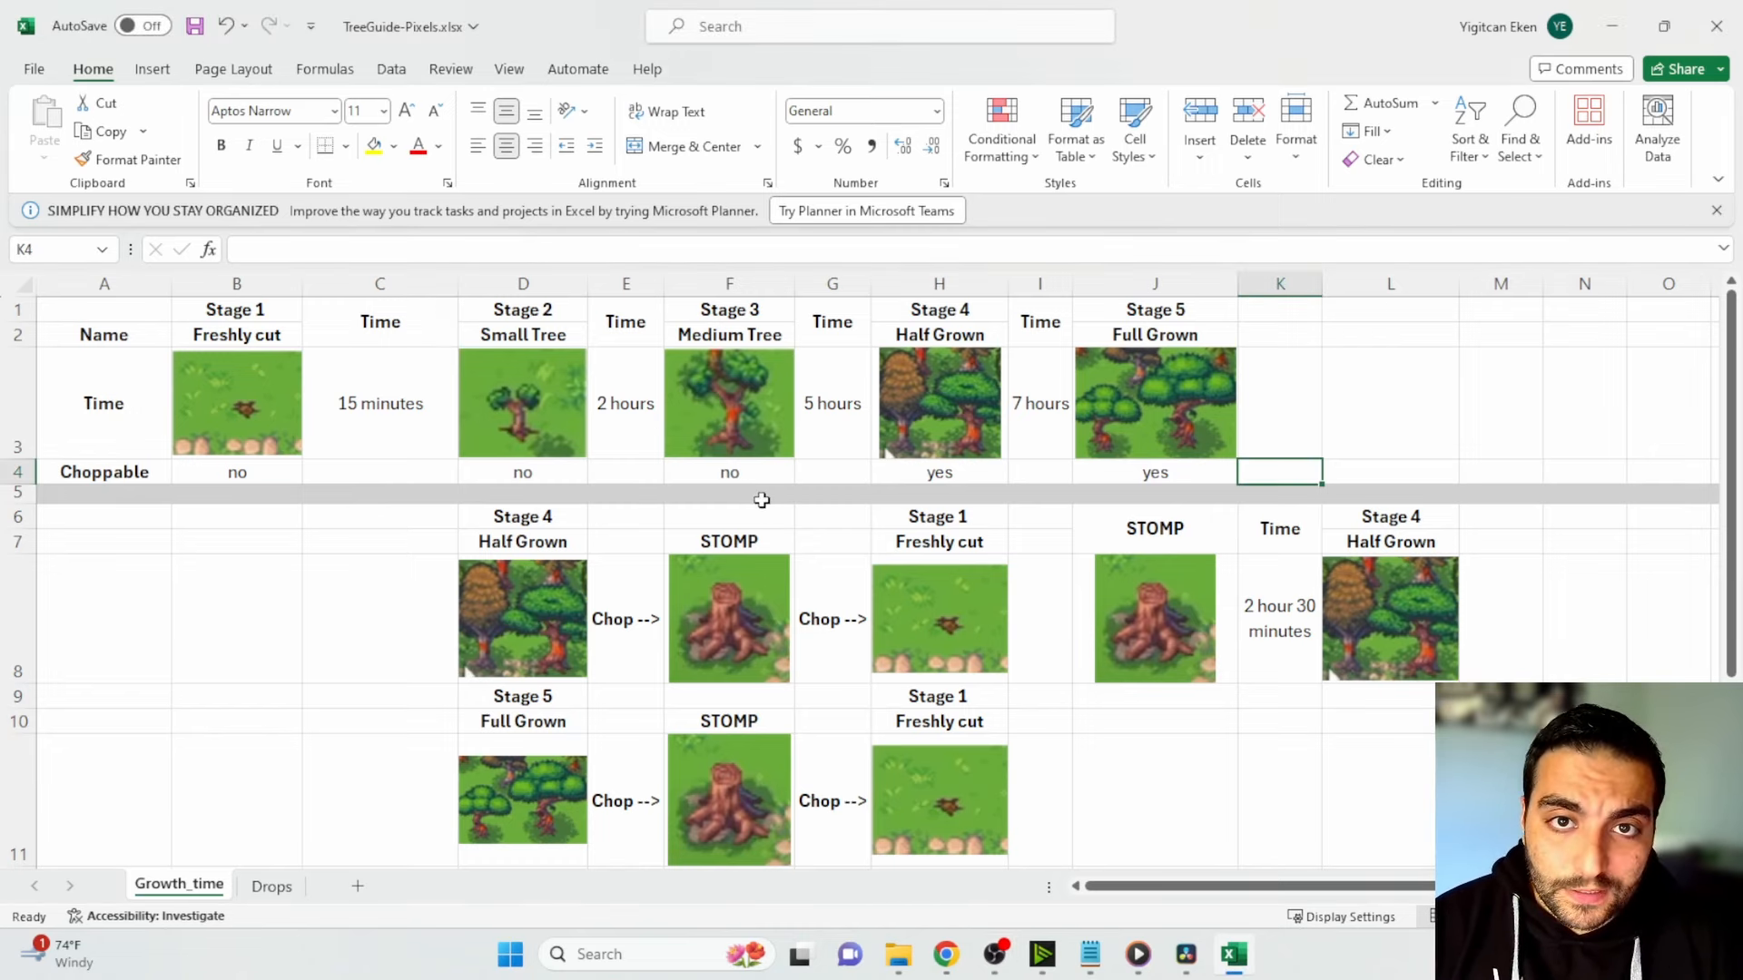
{"action": "mouse_move", "coordinate": [833, 365]}
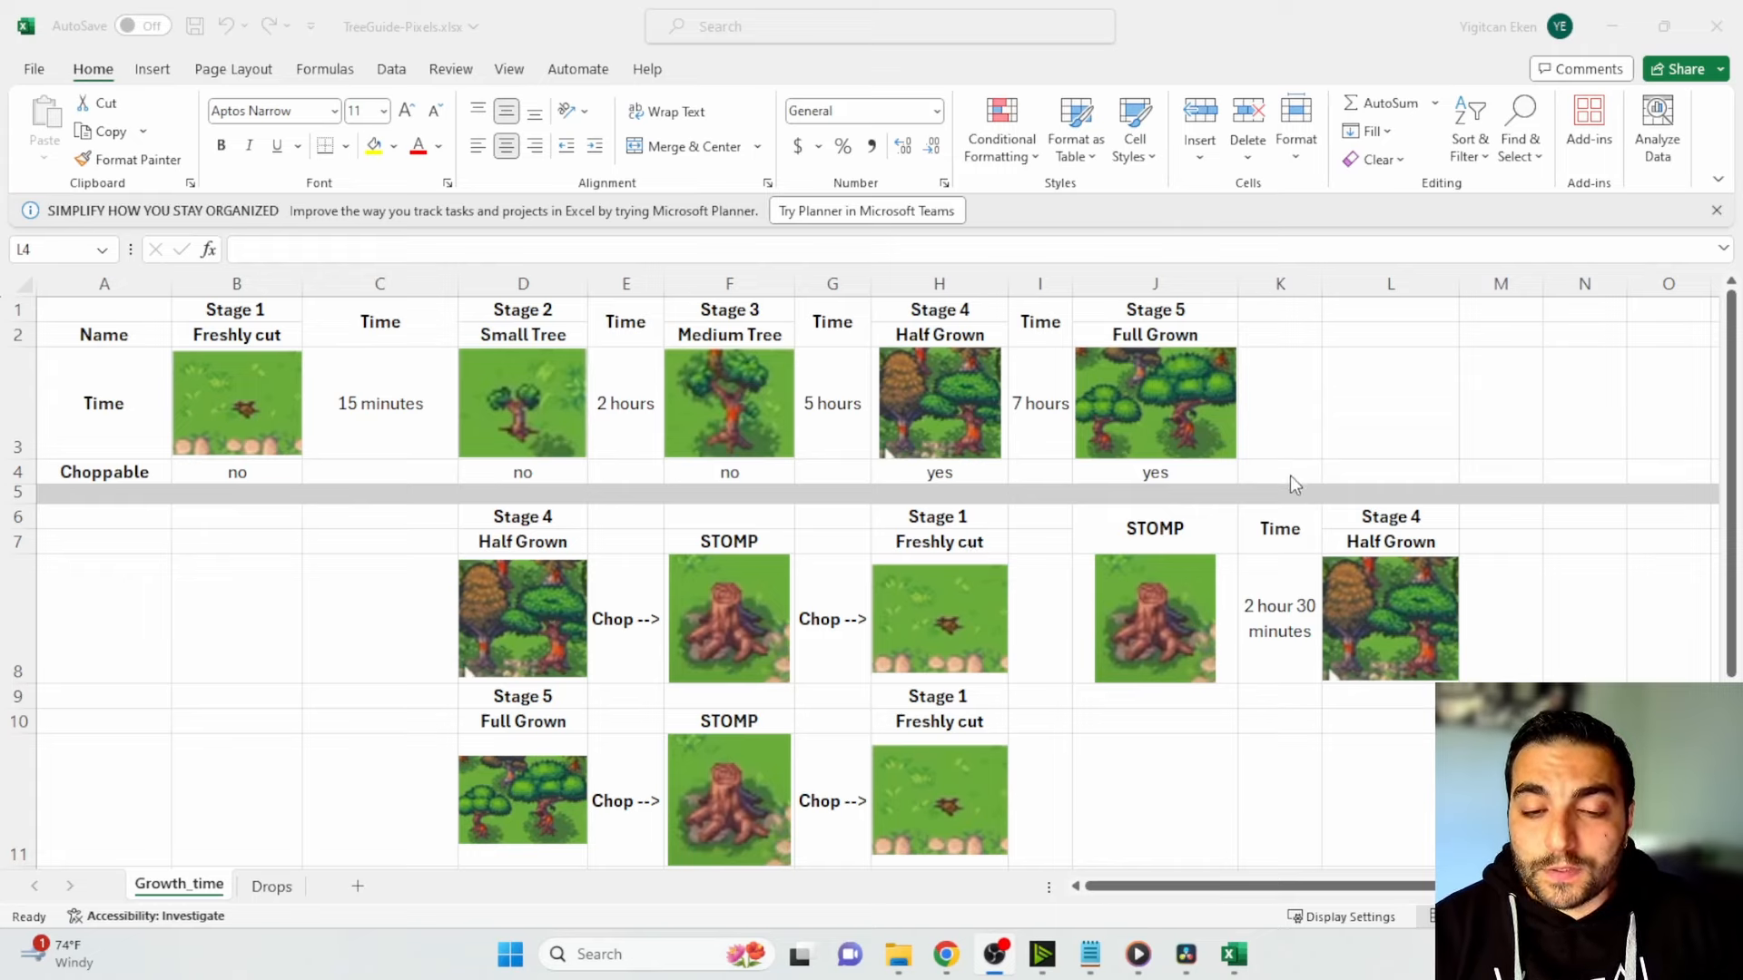
{"action": "mouse_move", "coordinate": [879, 423]}
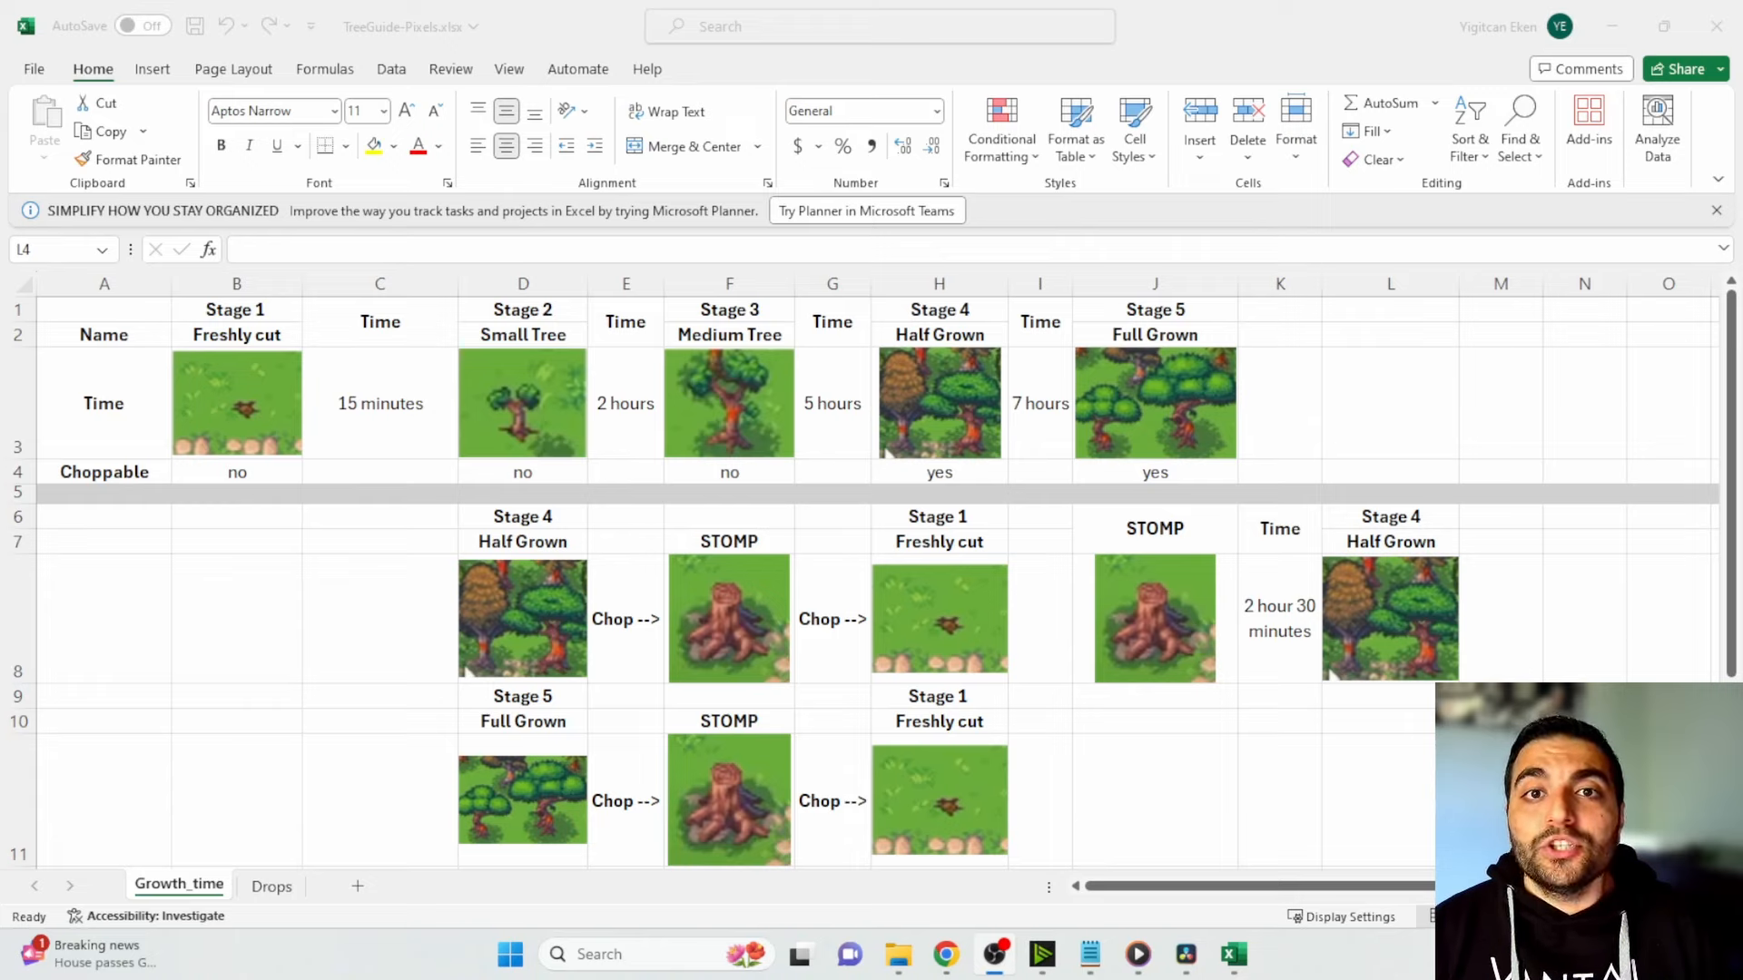
{"action": "mouse_move", "coordinate": [712, 459]}
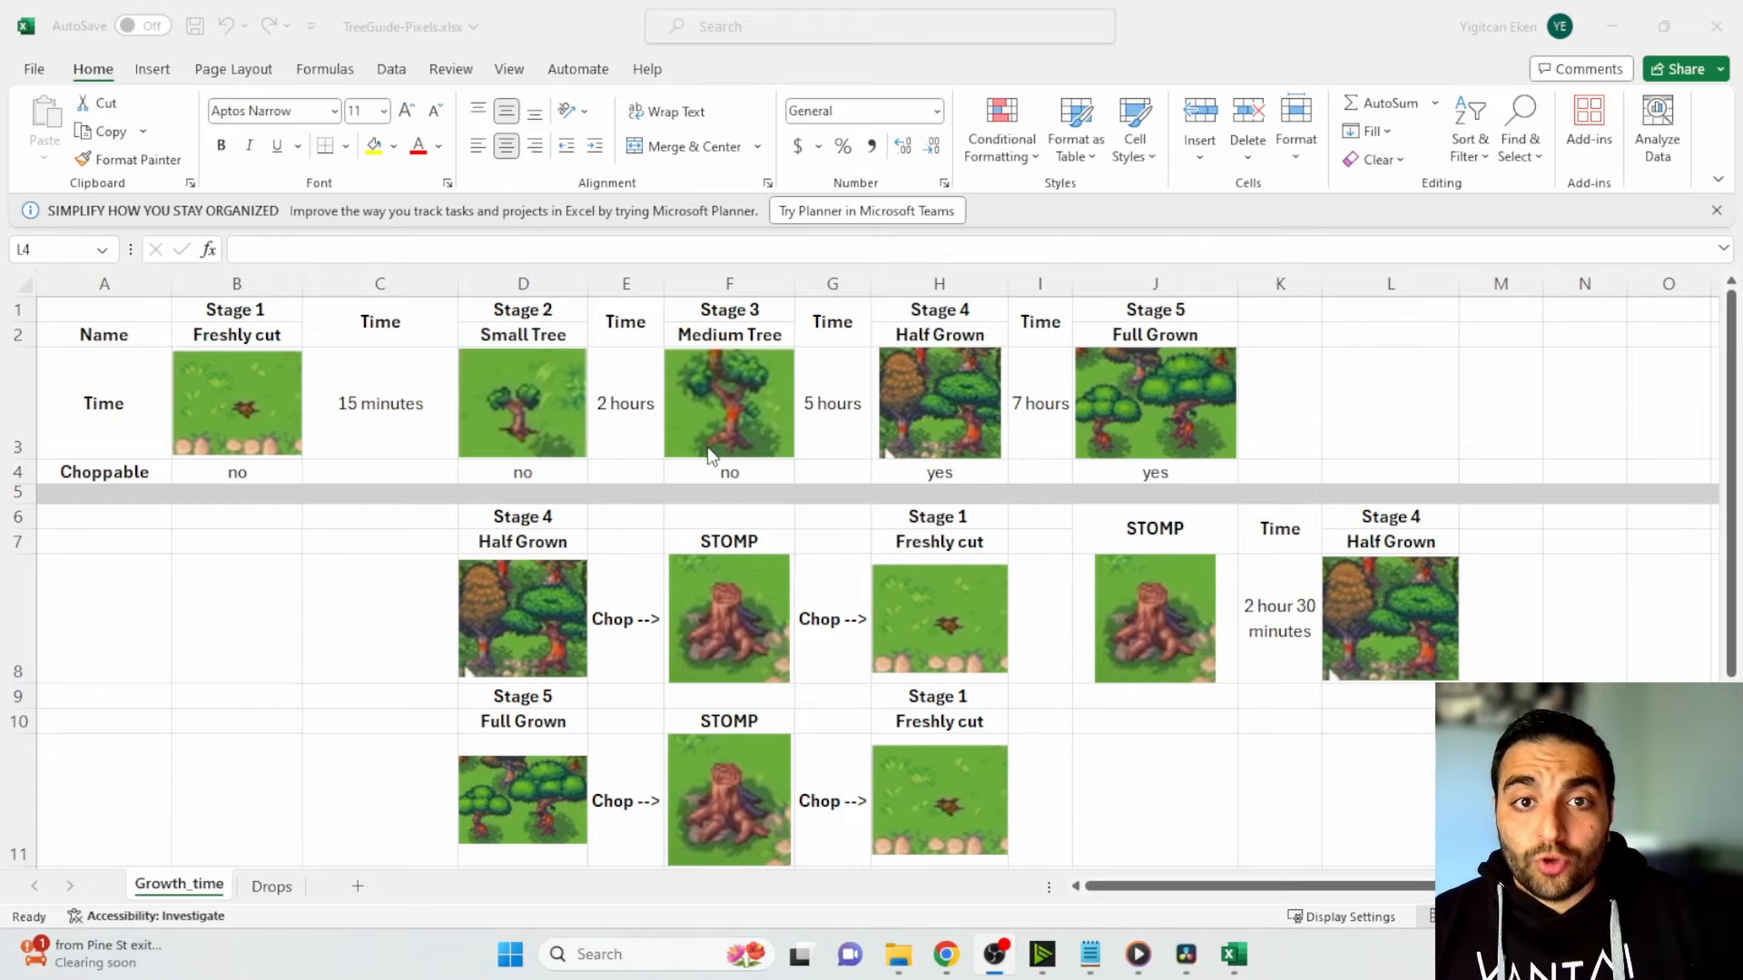
{"action": "mouse_move", "coordinate": [873, 354]}
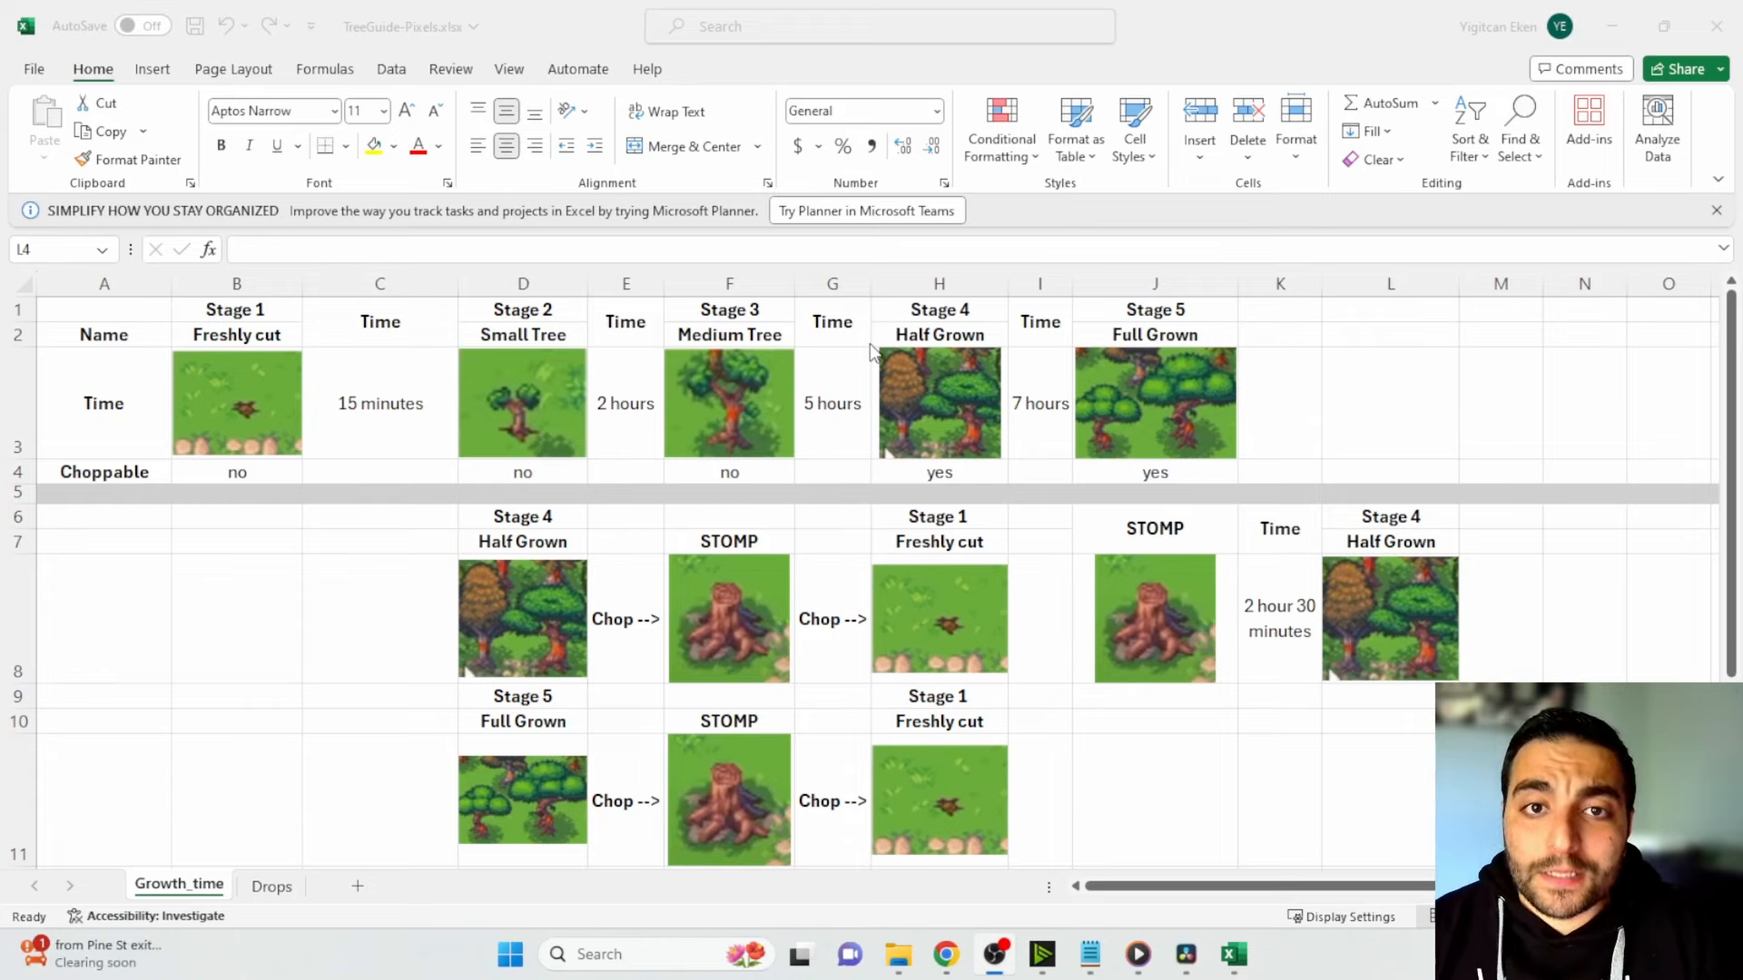
{"action": "mouse_move", "coordinate": [222, 400]}
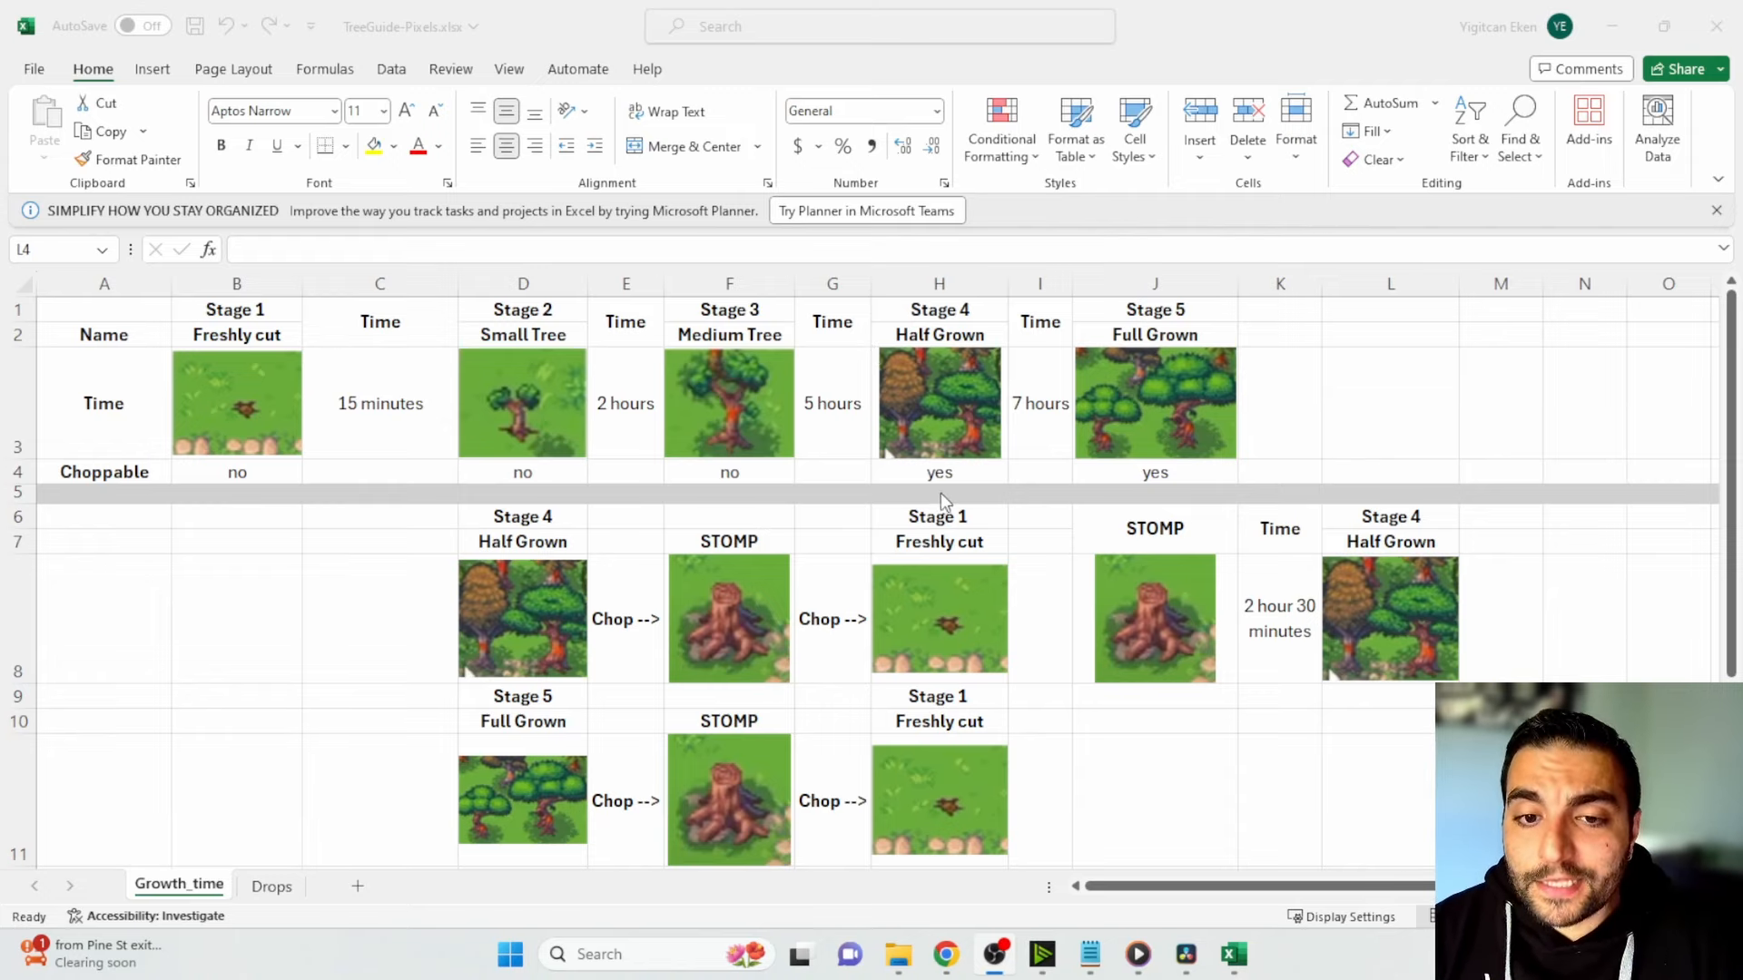
{"action": "mouse_move", "coordinate": [959, 491]}
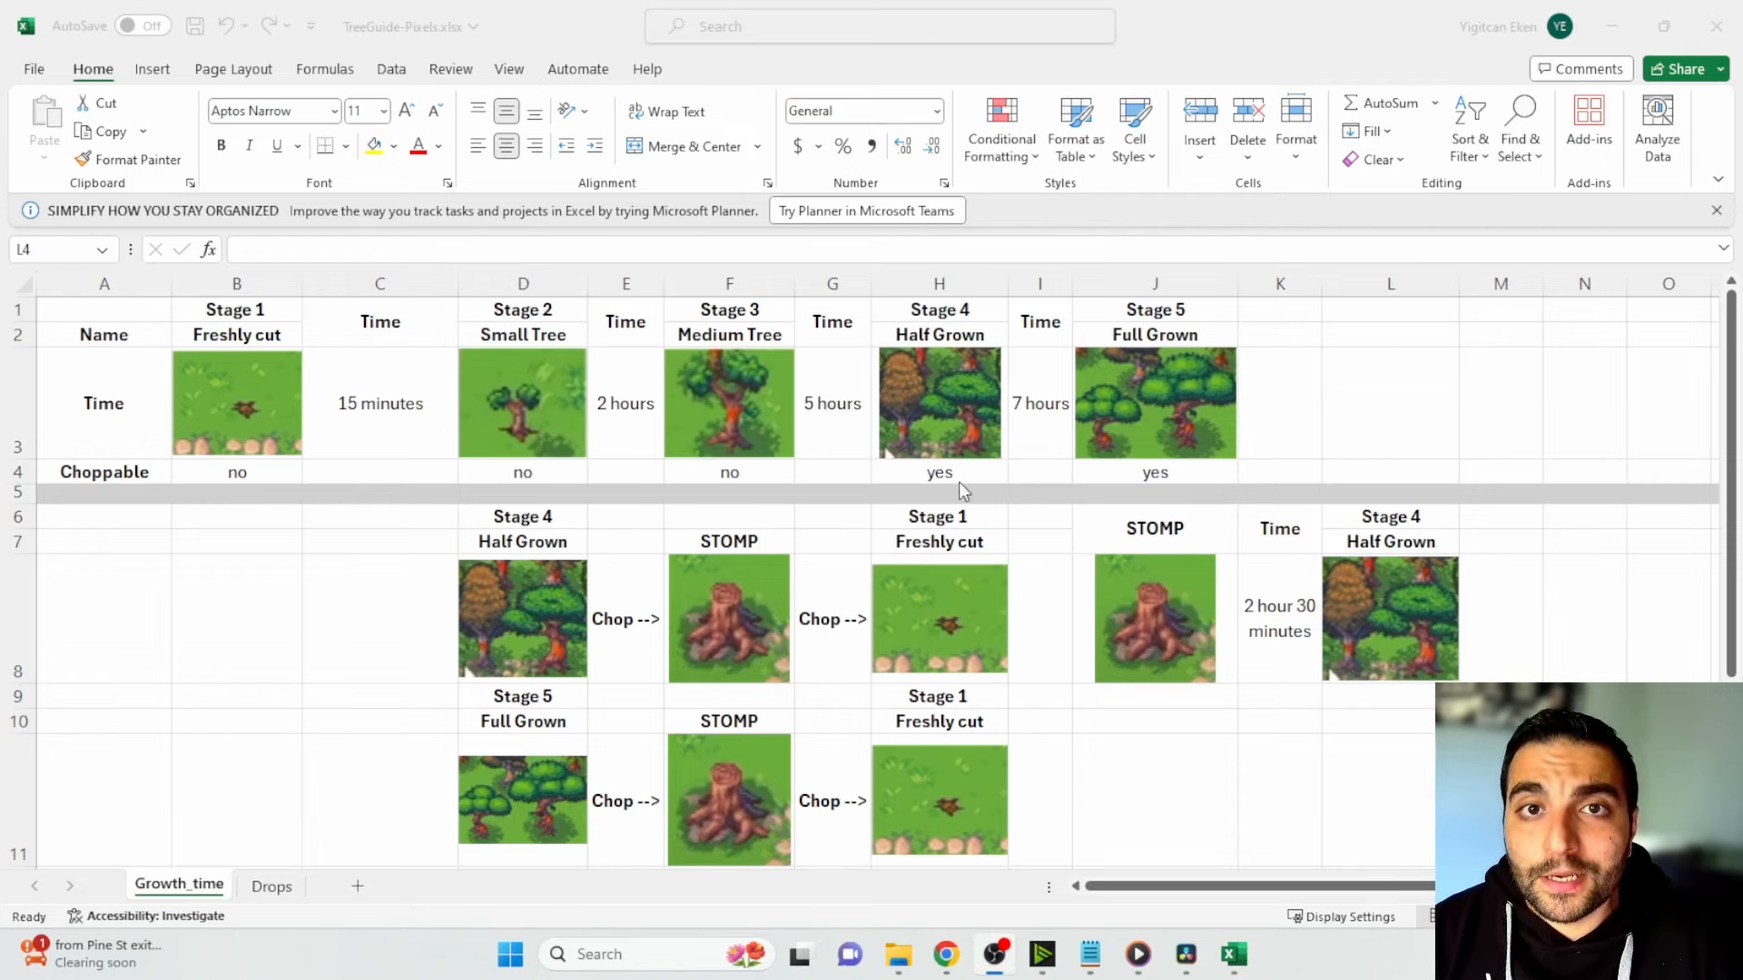
{"action": "mouse_move", "coordinate": [1037, 521]}
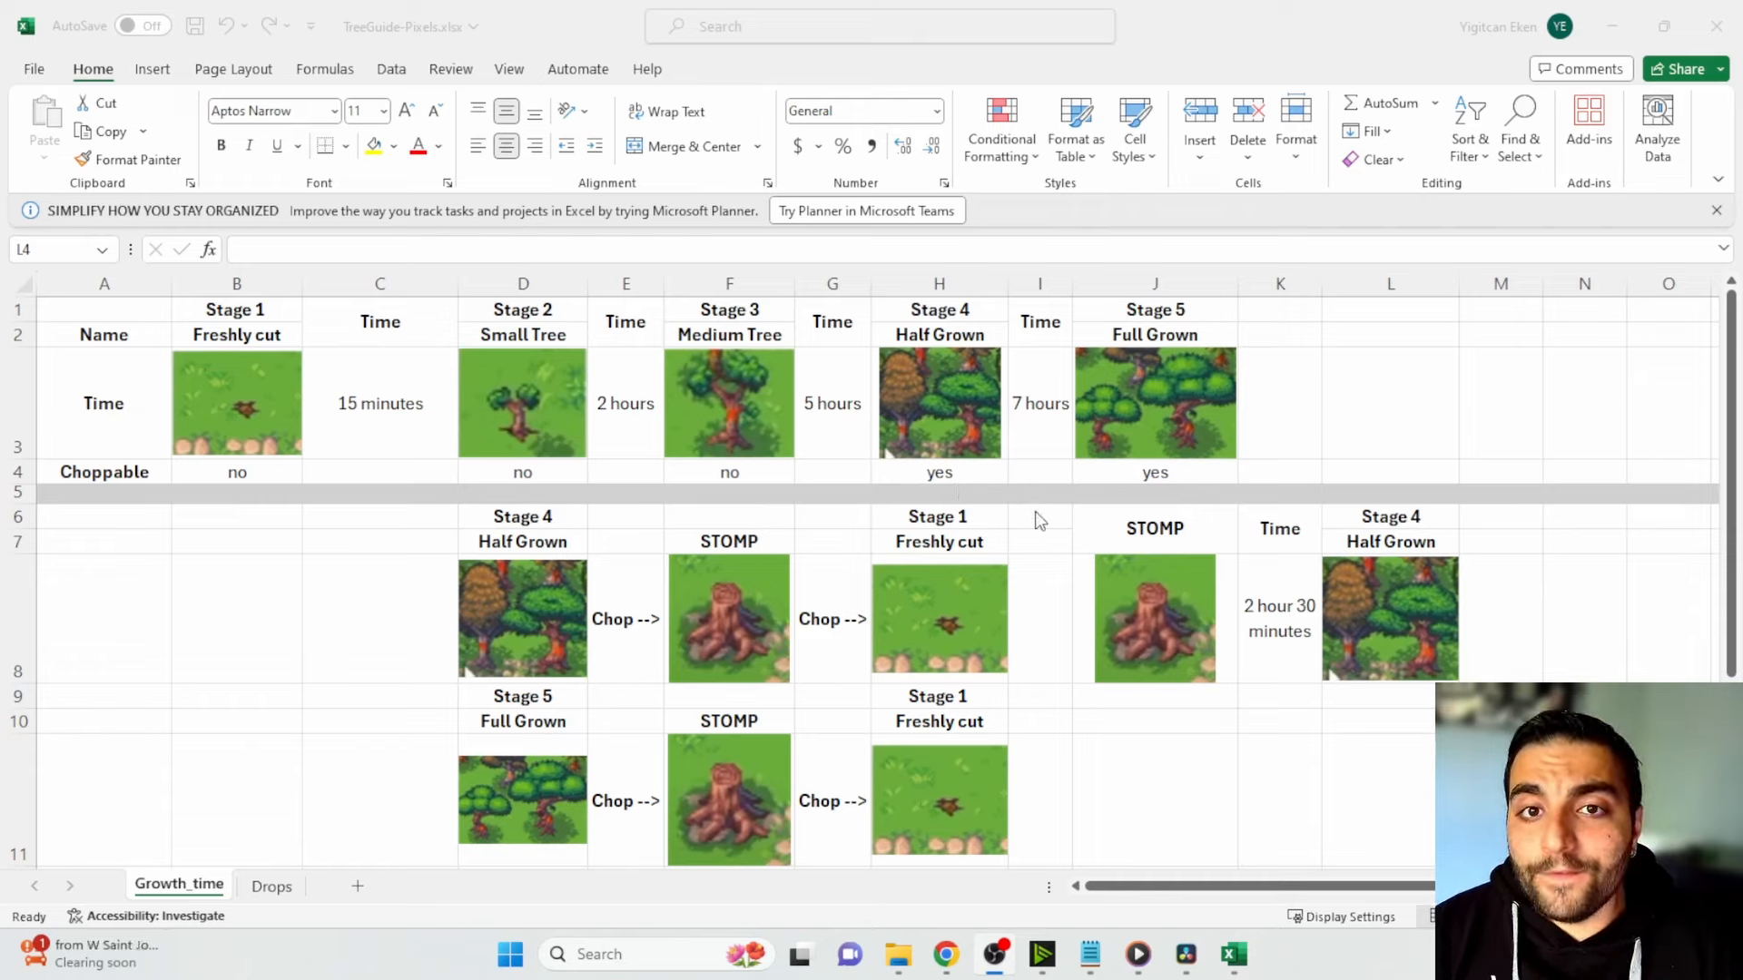
{"action": "mouse_move", "coordinate": [1042, 463]}
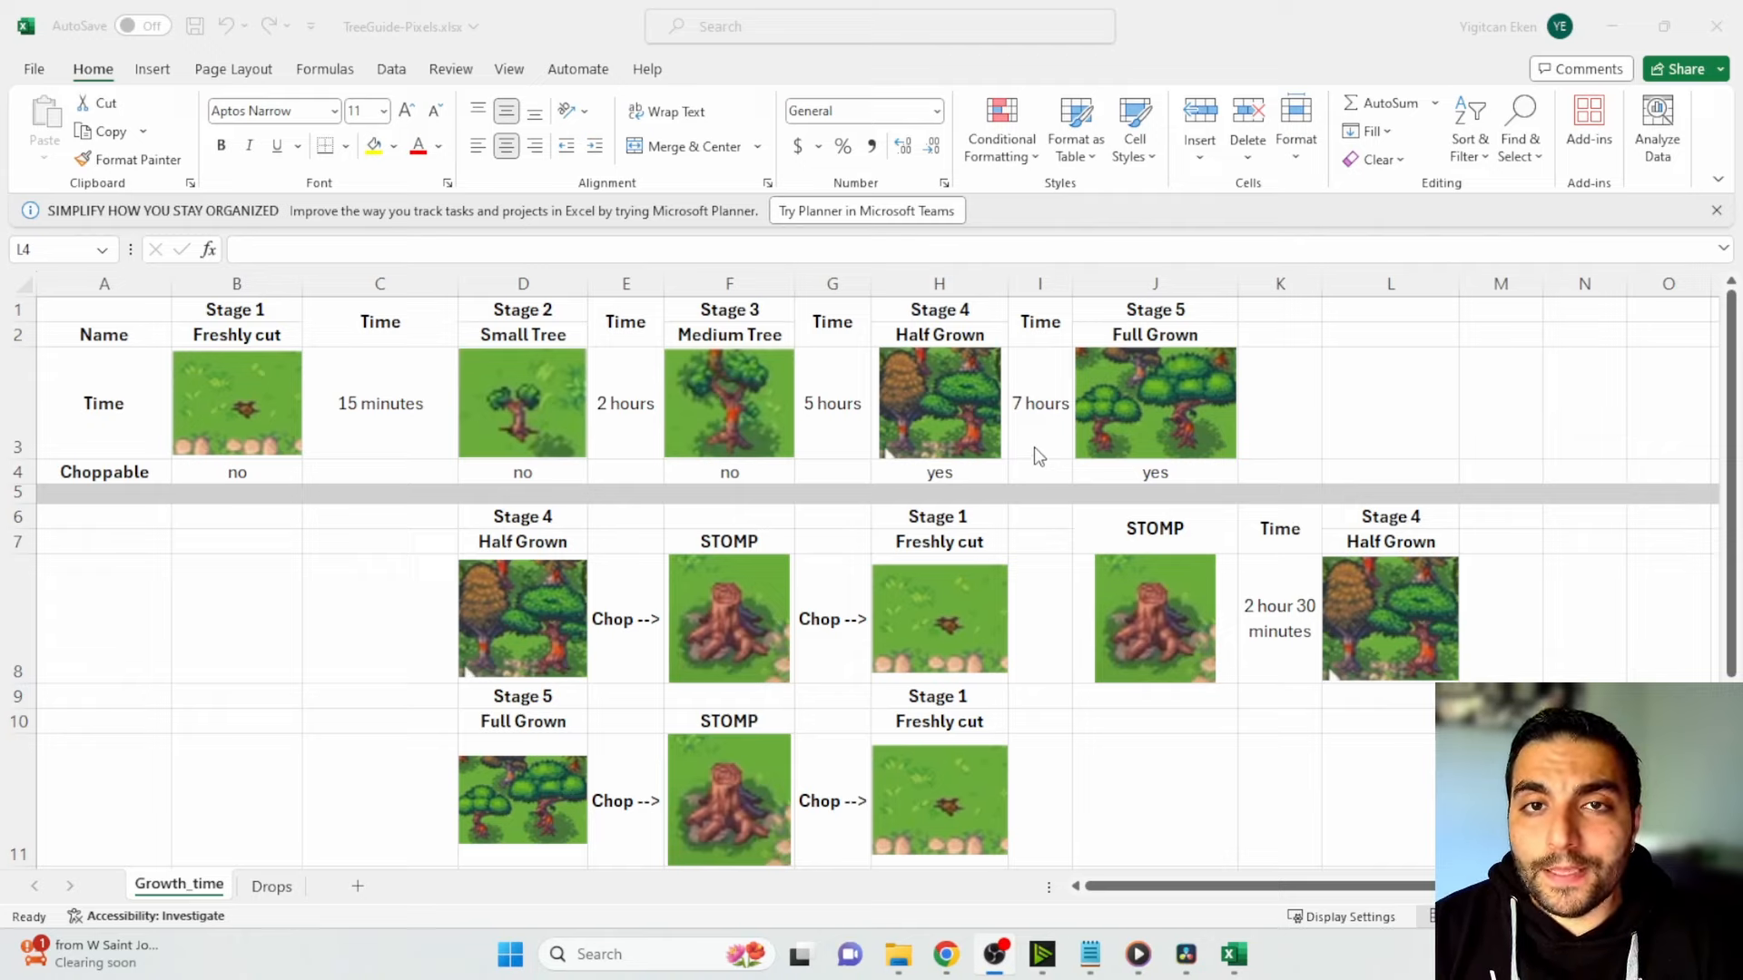
{"action": "mouse_move", "coordinate": [1162, 508]}
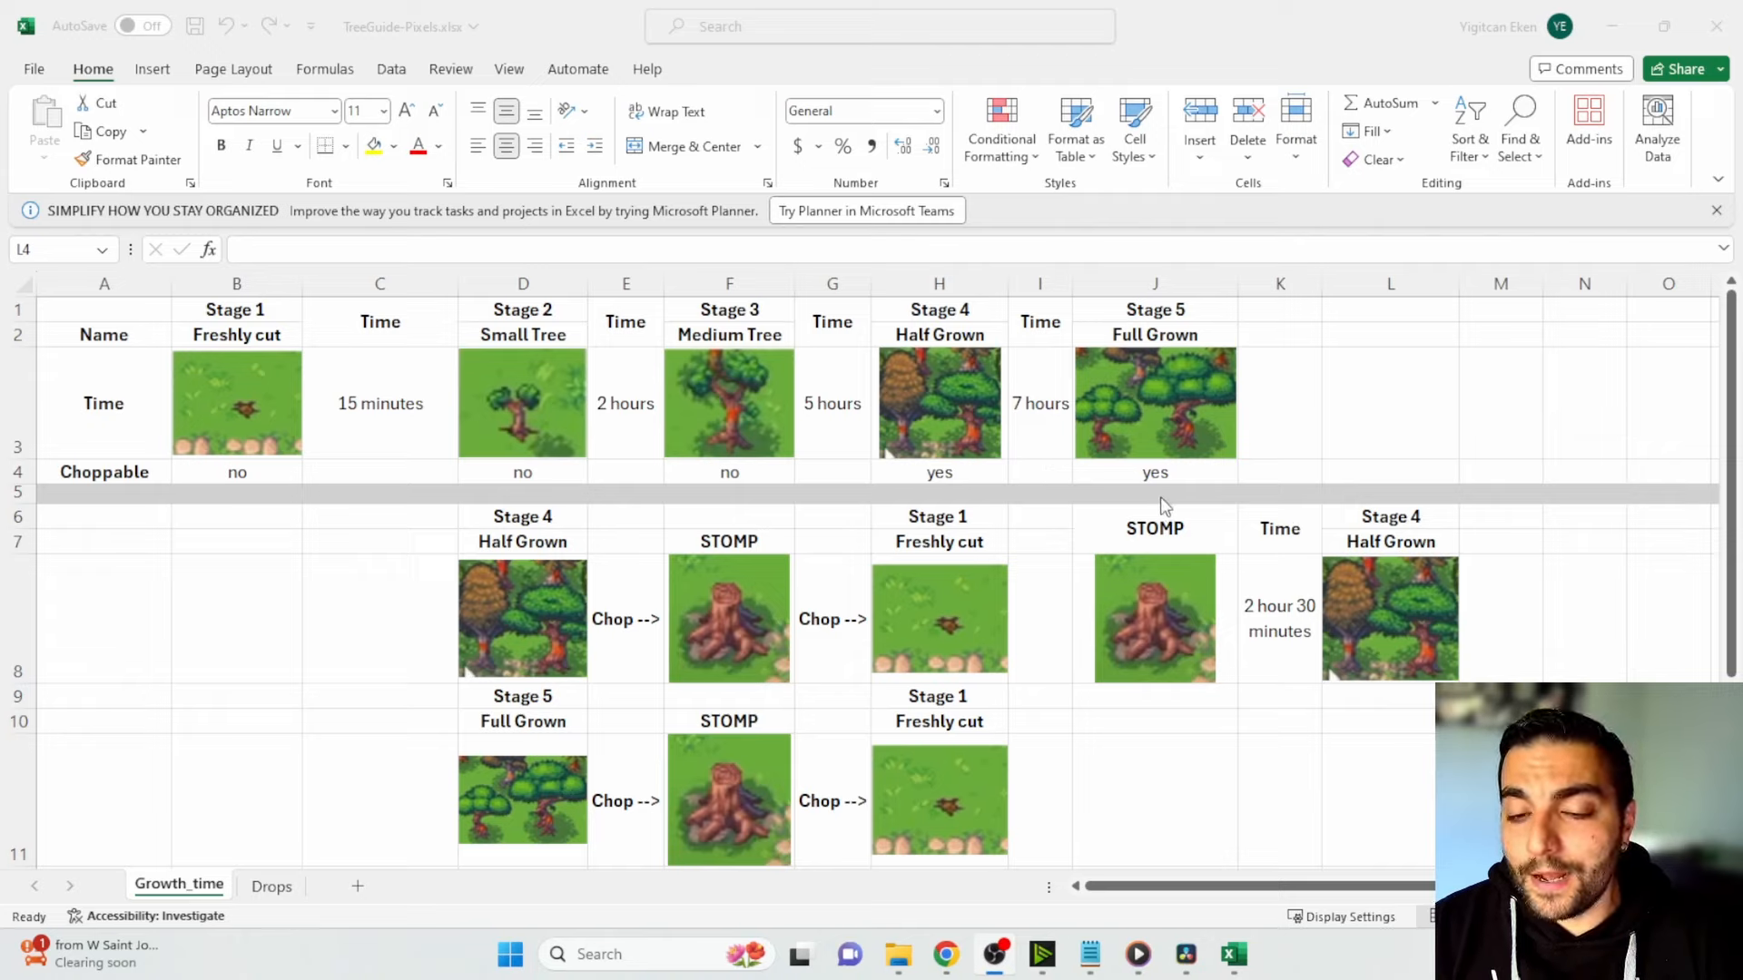
{"action": "mouse_move", "coordinate": [1189, 508]}
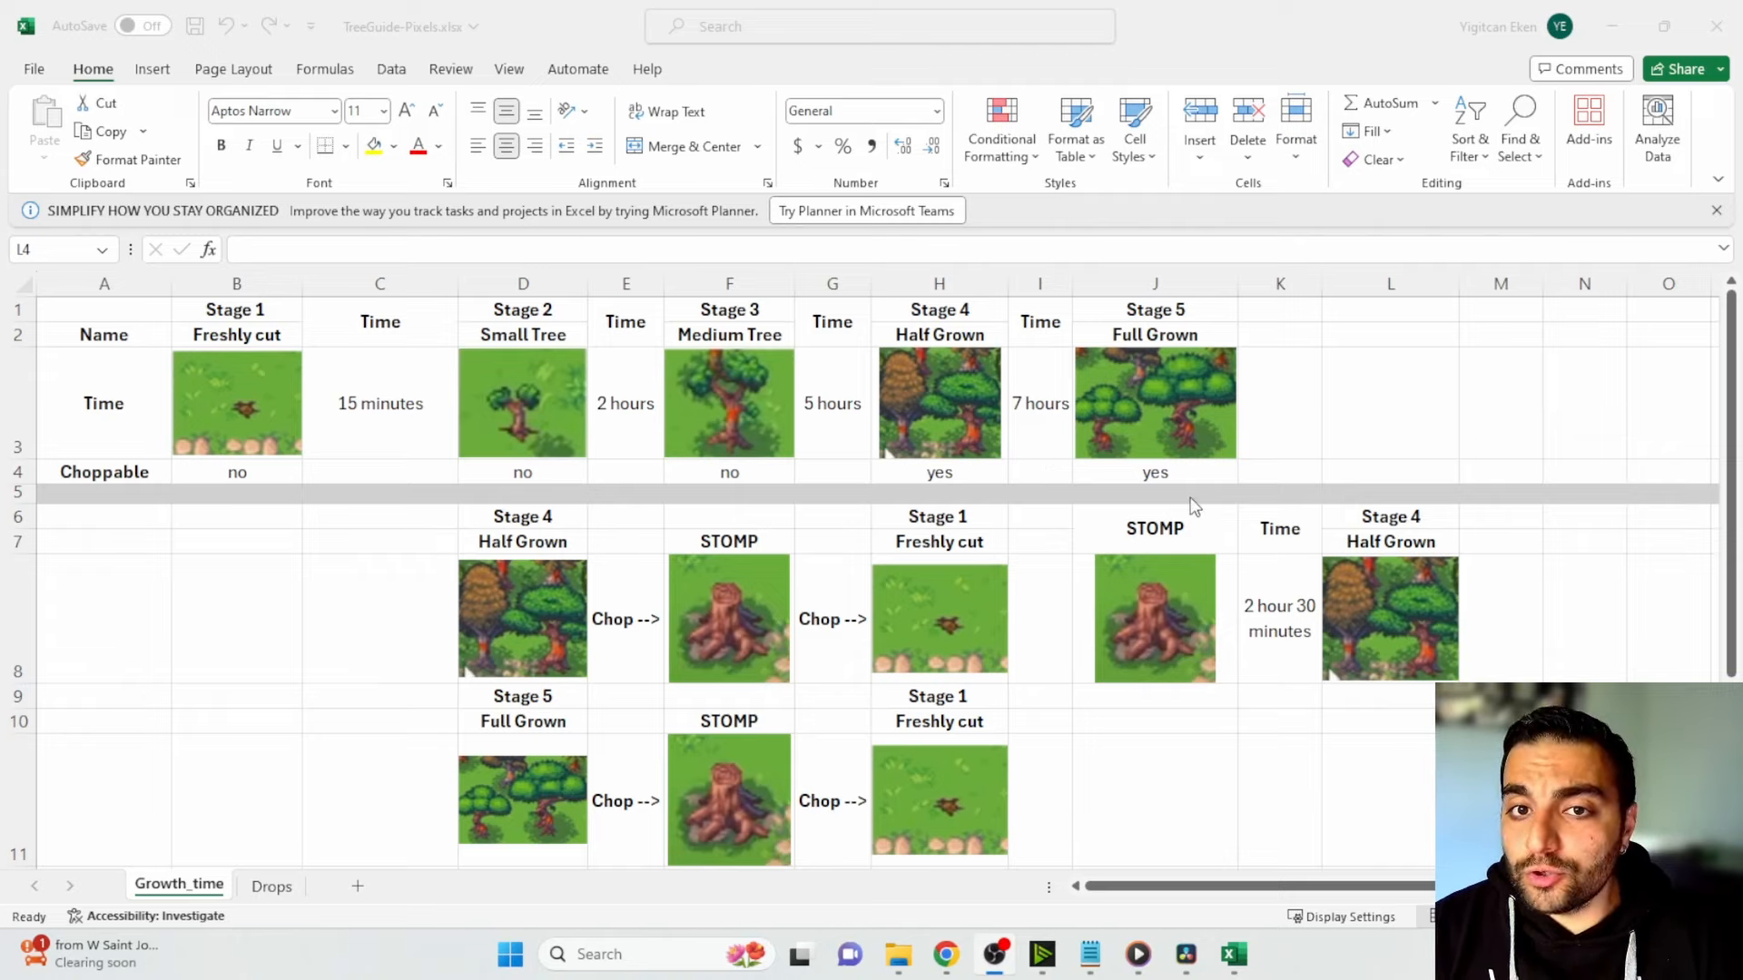
{"action": "mouse_move", "coordinate": [1210, 334]}
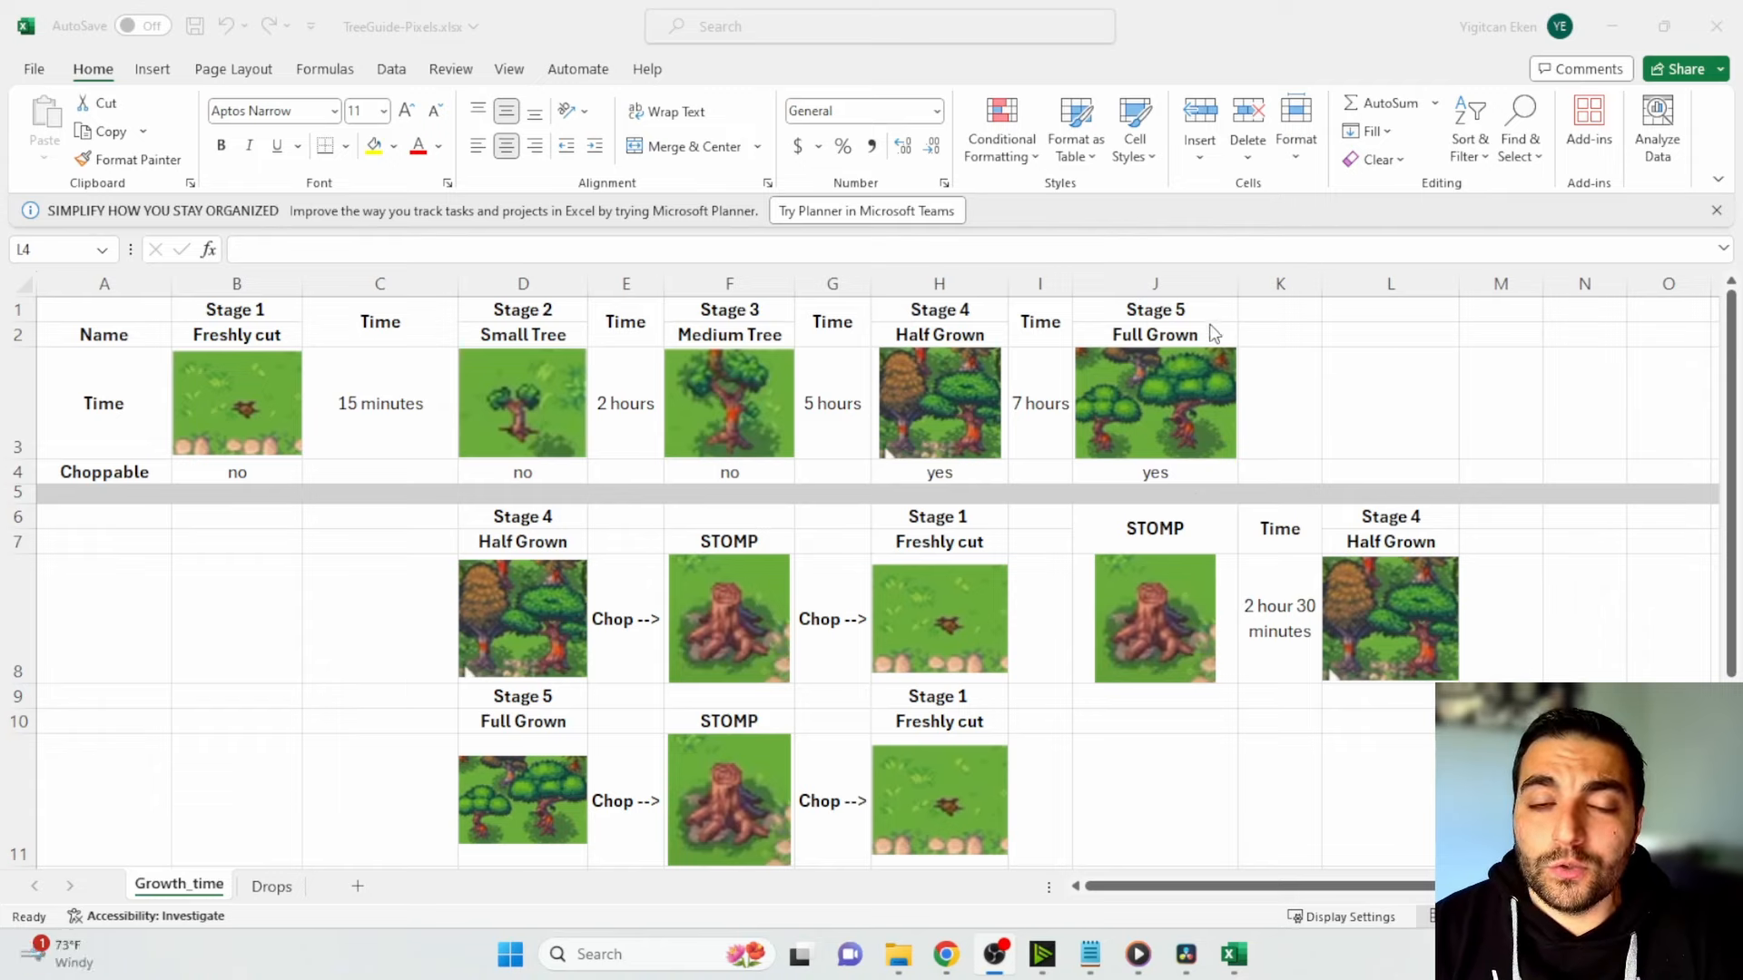
{"action": "mouse_move", "coordinate": [1099, 467]}
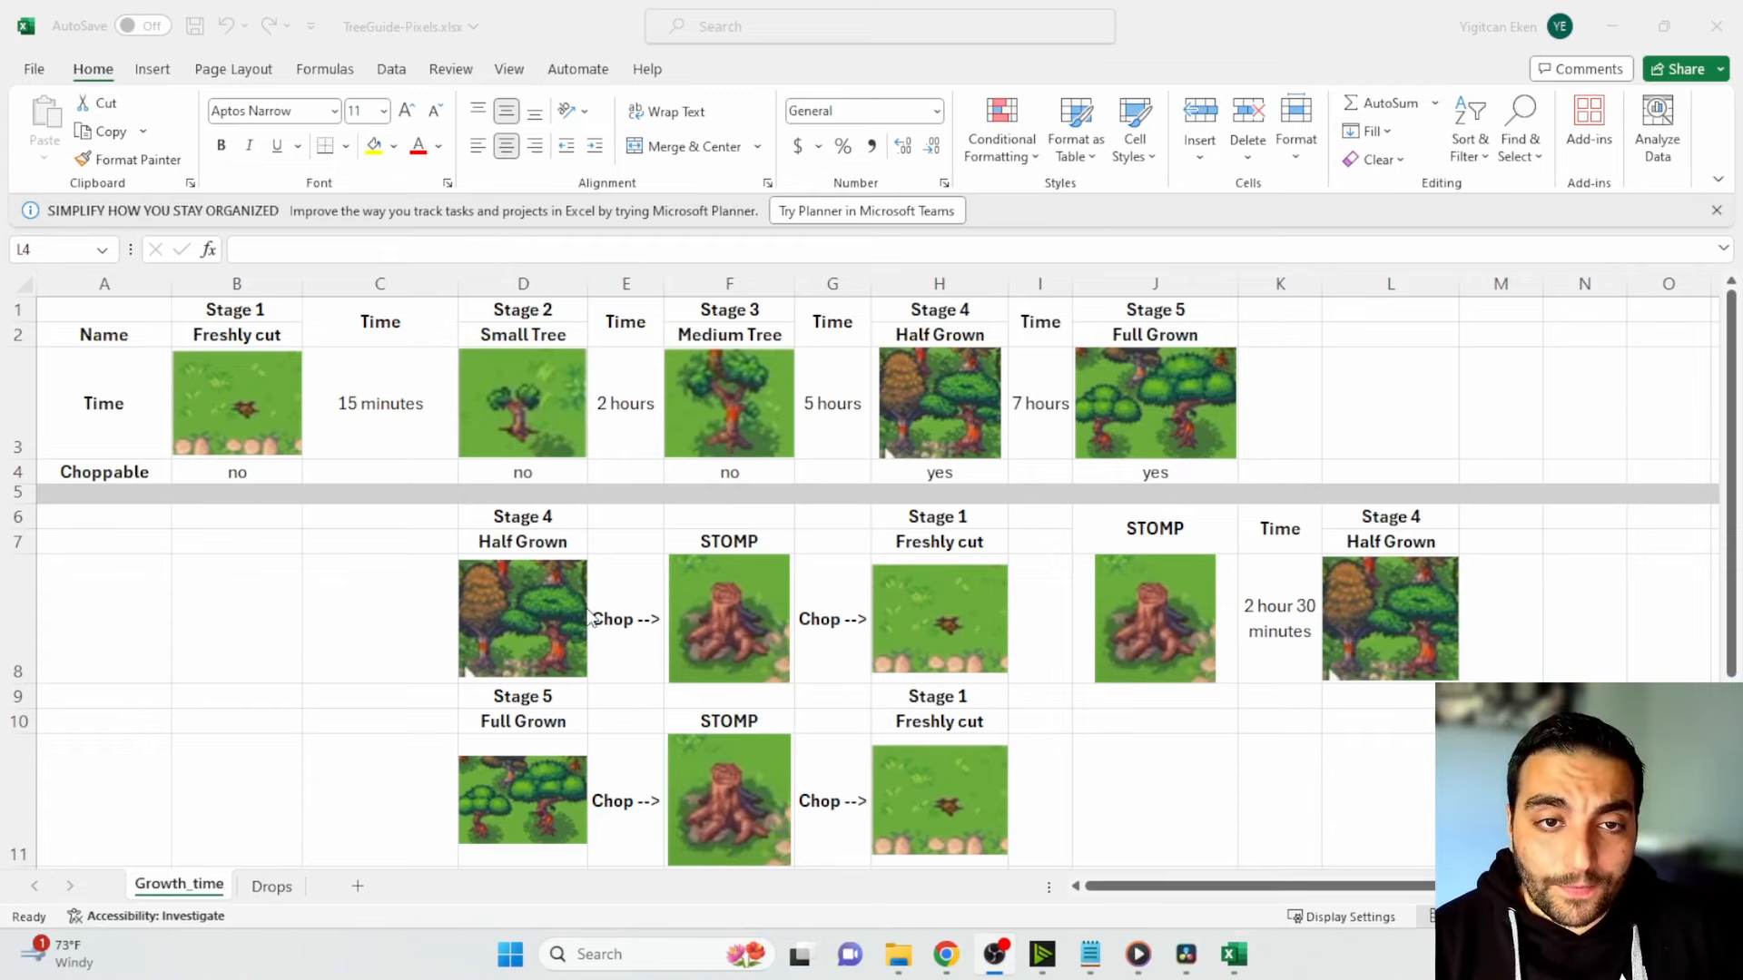
{"action": "mouse_move", "coordinate": [468, 598]}
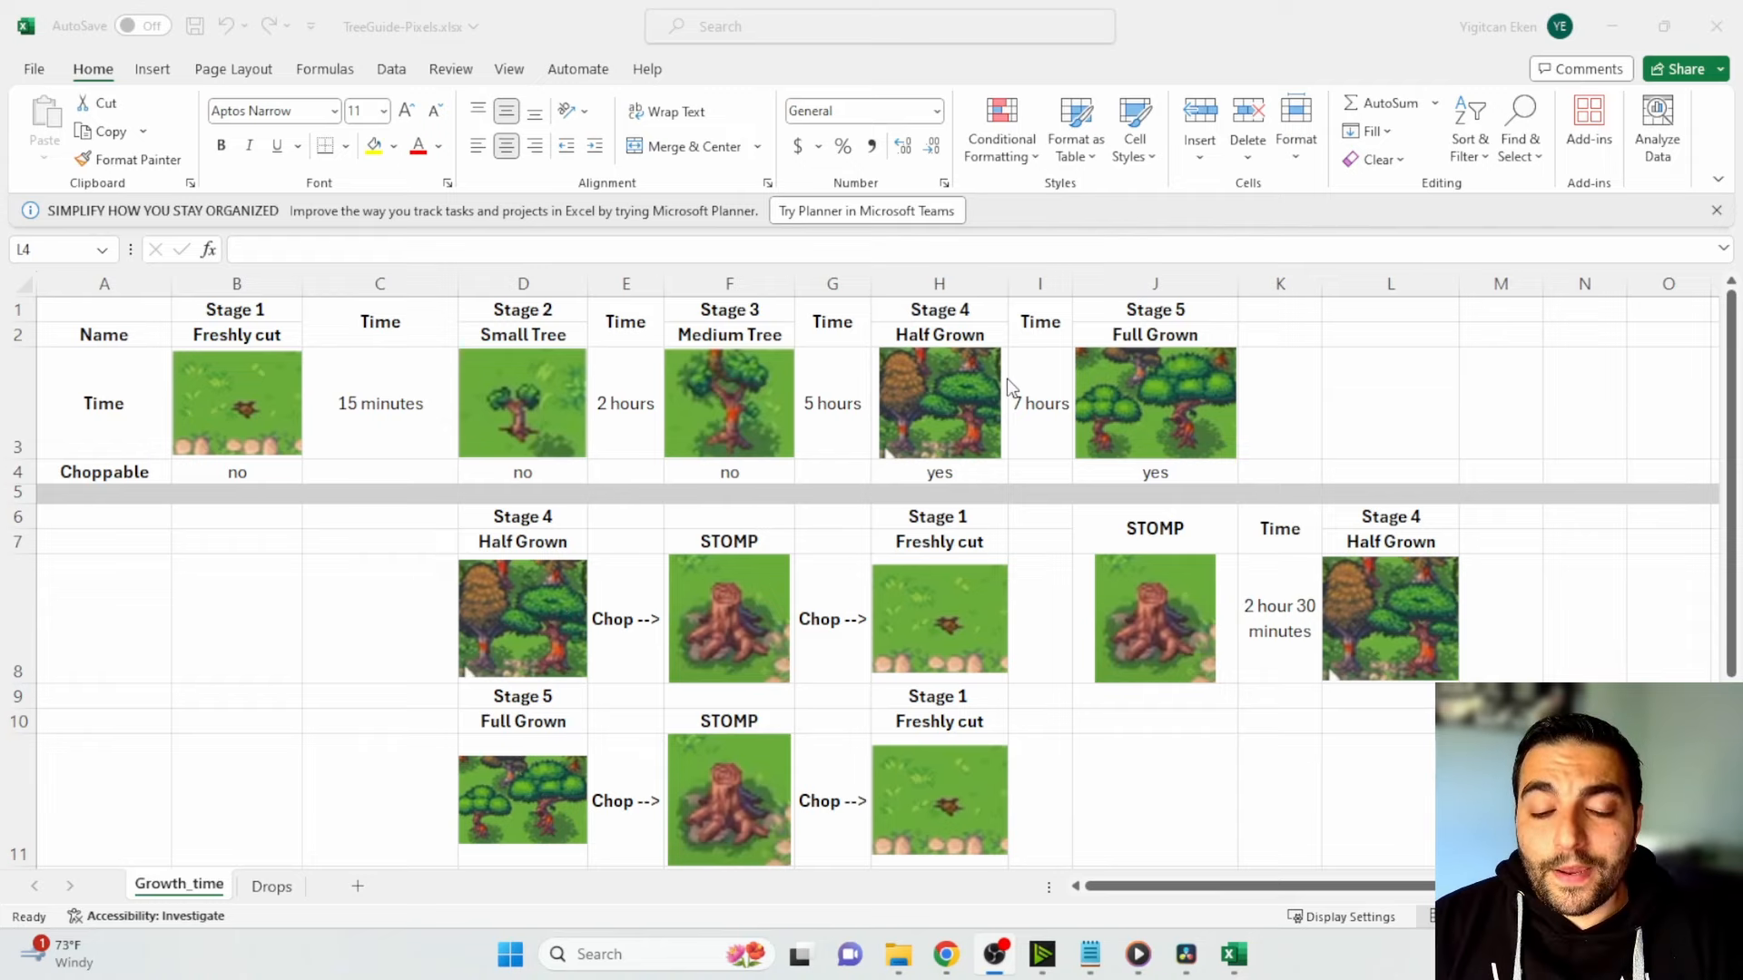
{"action": "mouse_move", "coordinate": [967, 362]}
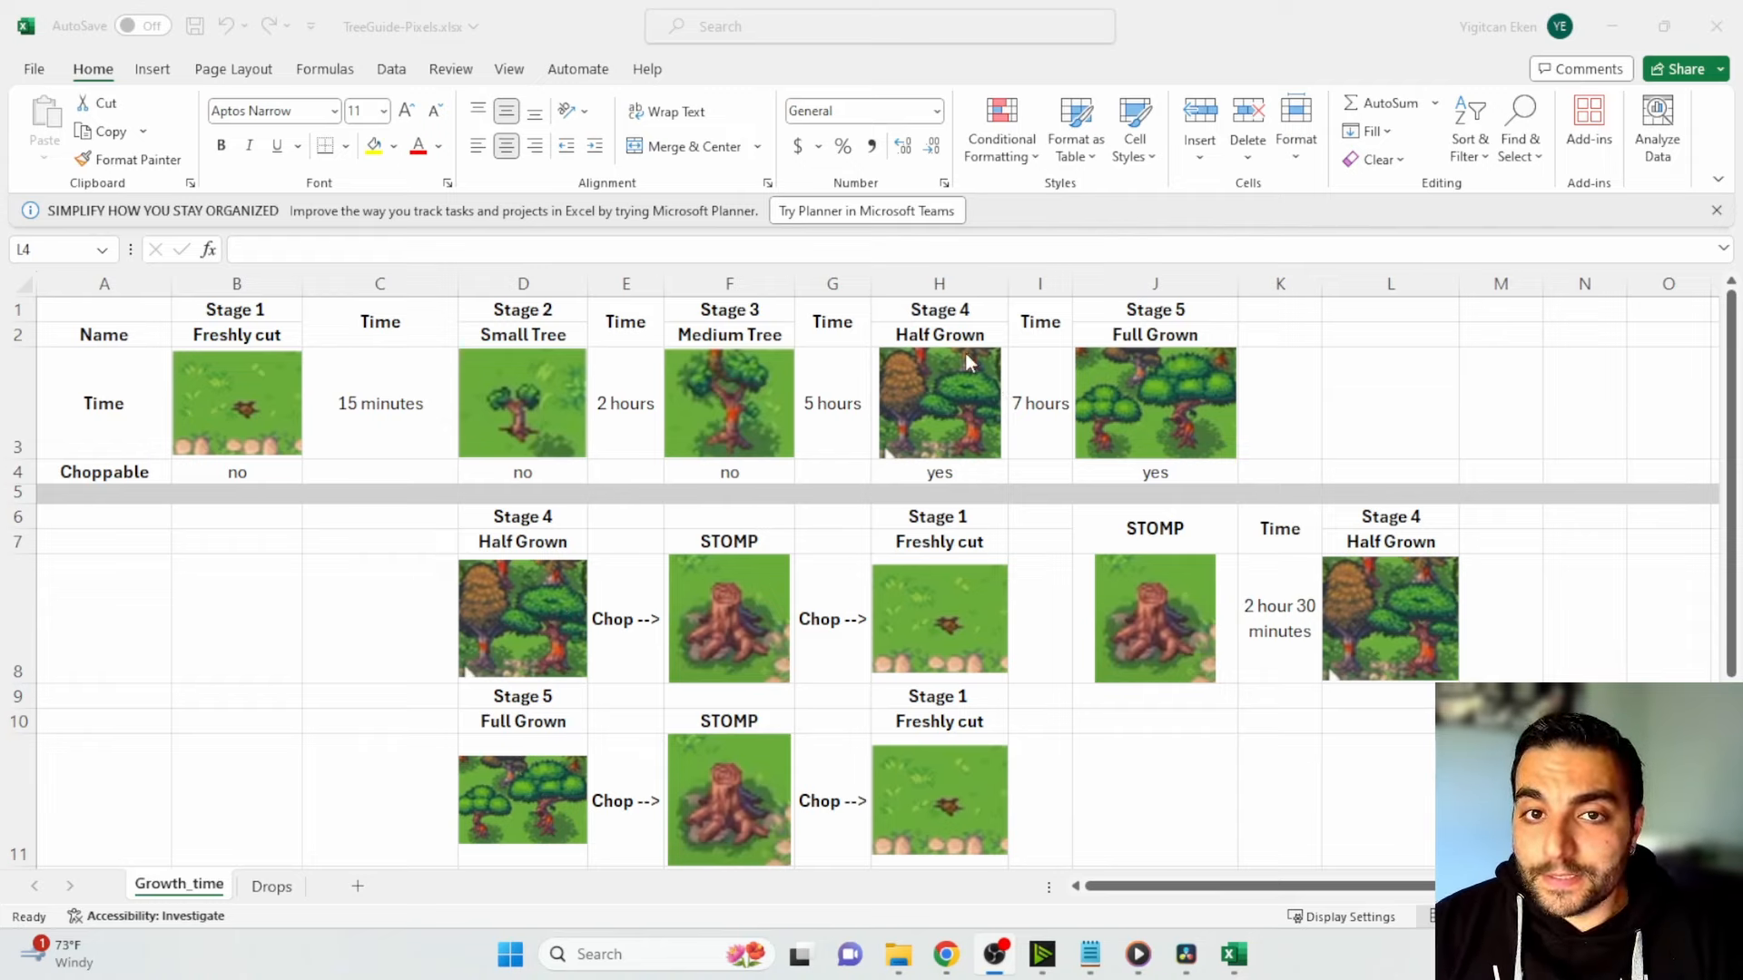
{"action": "mouse_move", "coordinate": [628, 623]}
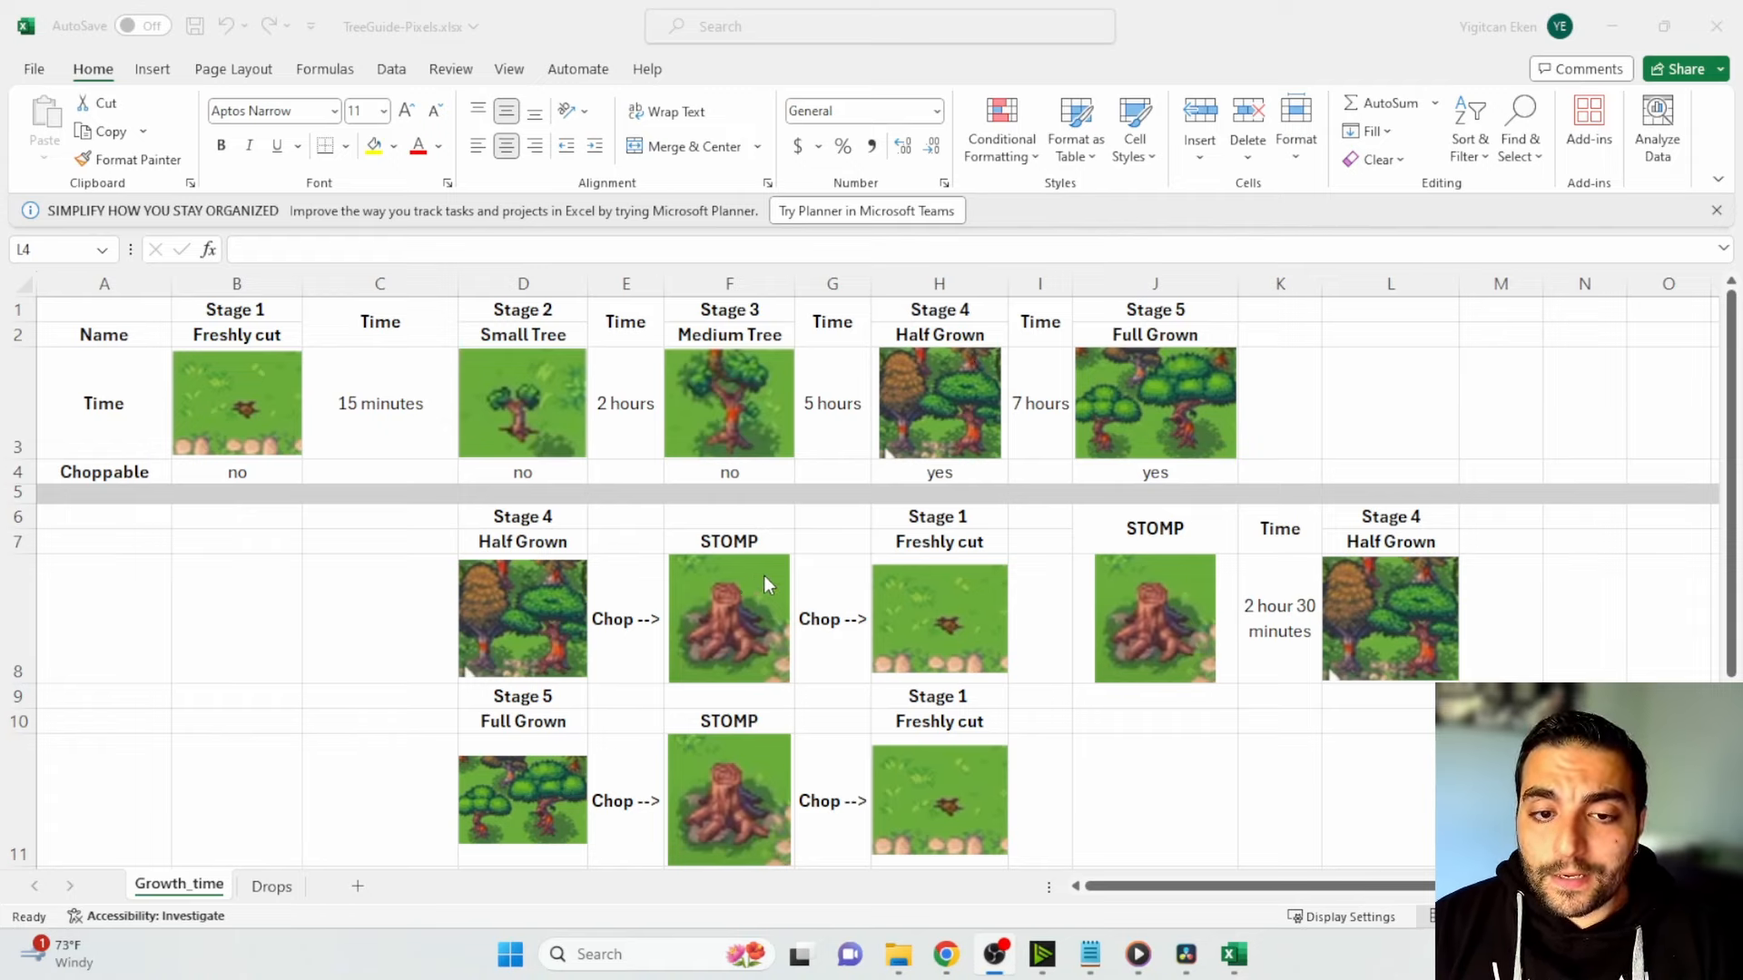
{"action": "mouse_move", "coordinate": [779, 570]}
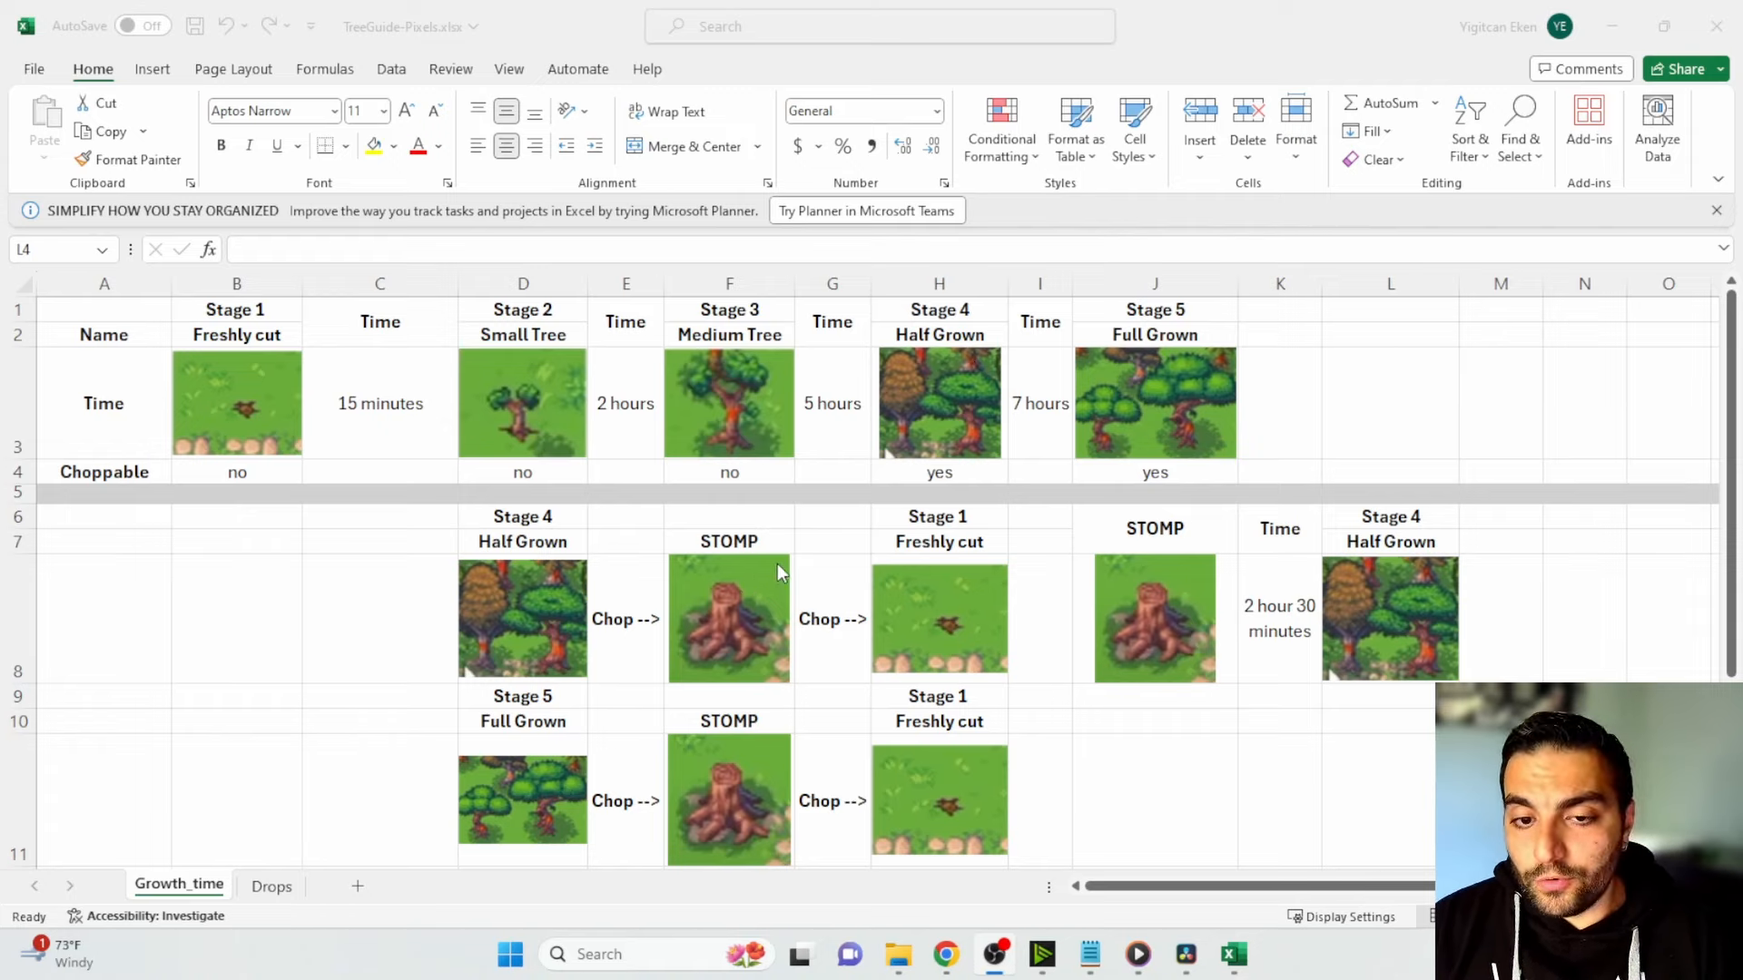
{"action": "mouse_move", "coordinate": [911, 607]}
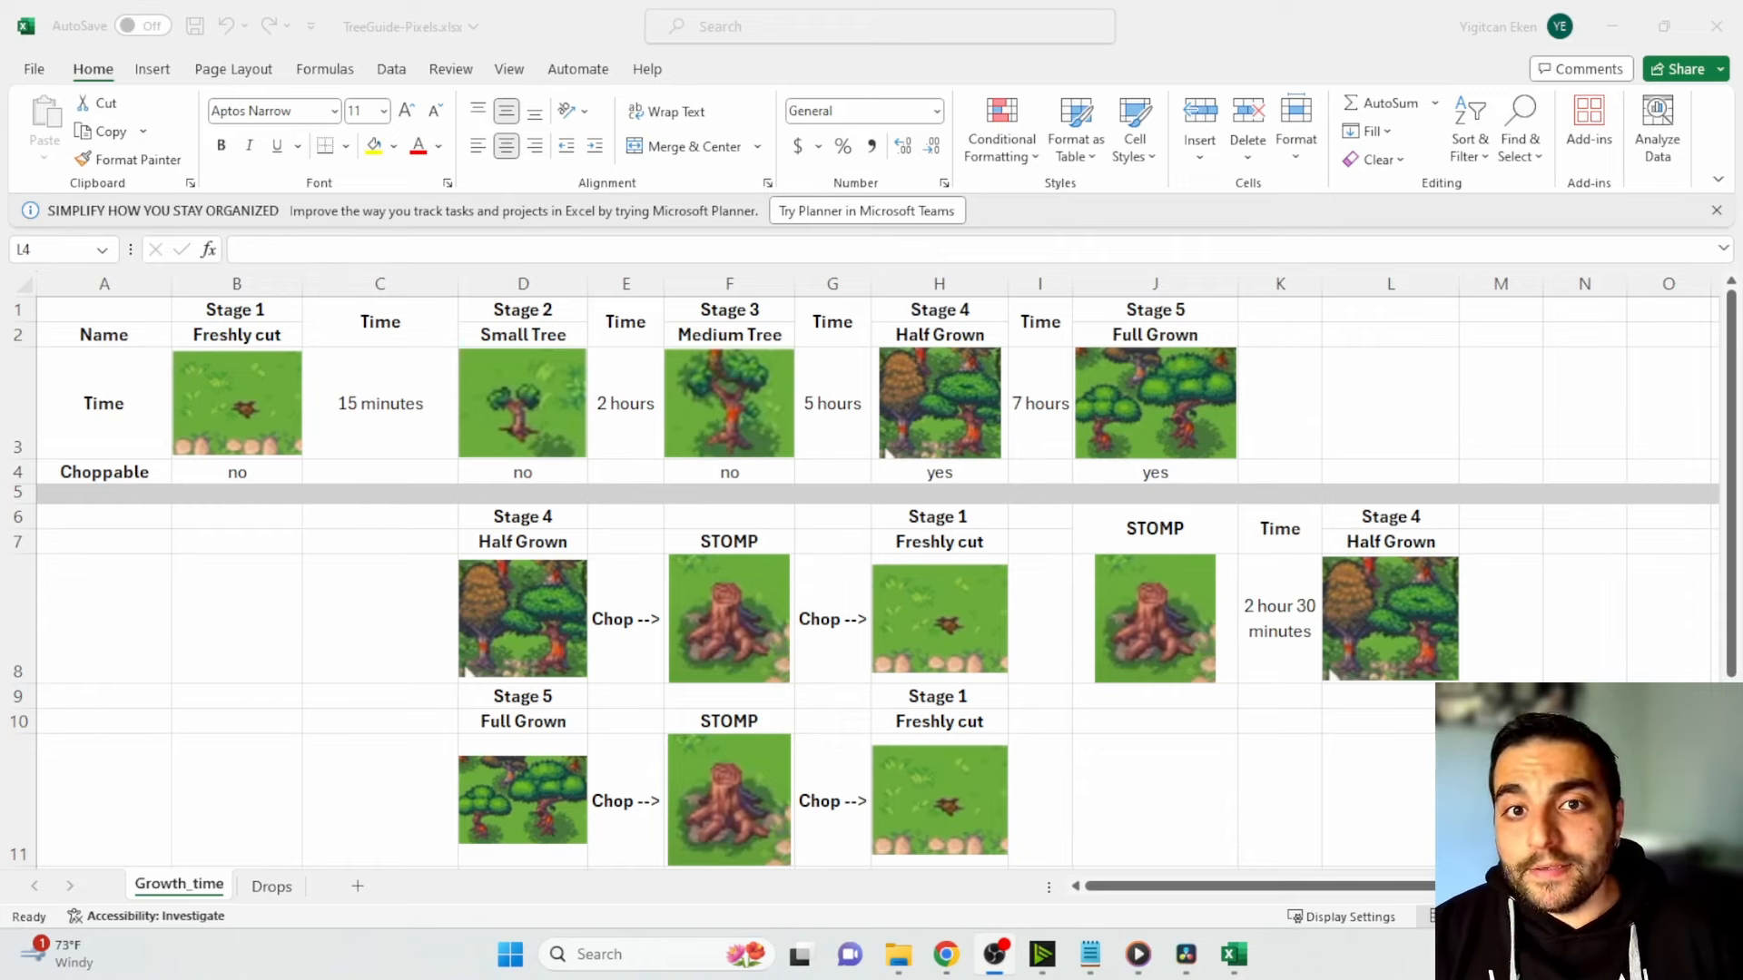
{"action": "mouse_move", "coordinate": [1264, 592]}
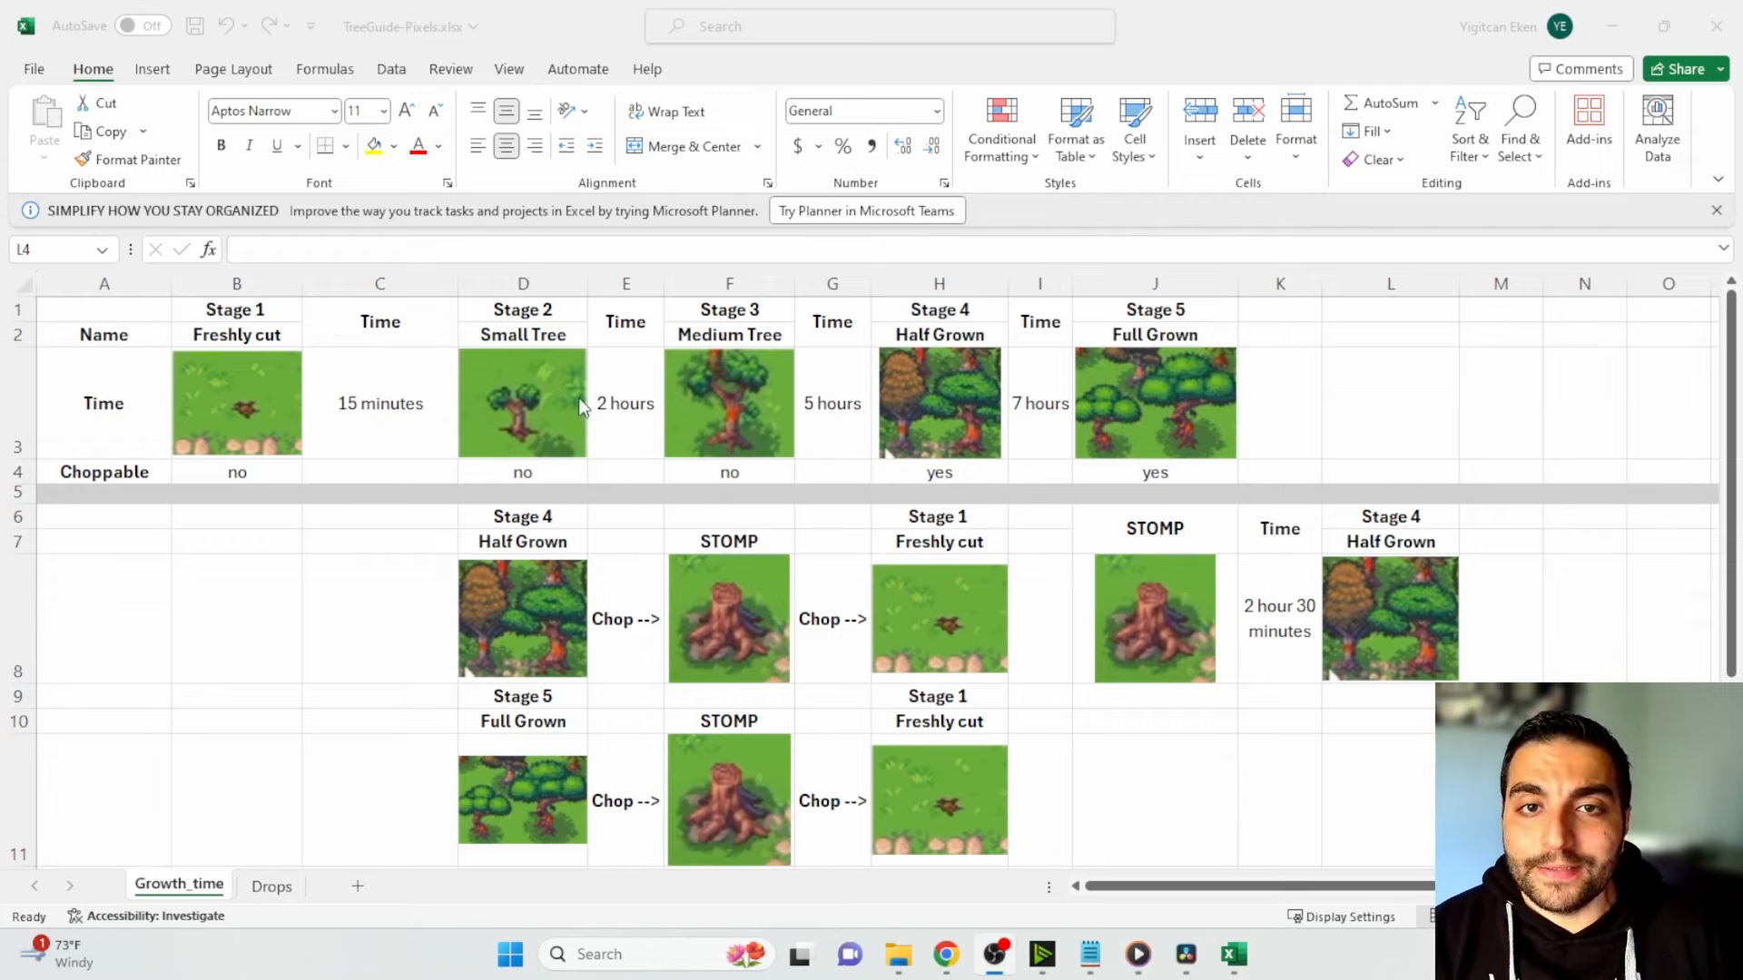
{"action": "mouse_move", "coordinate": [189, 347]}
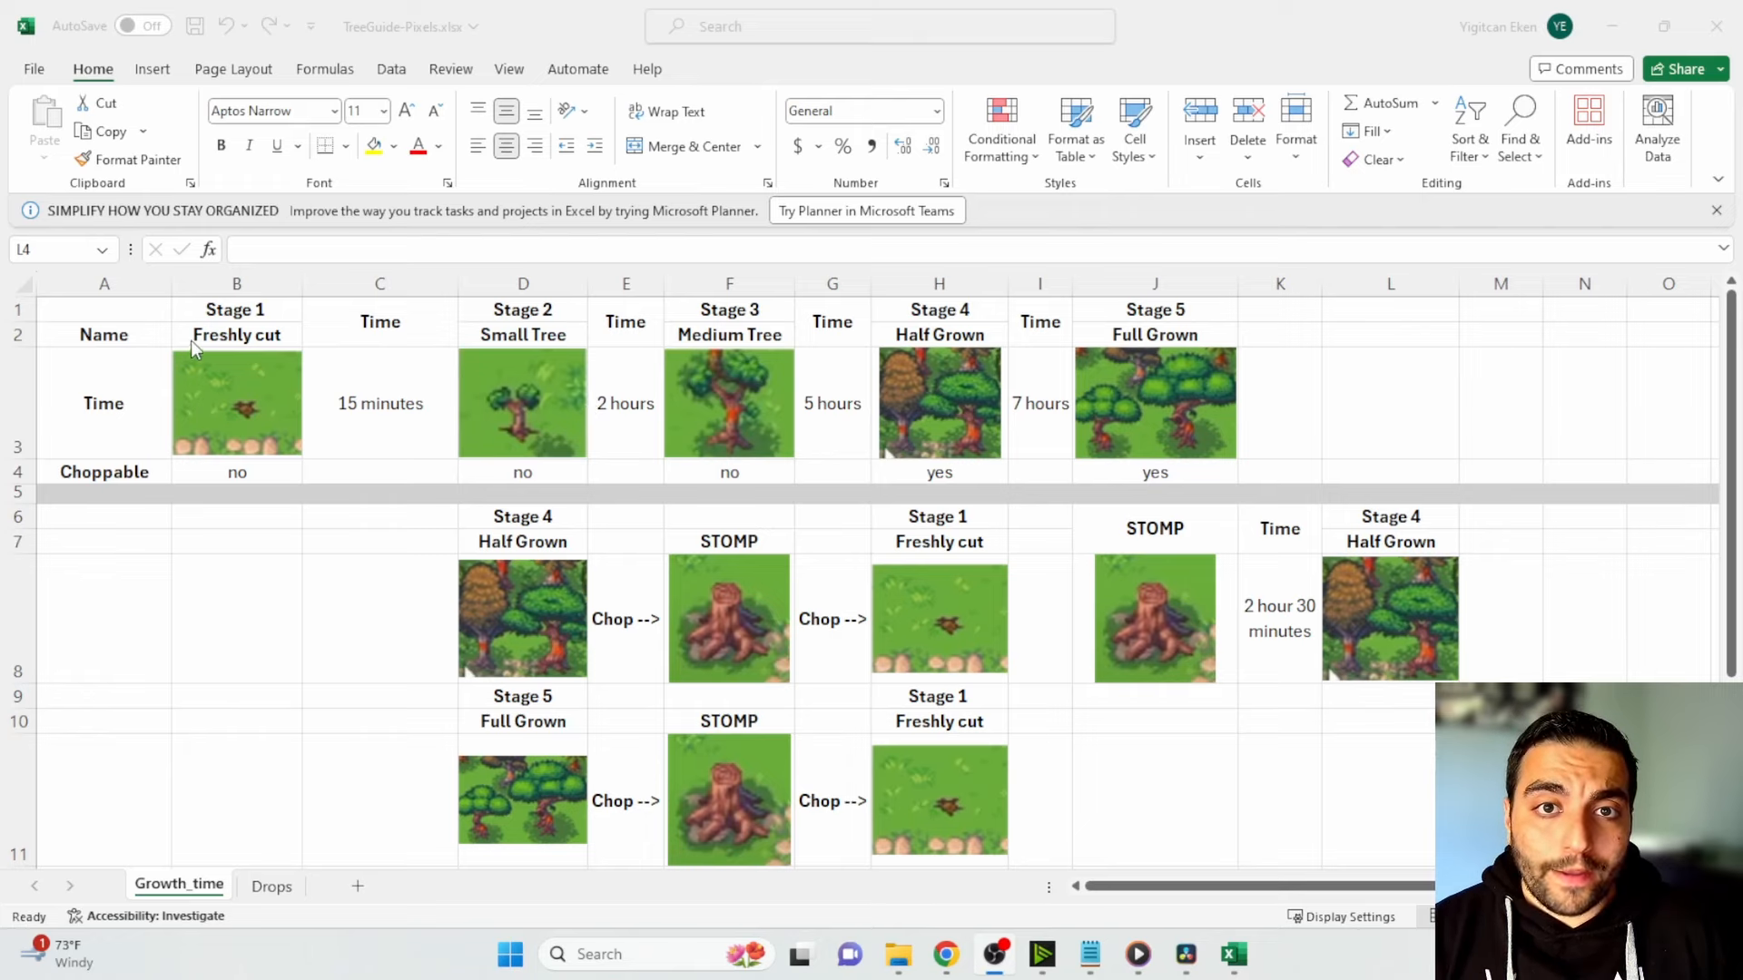
{"action": "mouse_move", "coordinate": [1051, 399]}
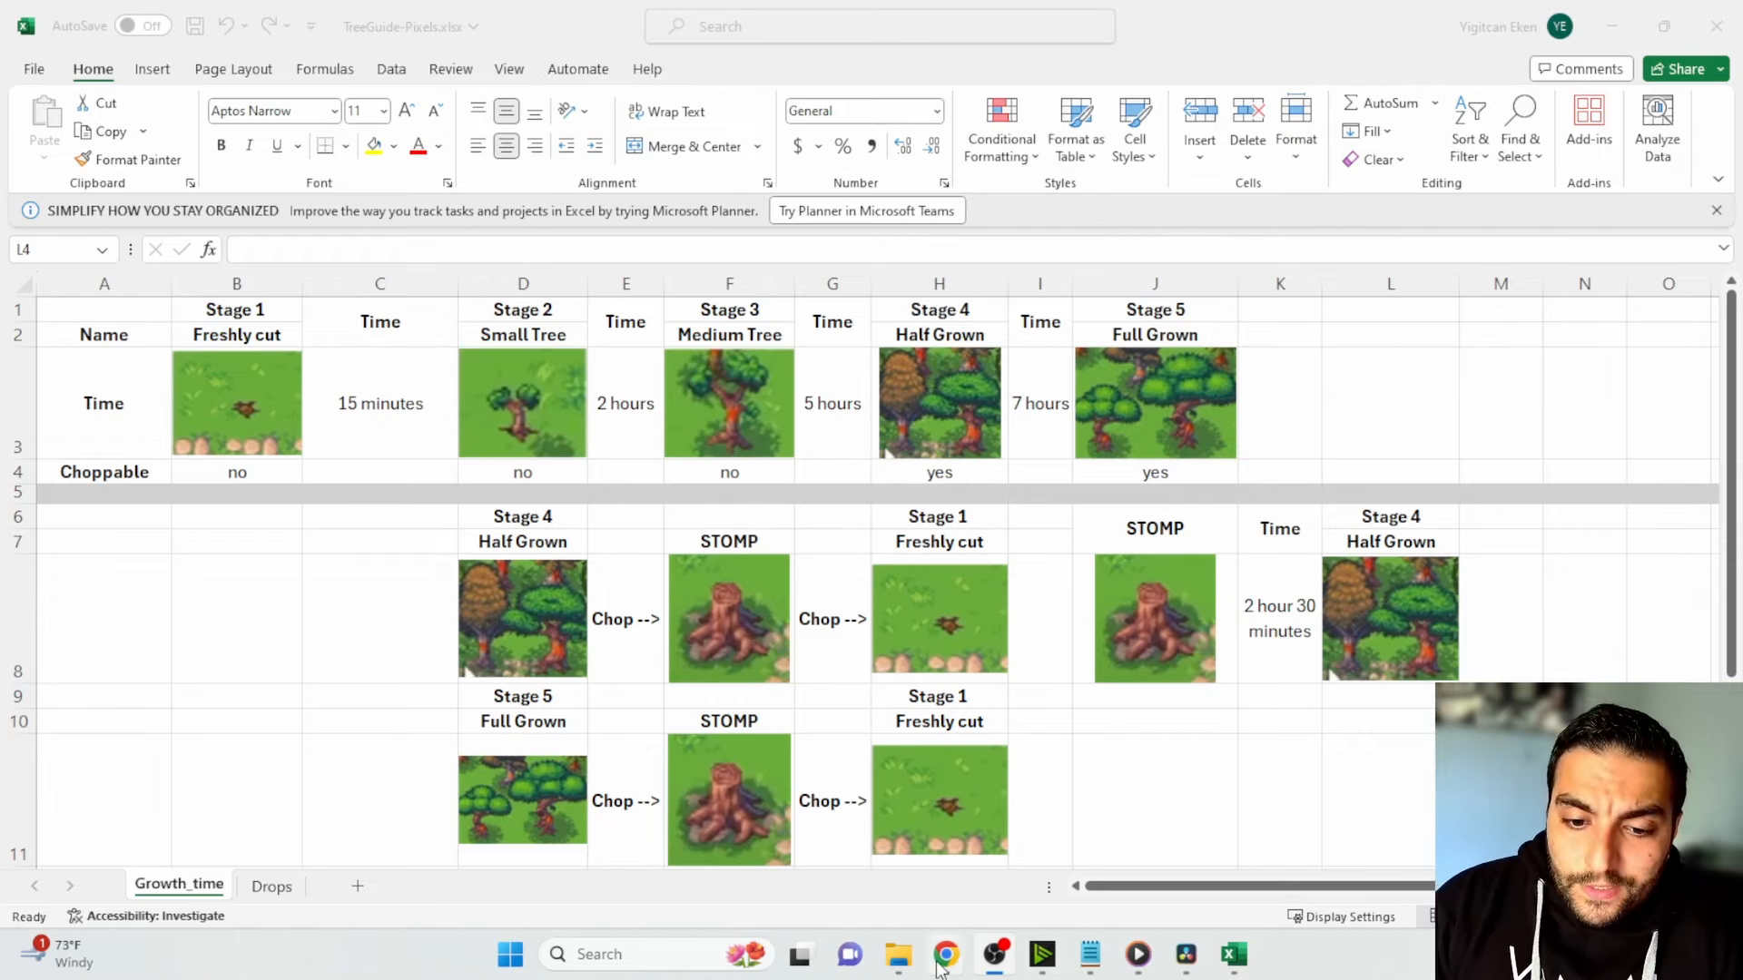
{"action": "left_click", "coordinate": [944, 953]}
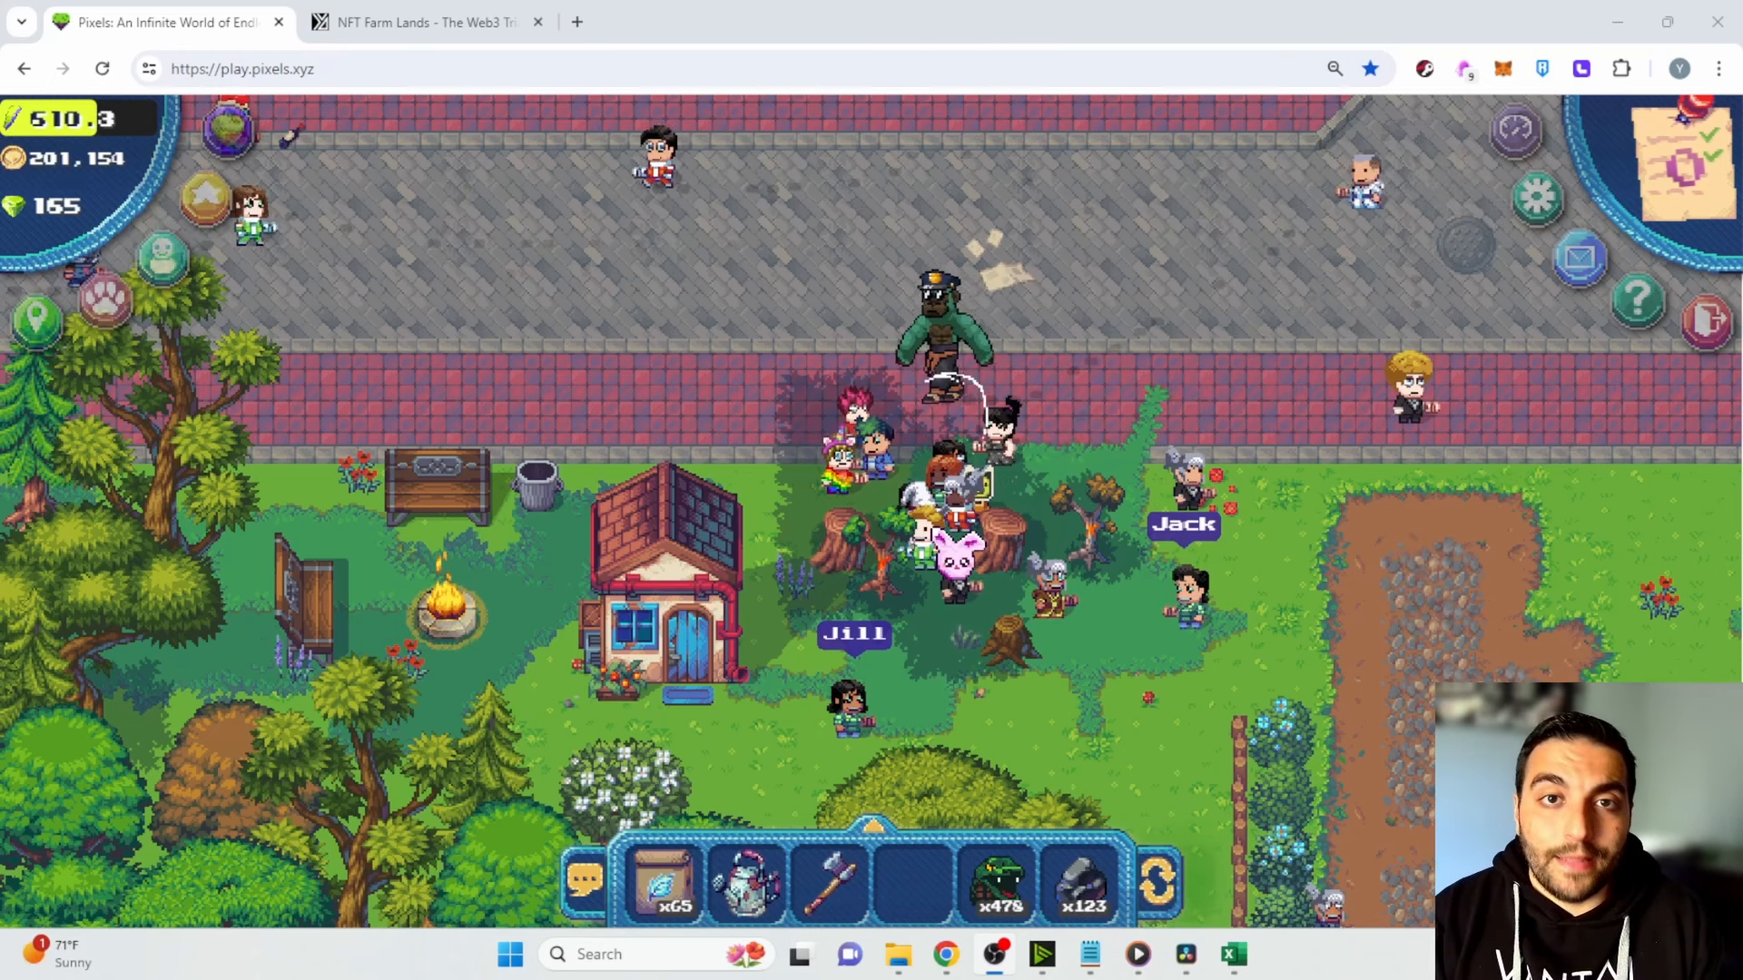
- Look up land number 3787 on the Web3Triads Farm Lands page and review its trees and soils
{"action": "left_click", "coordinate": [423, 22]}
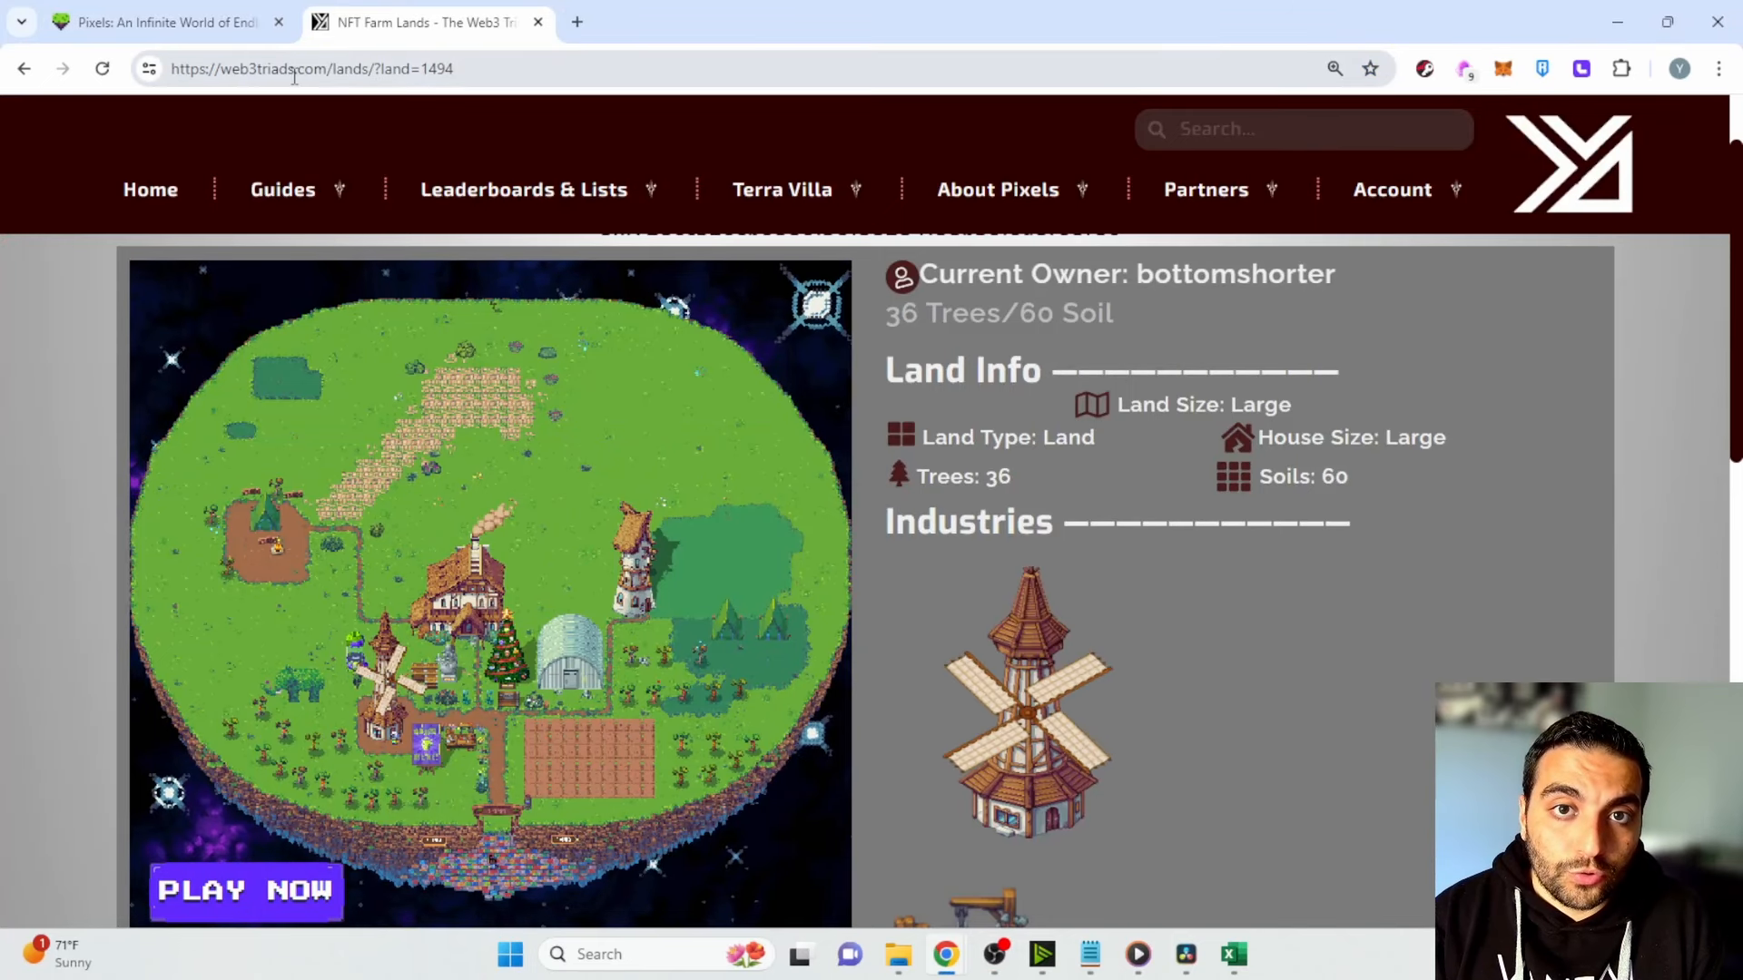
{"action": "mouse_move", "coordinate": [319, 133]}
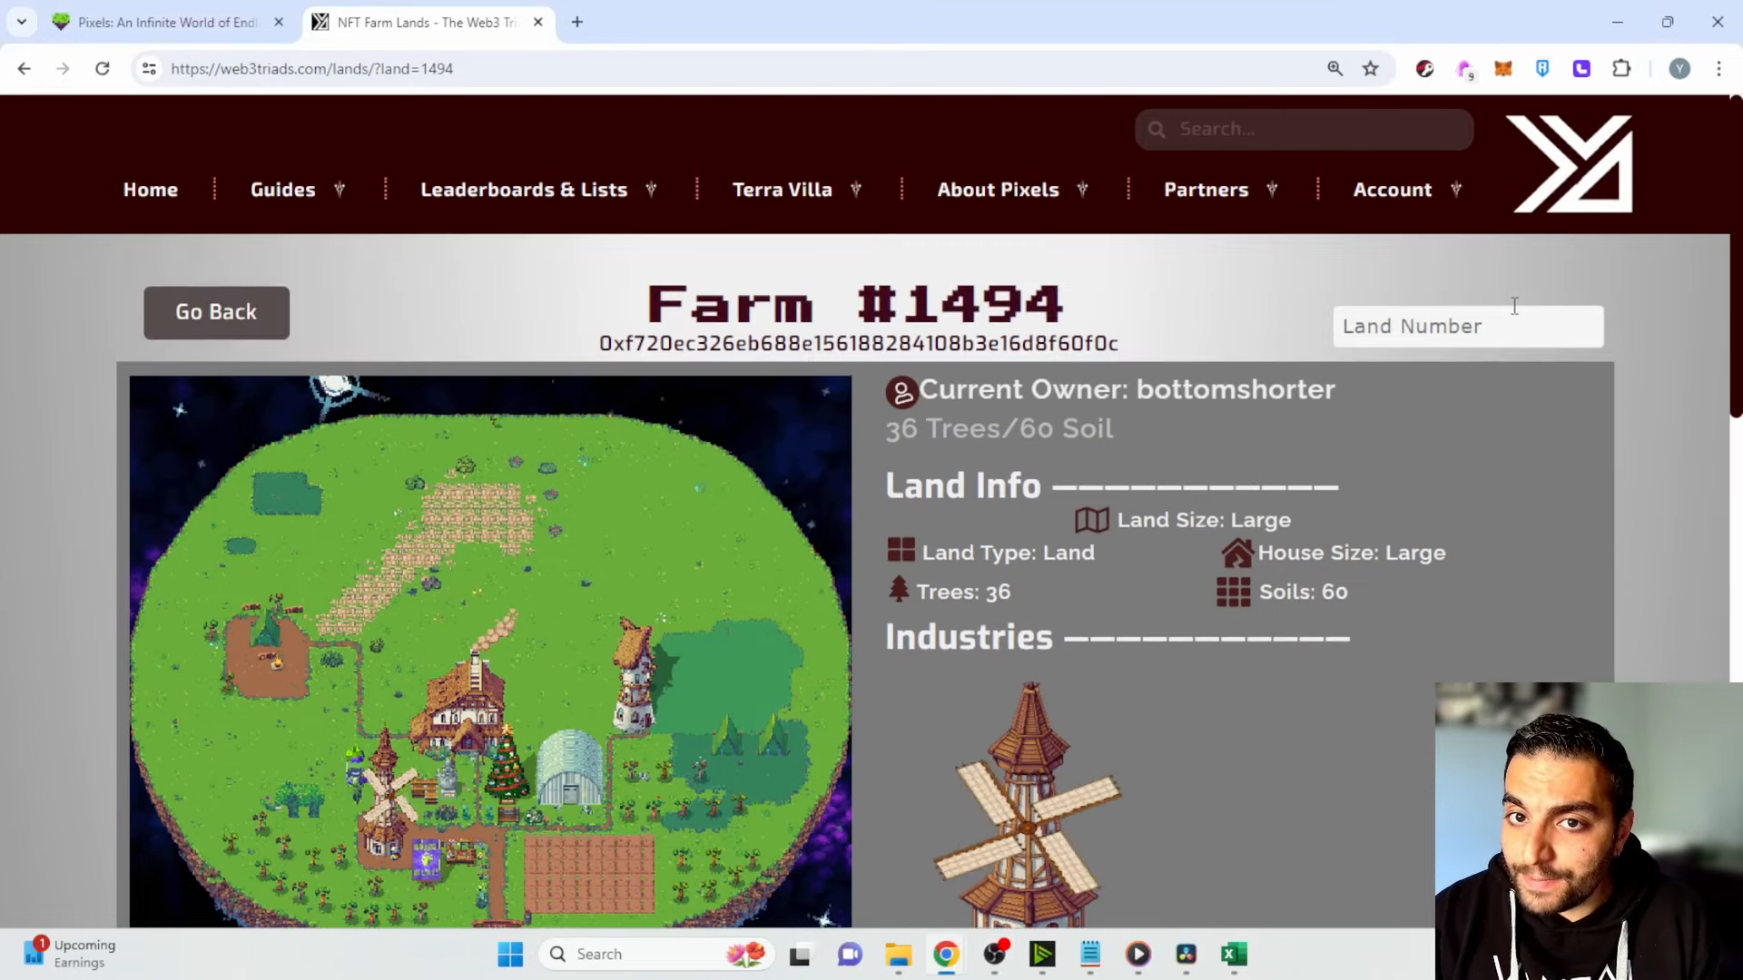
{"action": "type", "text": "3787"}
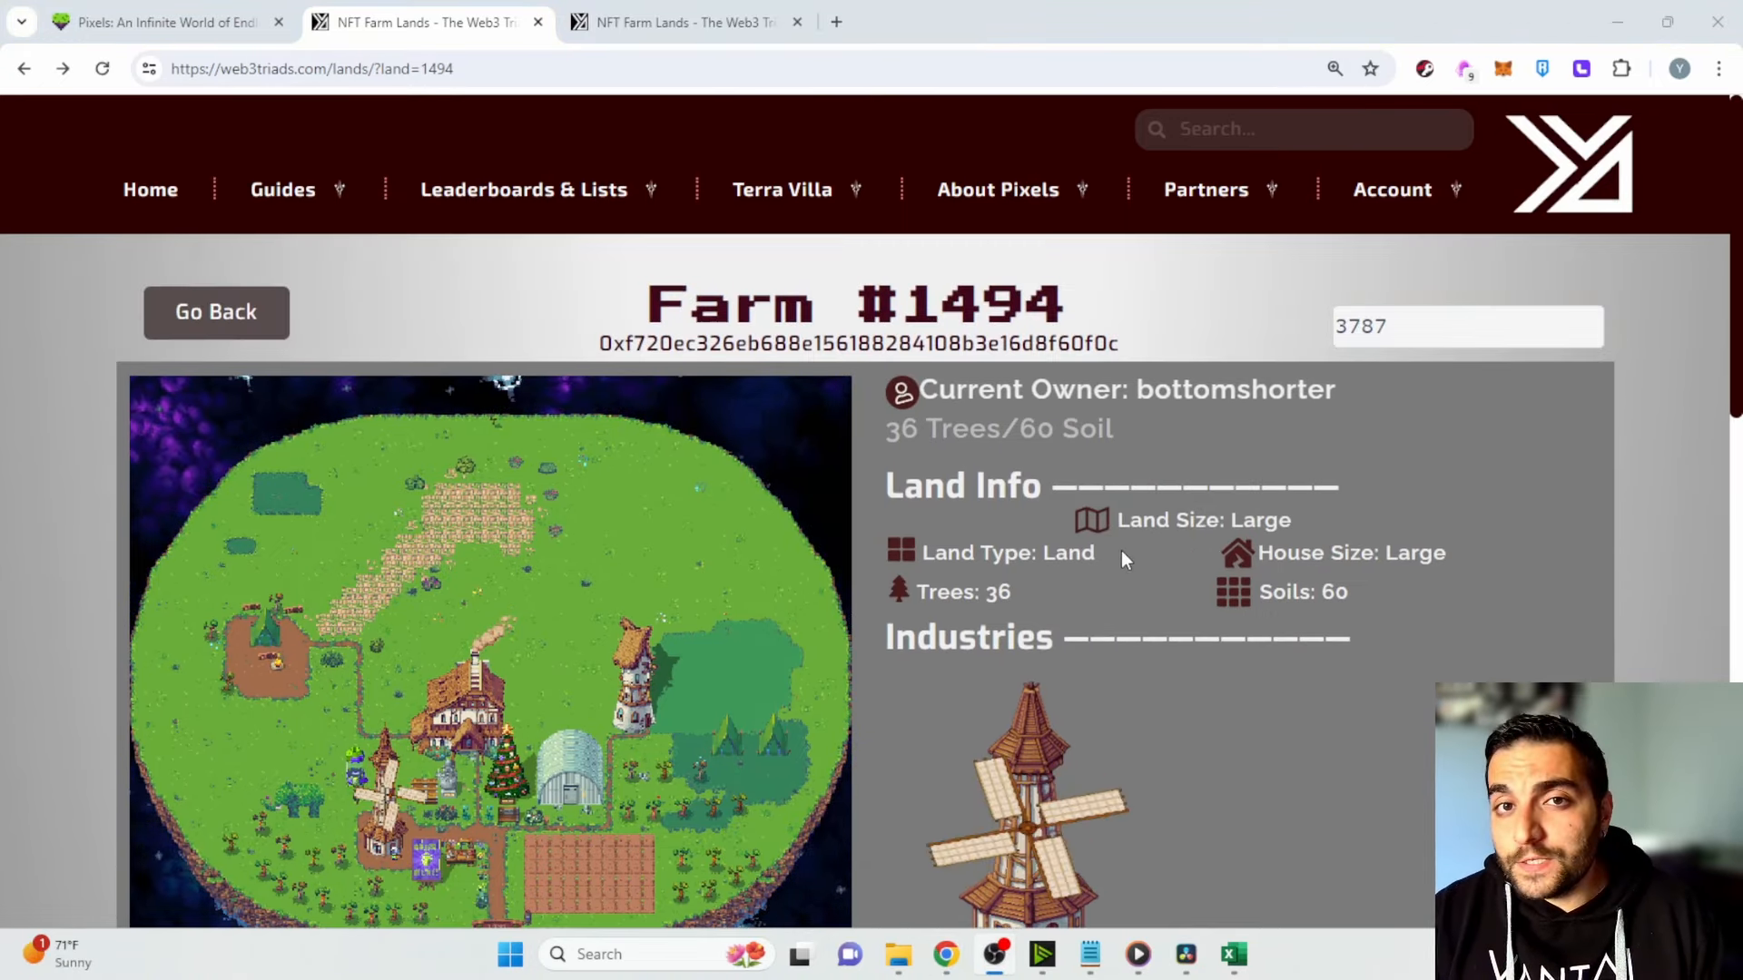
{"action": "scroll", "scroll_direction": "down", "scroll_amount": 3}
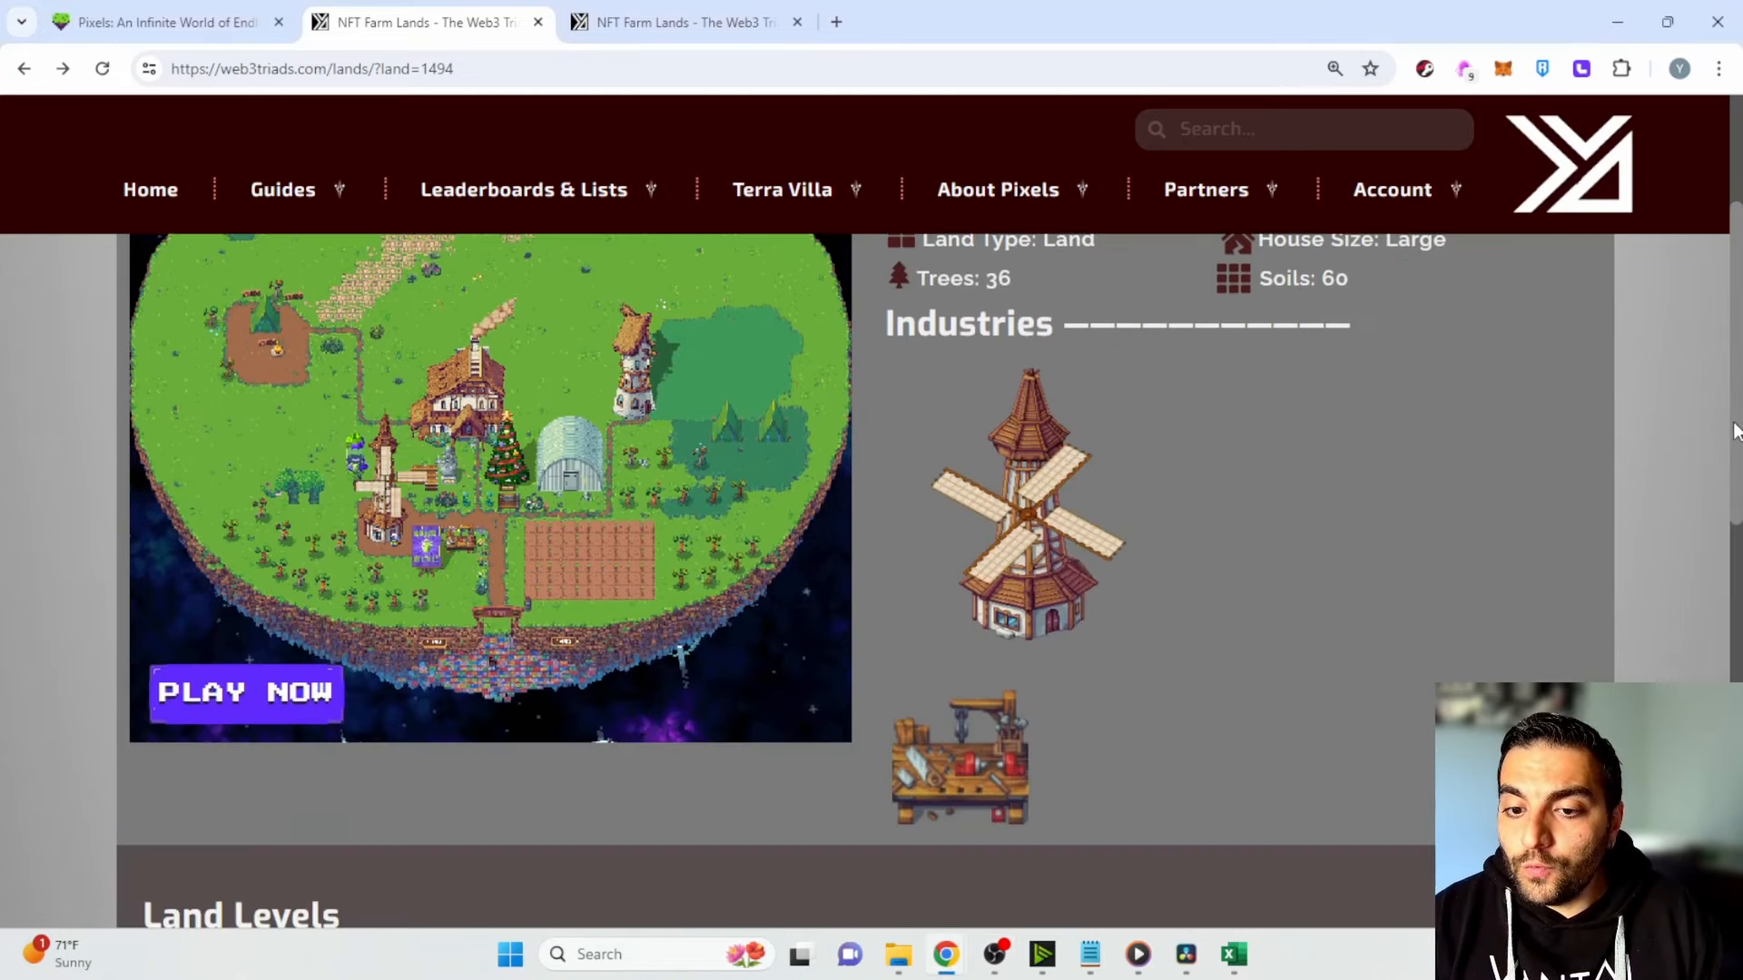
{"action": "scroll", "scroll_direction": "down", "scroll_amount": 3}
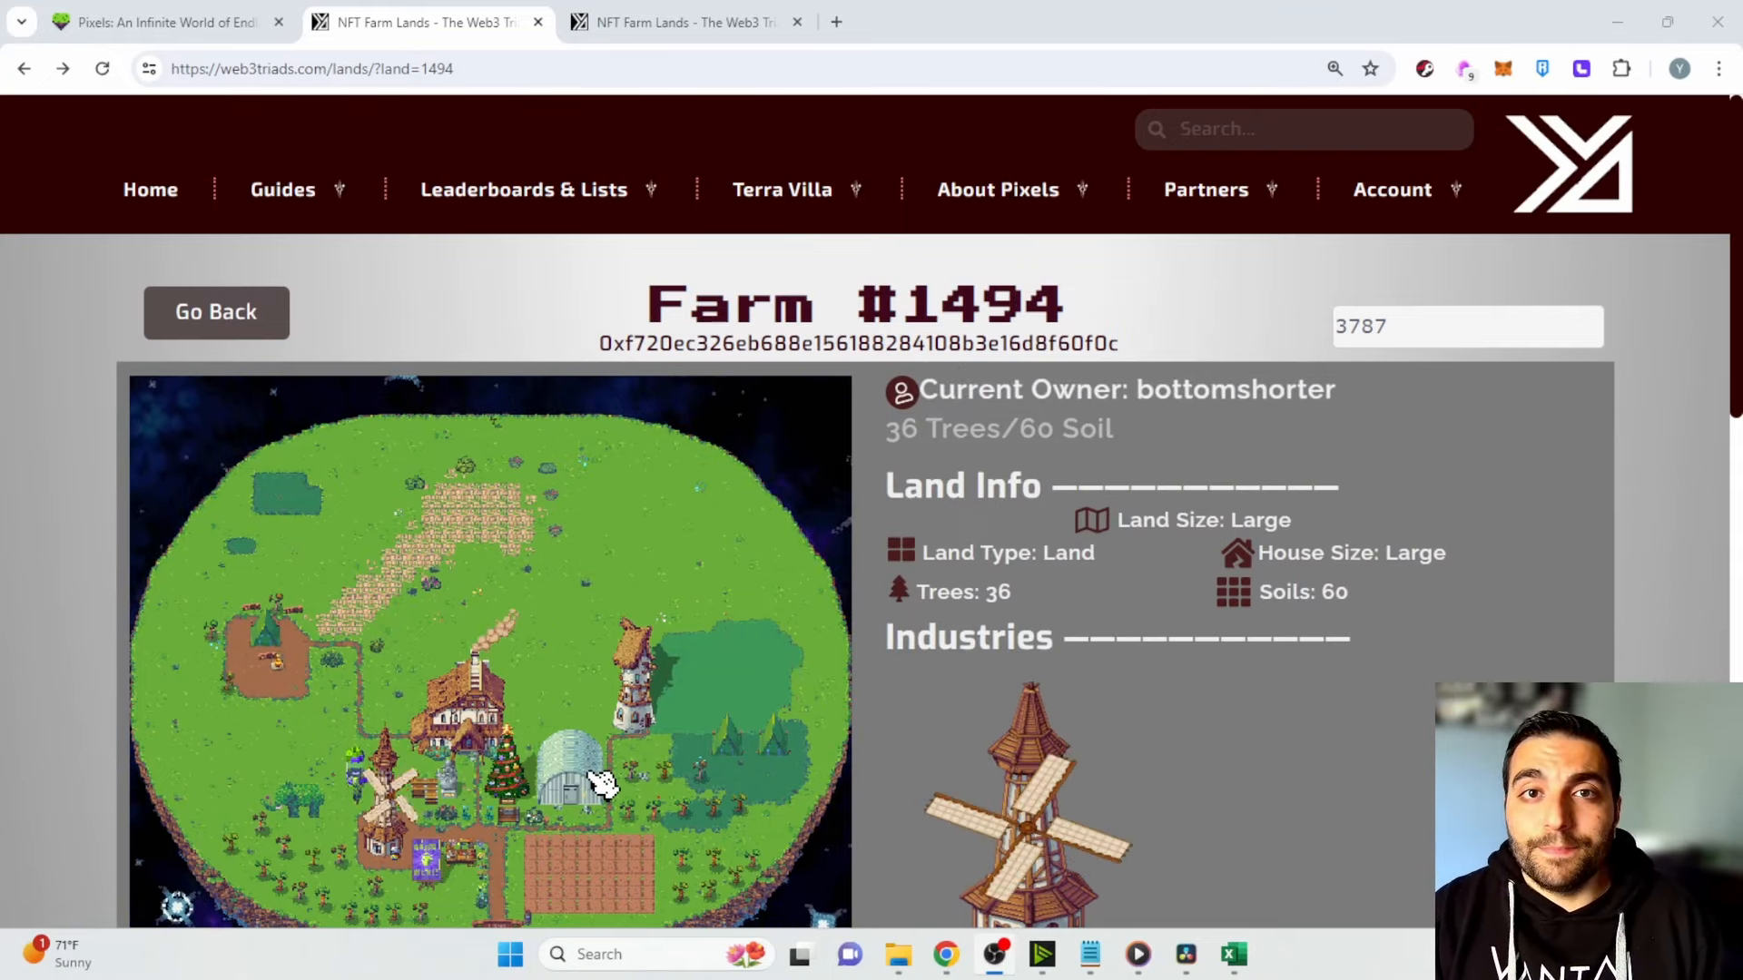
{"action": "left_click", "coordinate": [1230, 953]}
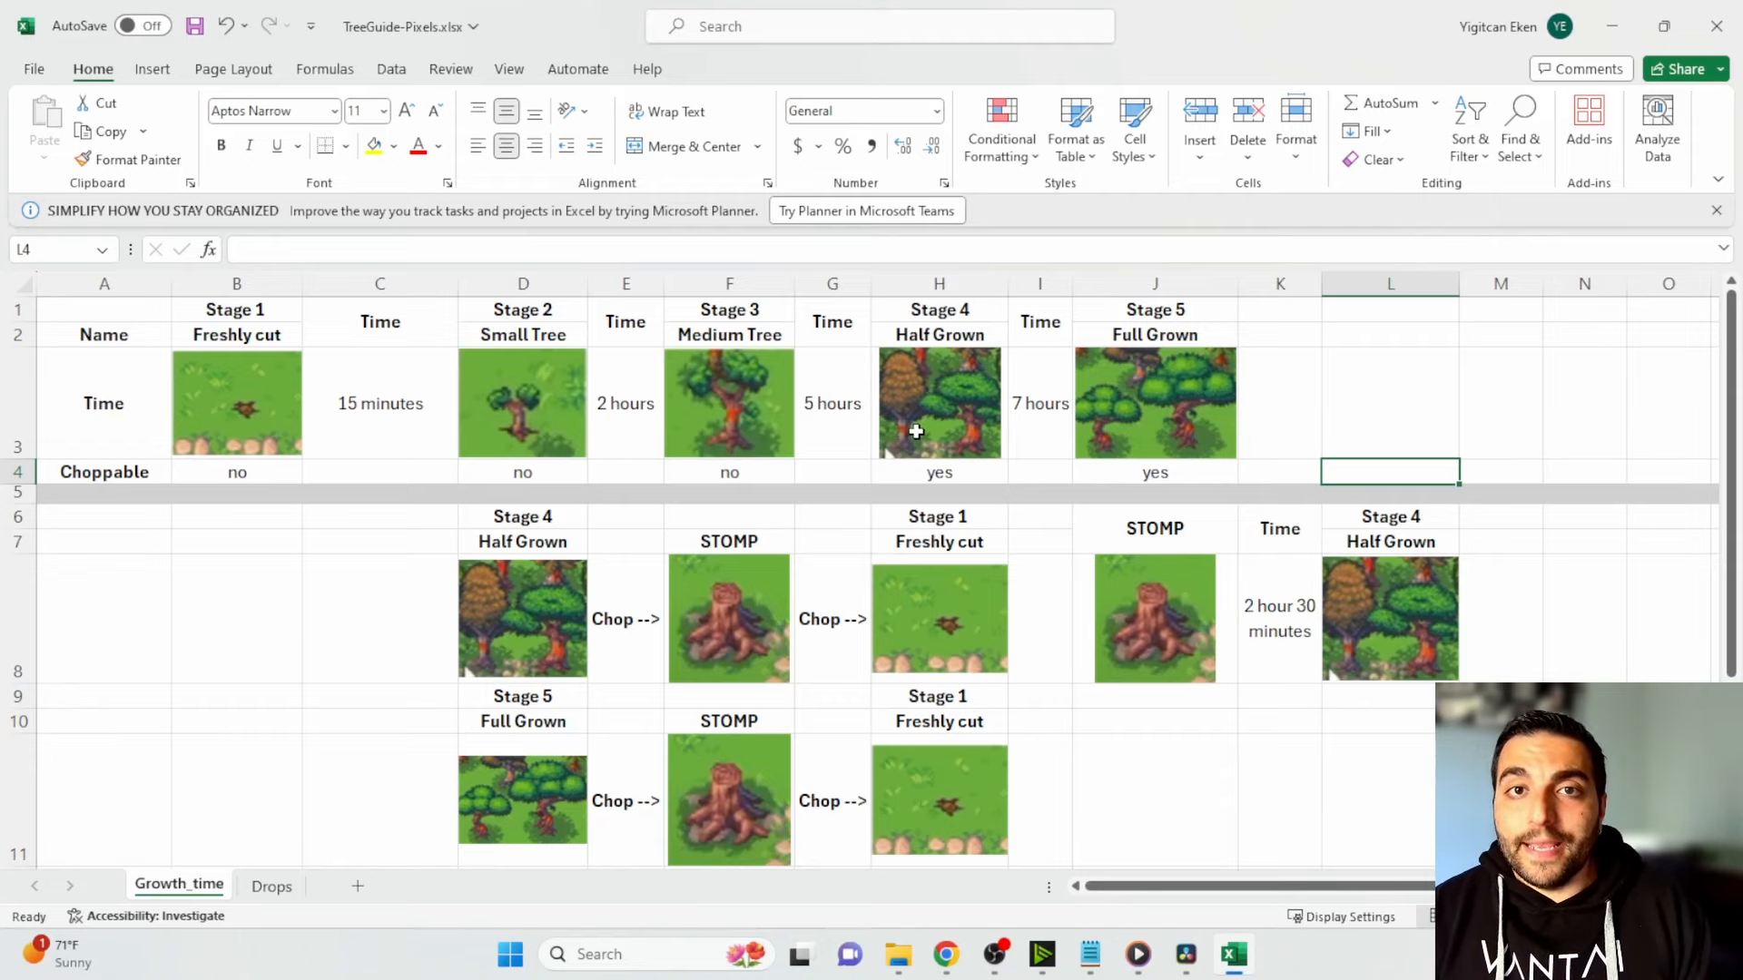
{"action": "mouse_move", "coordinate": [994, 385]}
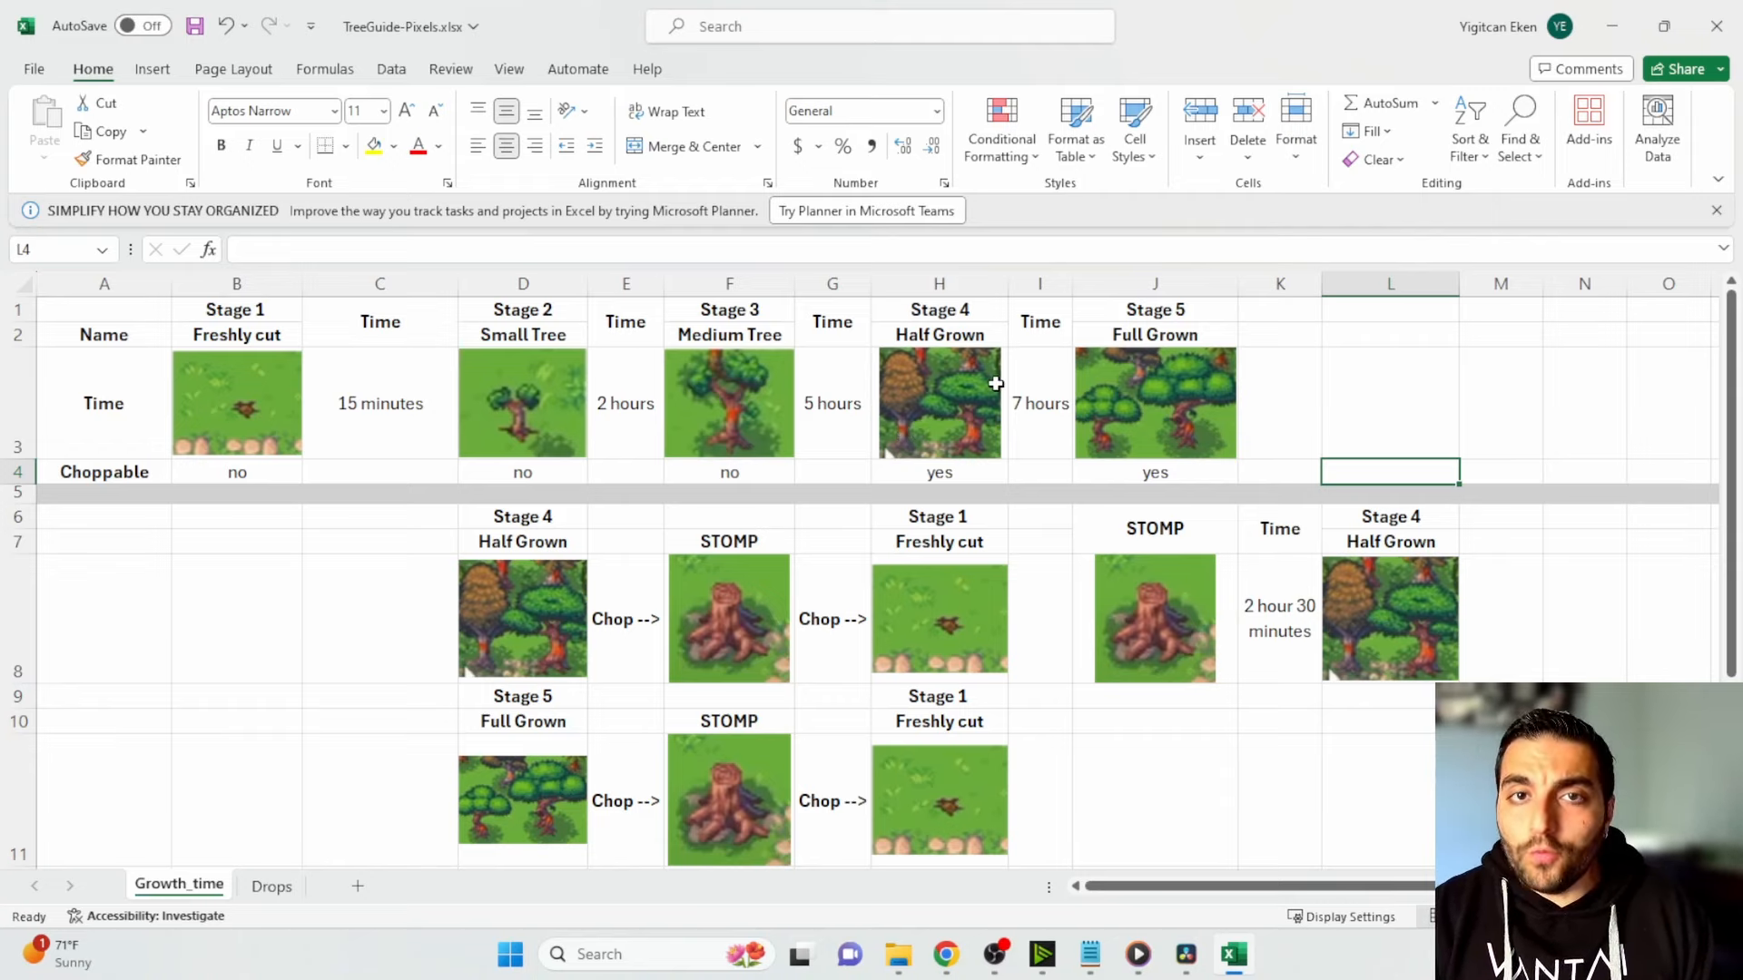
- Return to the tree guide workbook and show the Drops sheet of softwood yields
{"action": "left_click", "coordinate": [944, 953]}
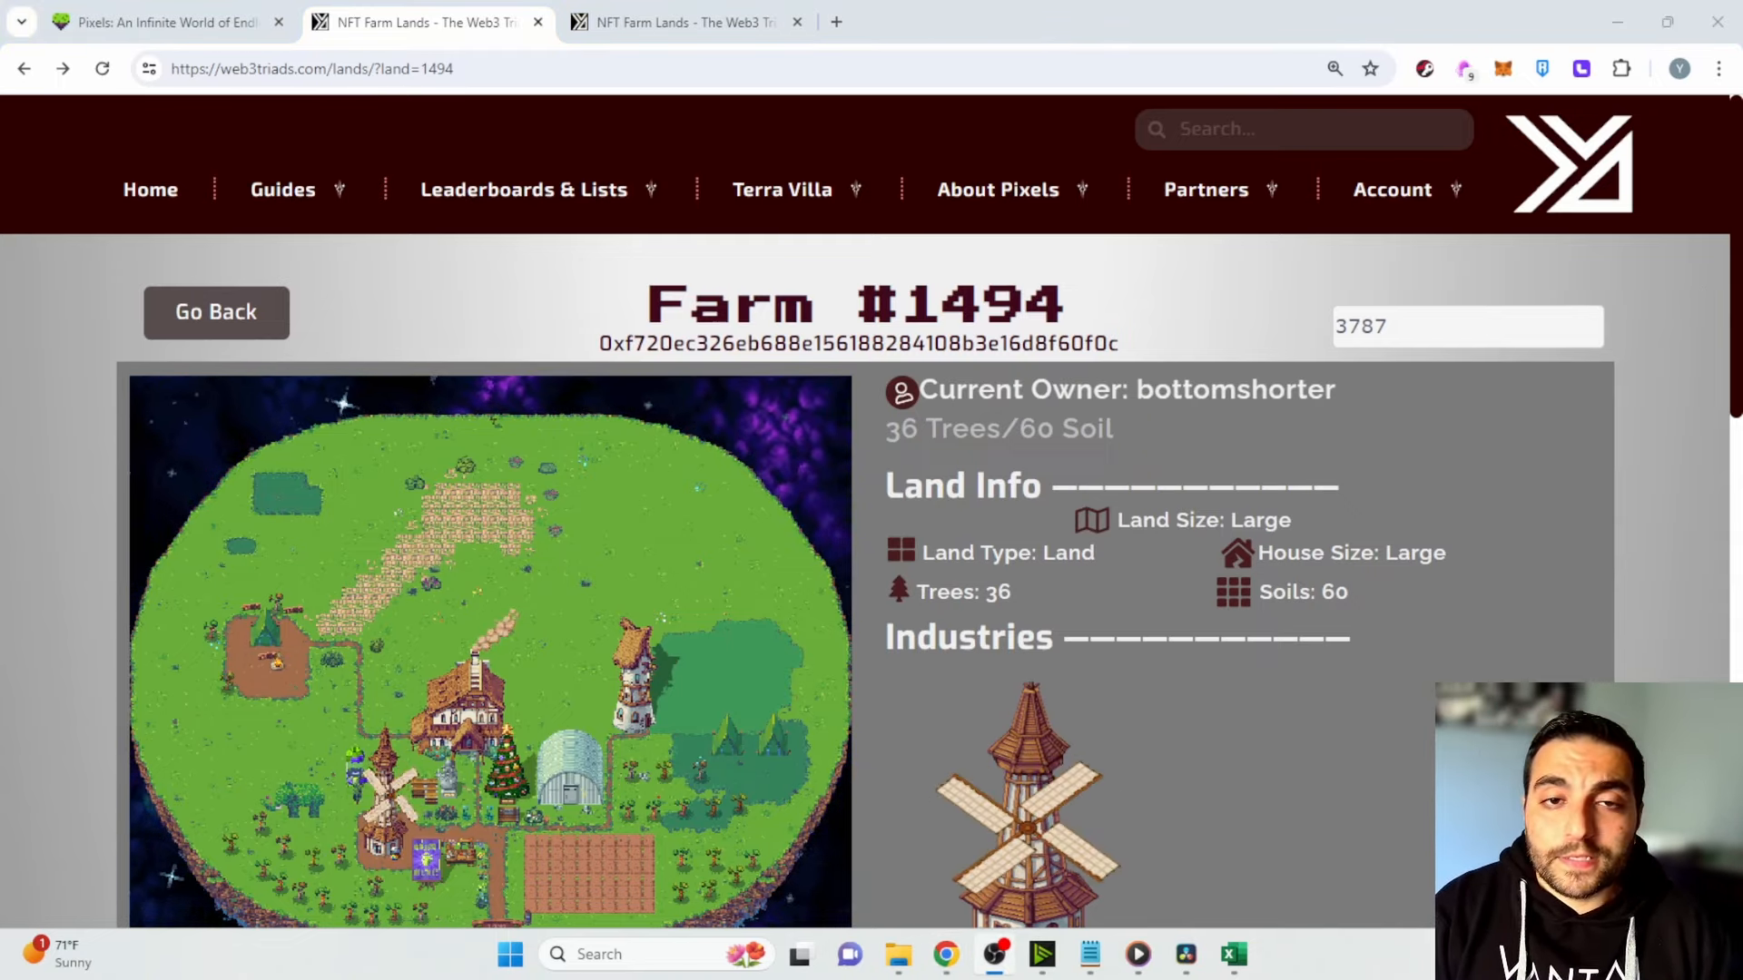
{"action": "left_click", "coordinate": [1230, 953]}
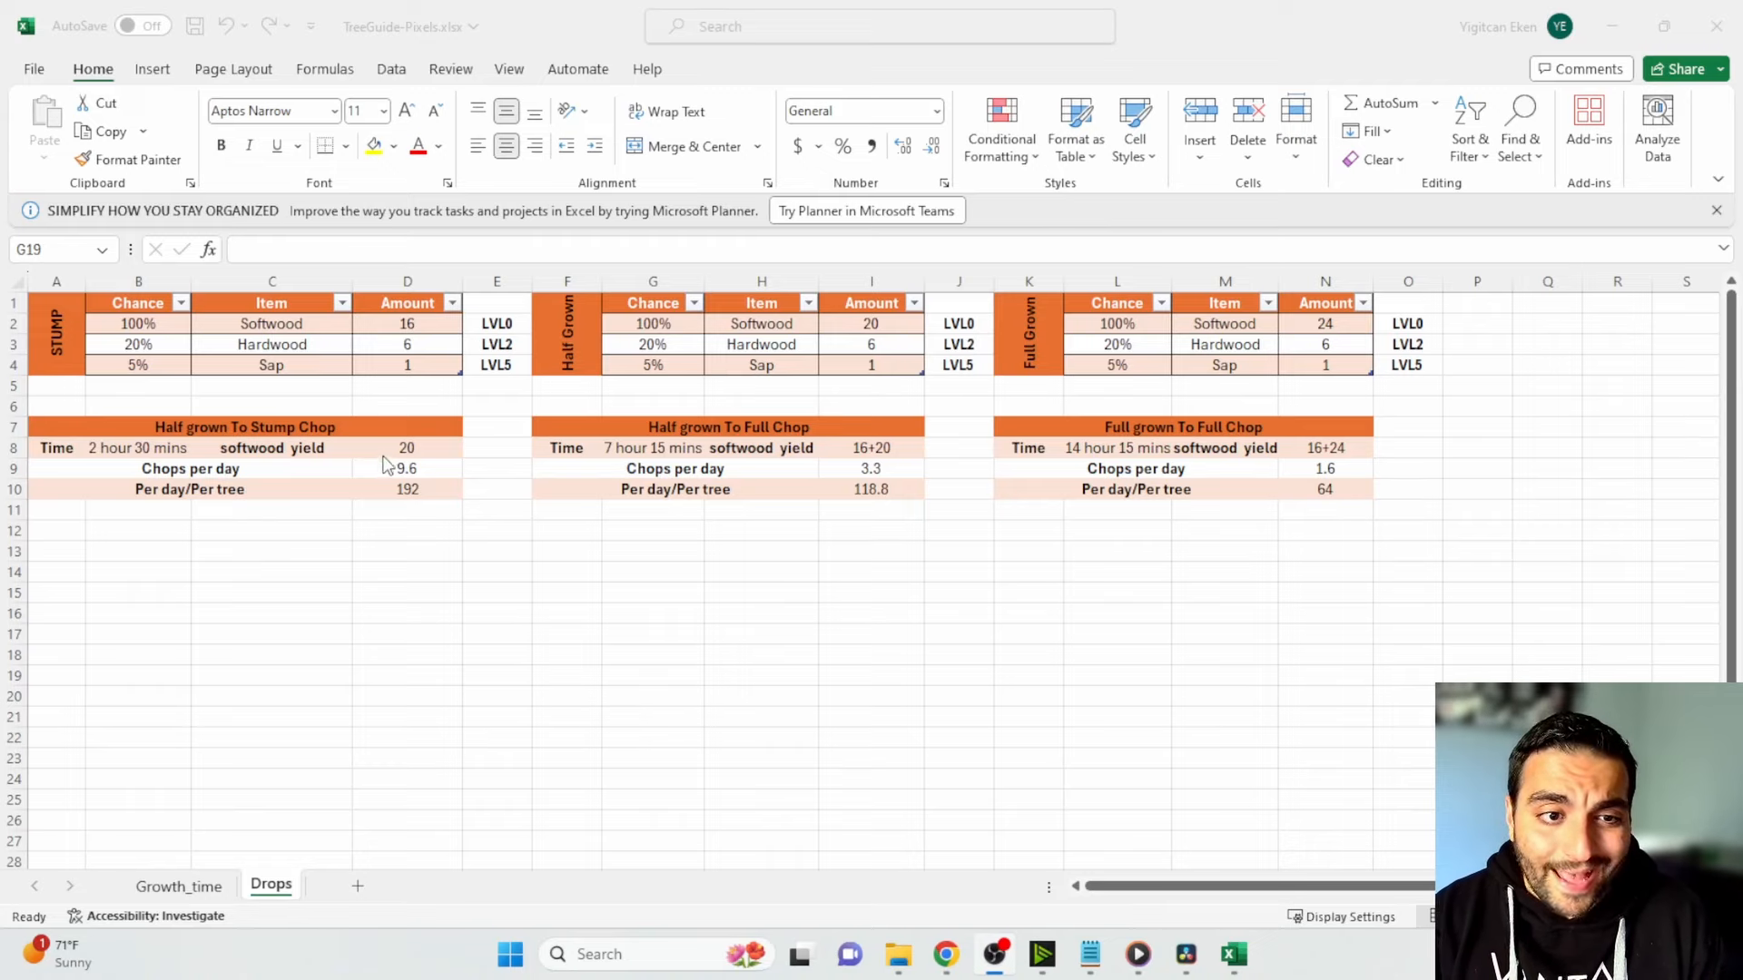
{"action": "mouse_move", "coordinate": [141, 348]}
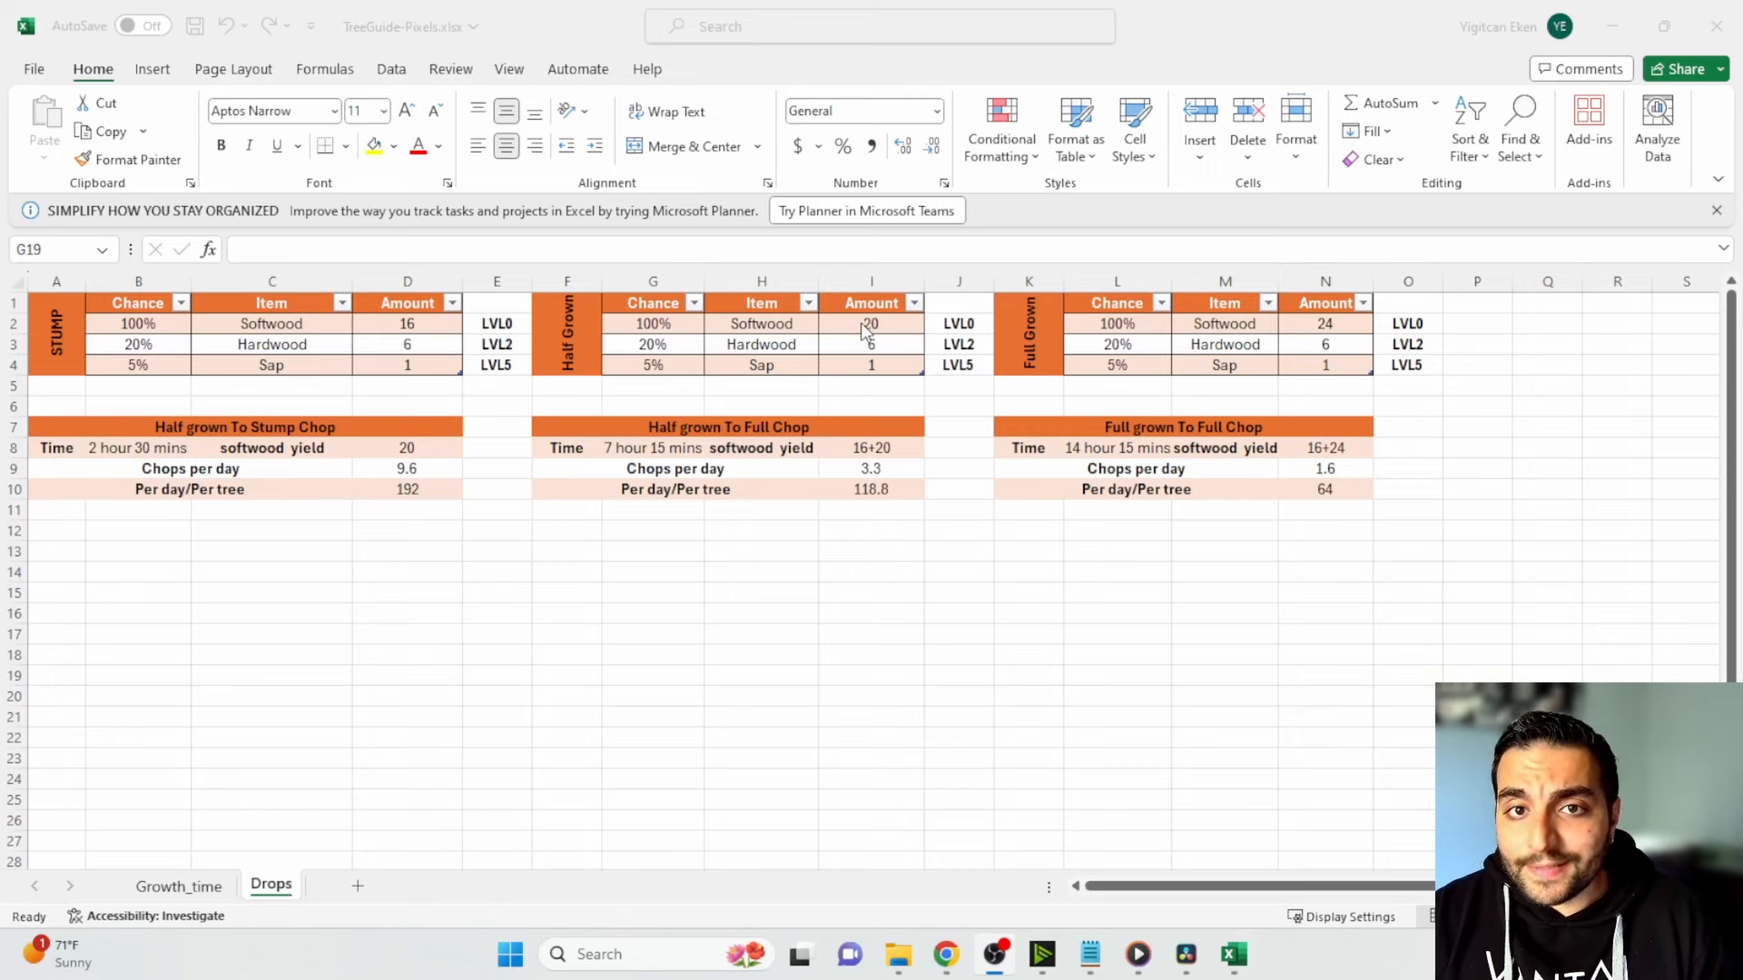
{"action": "mouse_move", "coordinate": [1229, 351]}
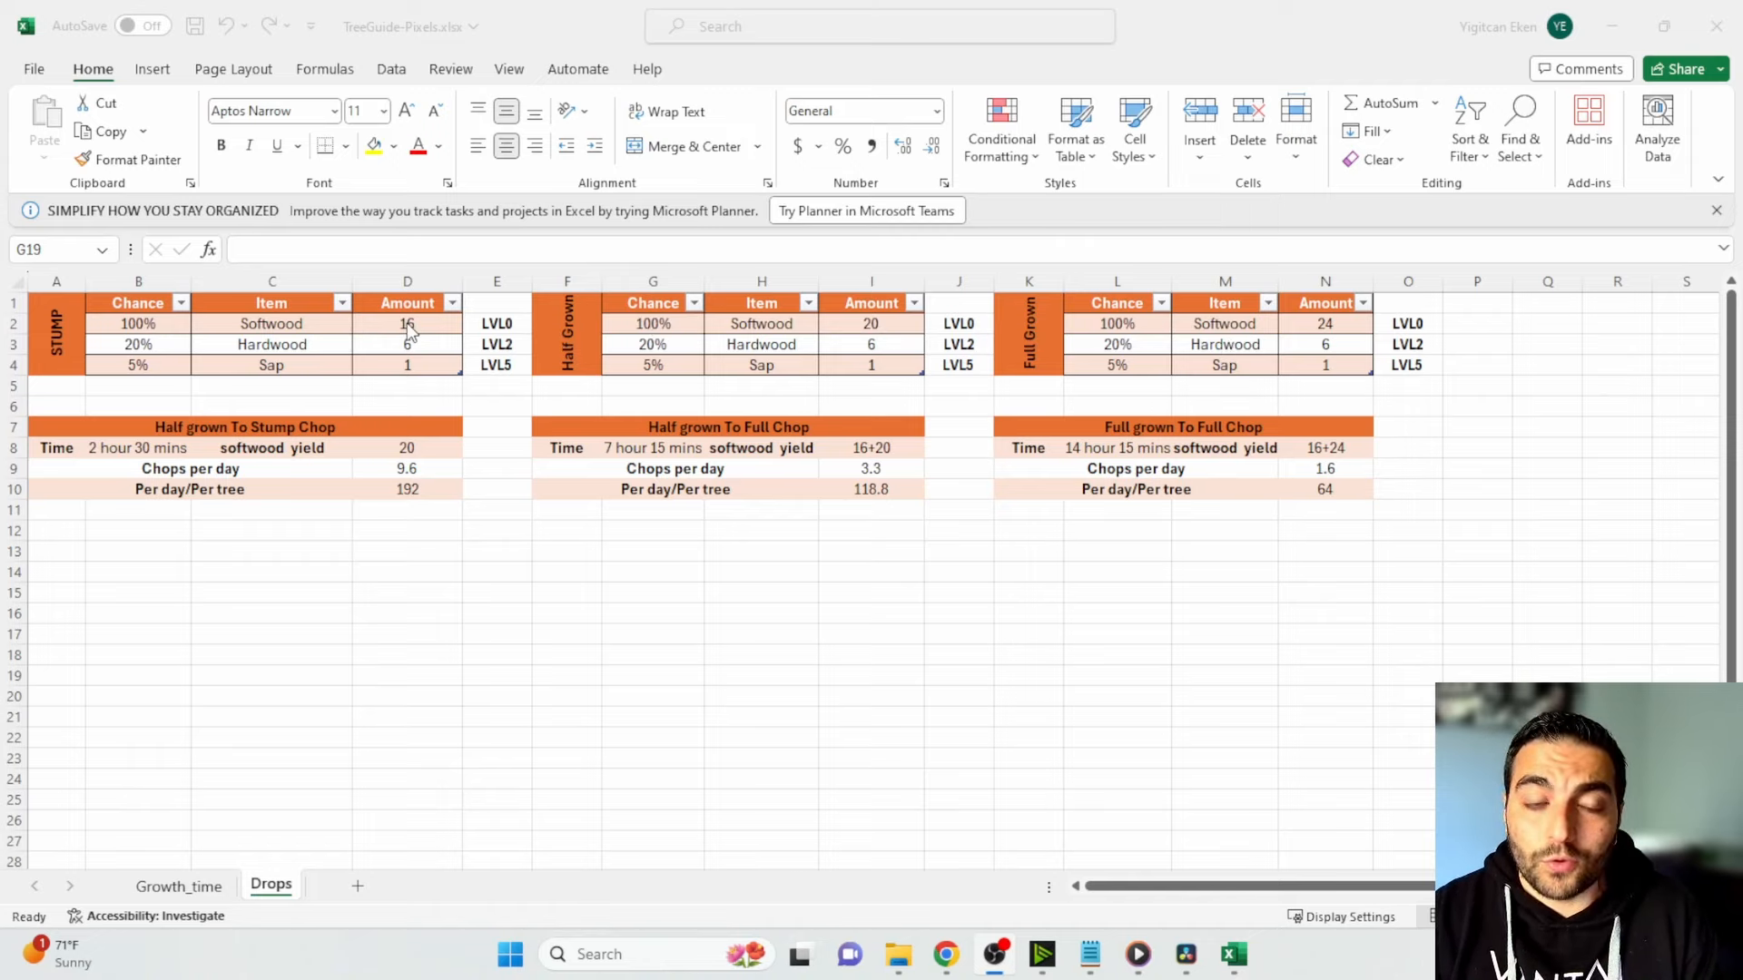
{"action": "left_click", "coordinate": [652, 675]}
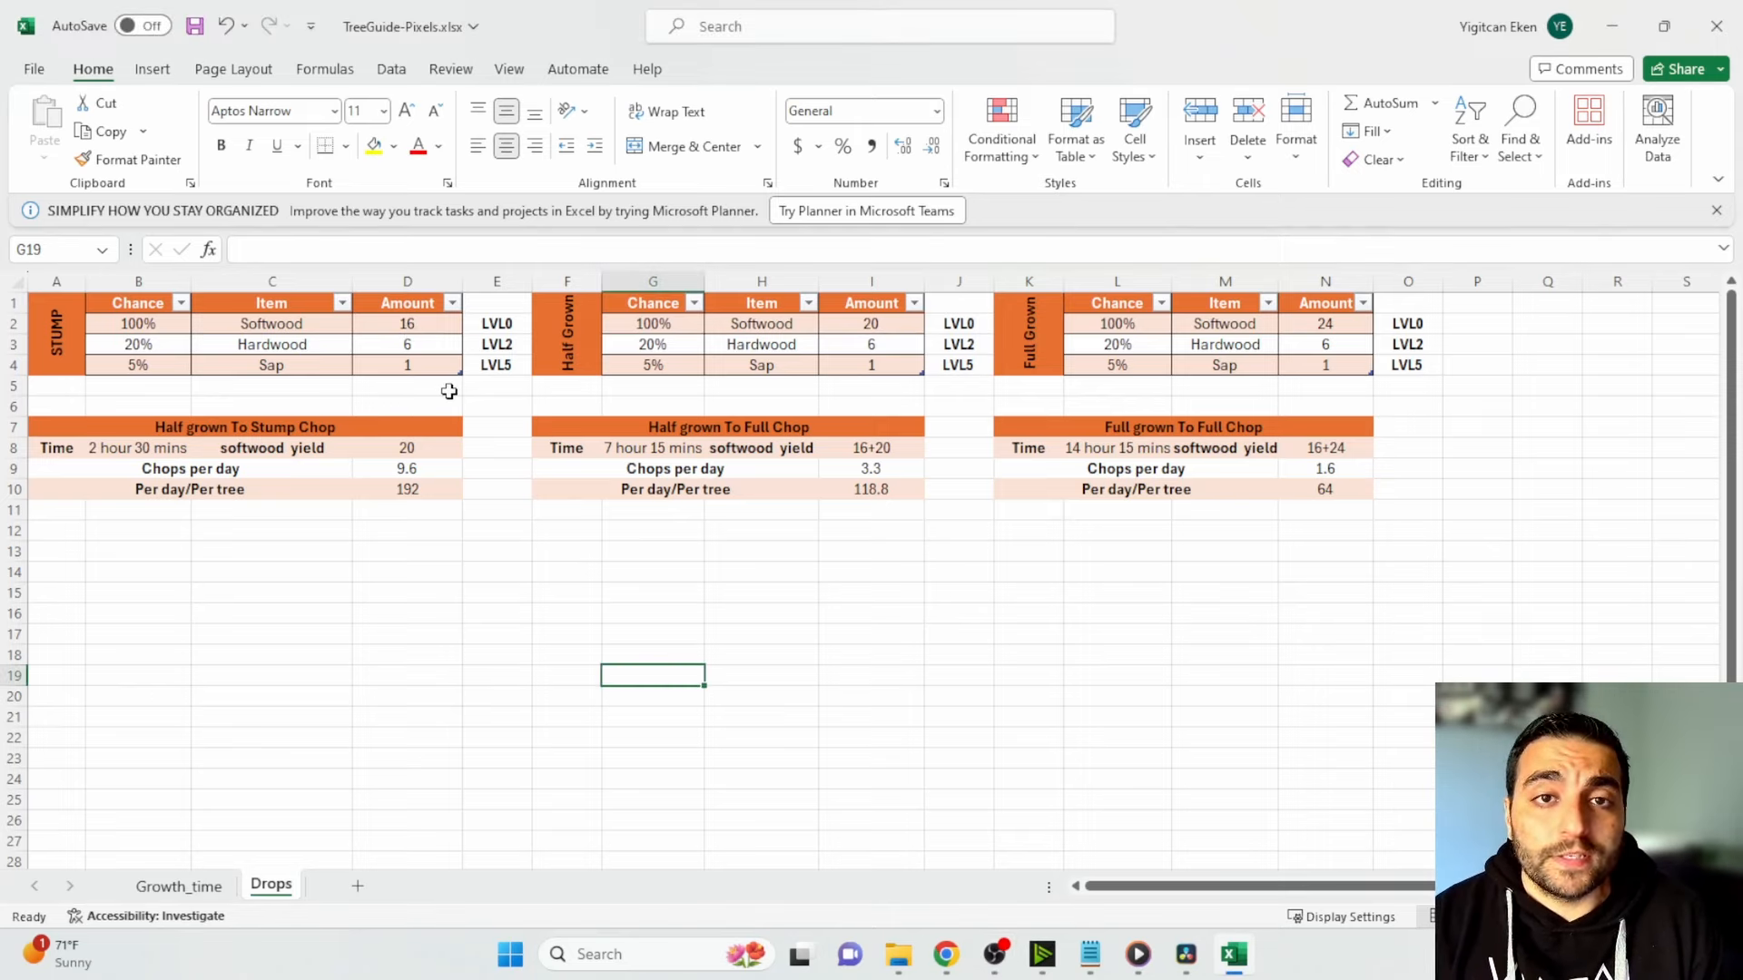
{"action": "mouse_move", "coordinate": [133, 351]}
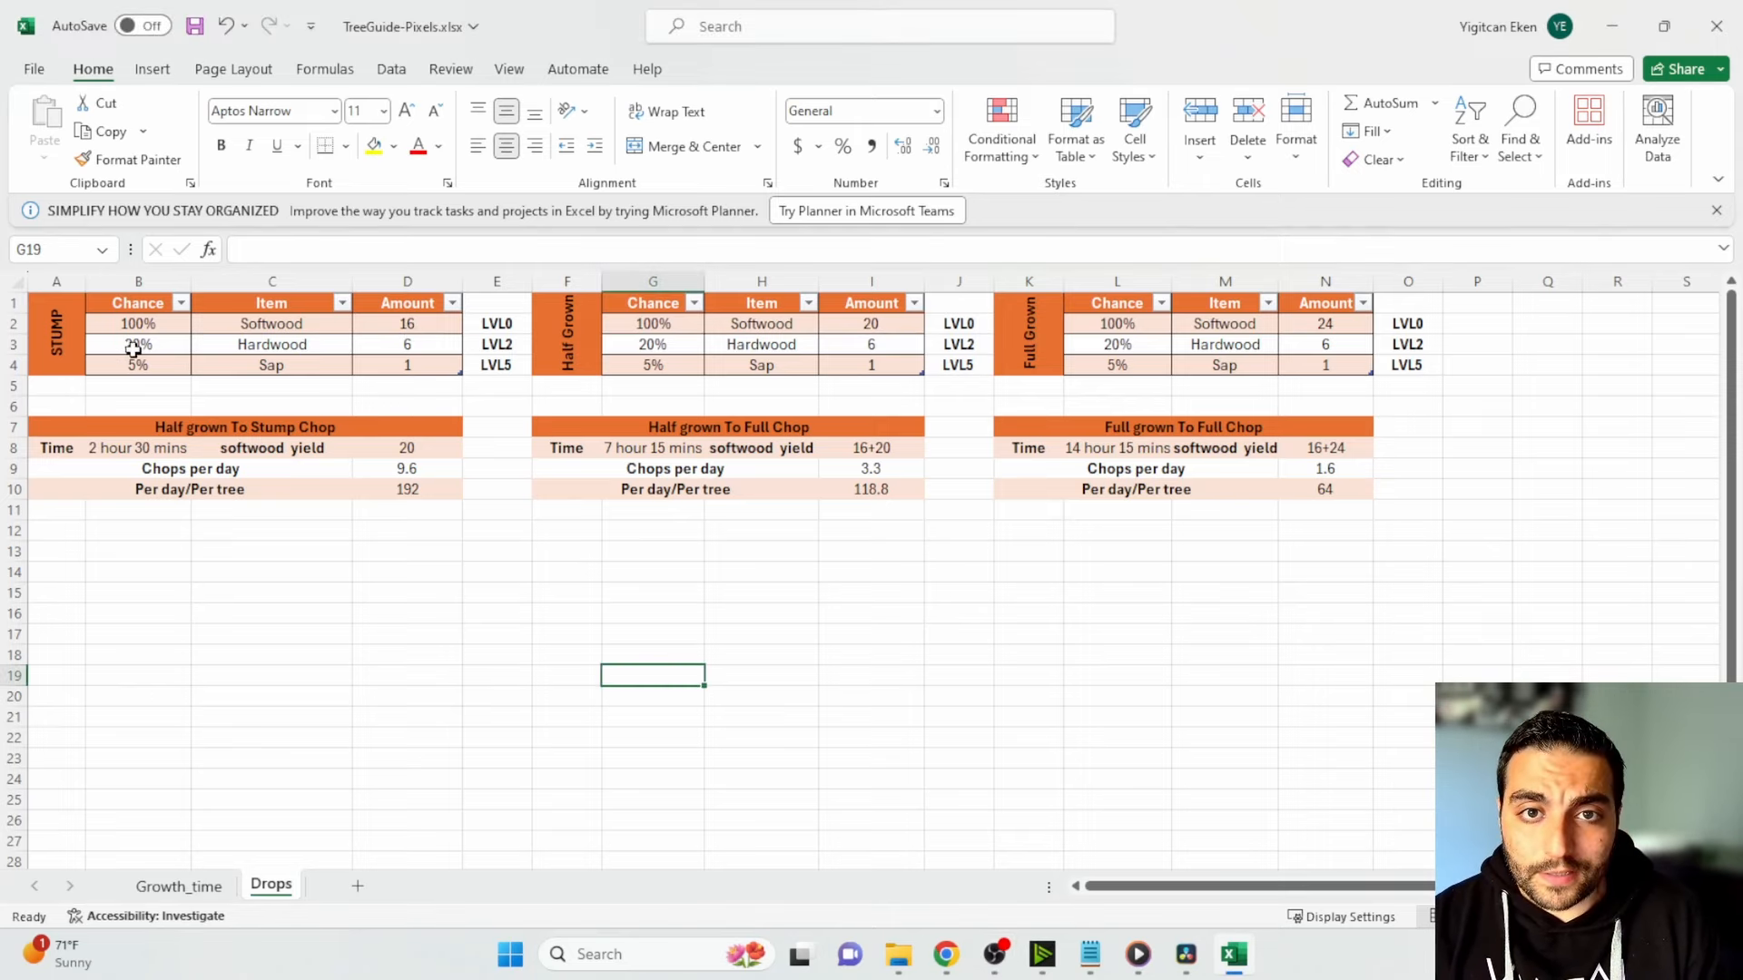
{"action": "mouse_move", "coordinate": [652, 343]}
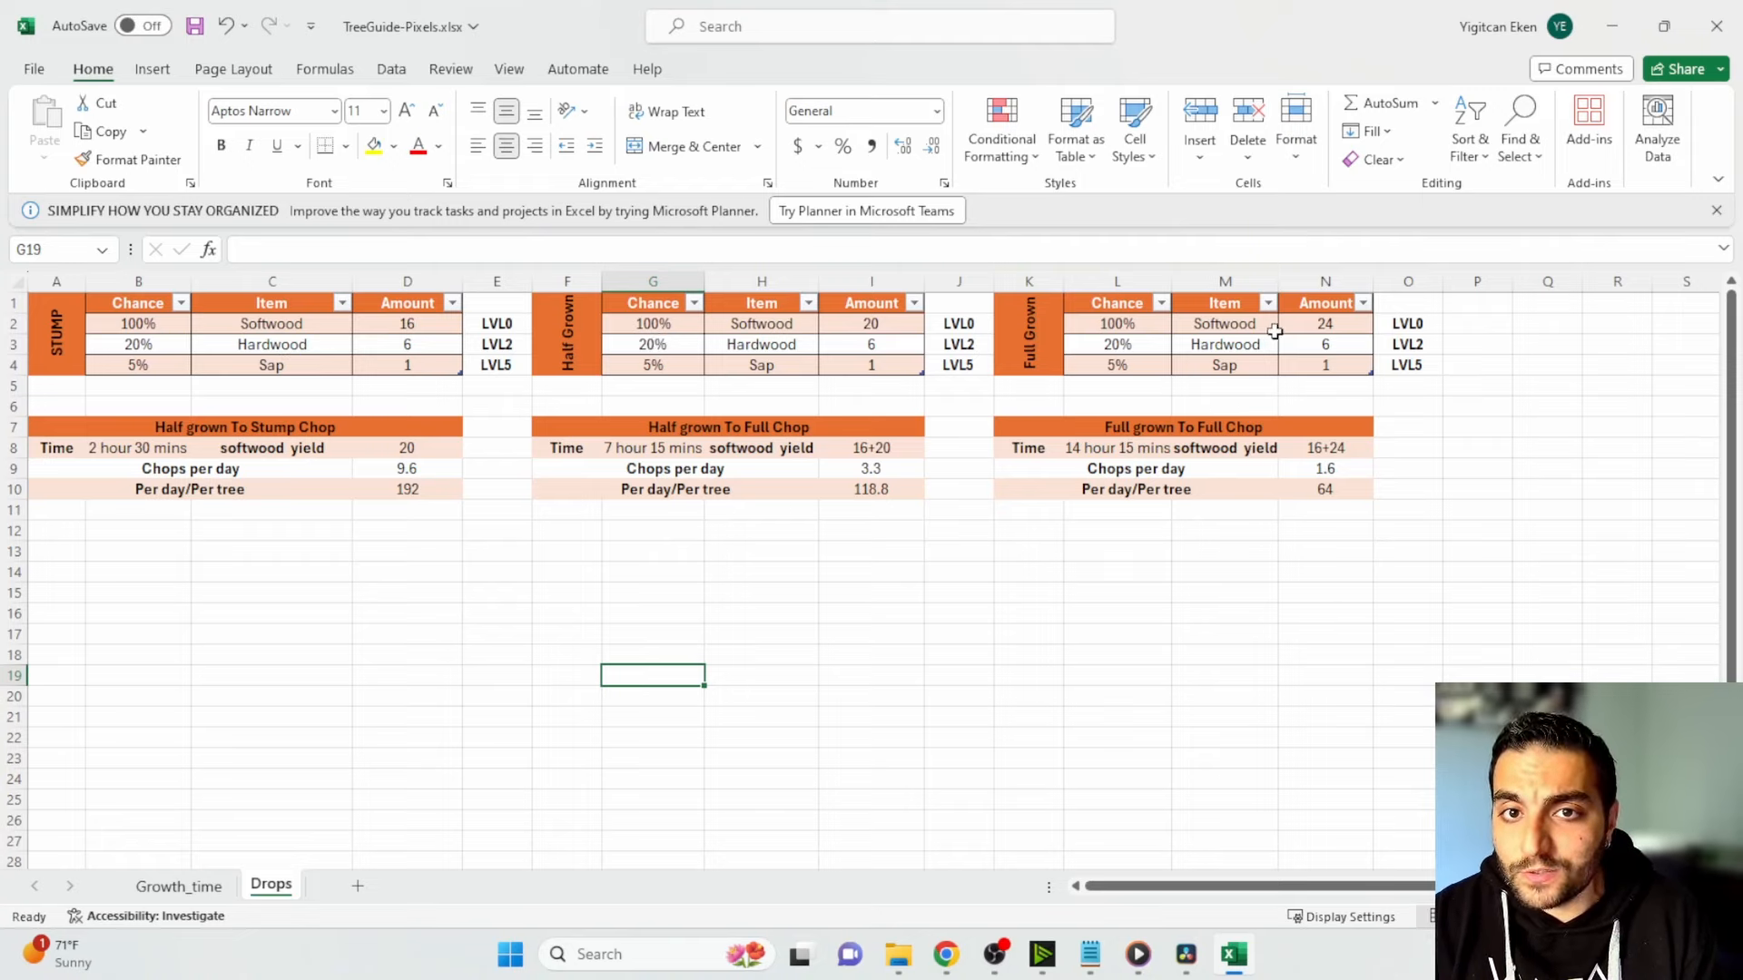
{"action": "mouse_move", "coordinate": [1330, 357]}
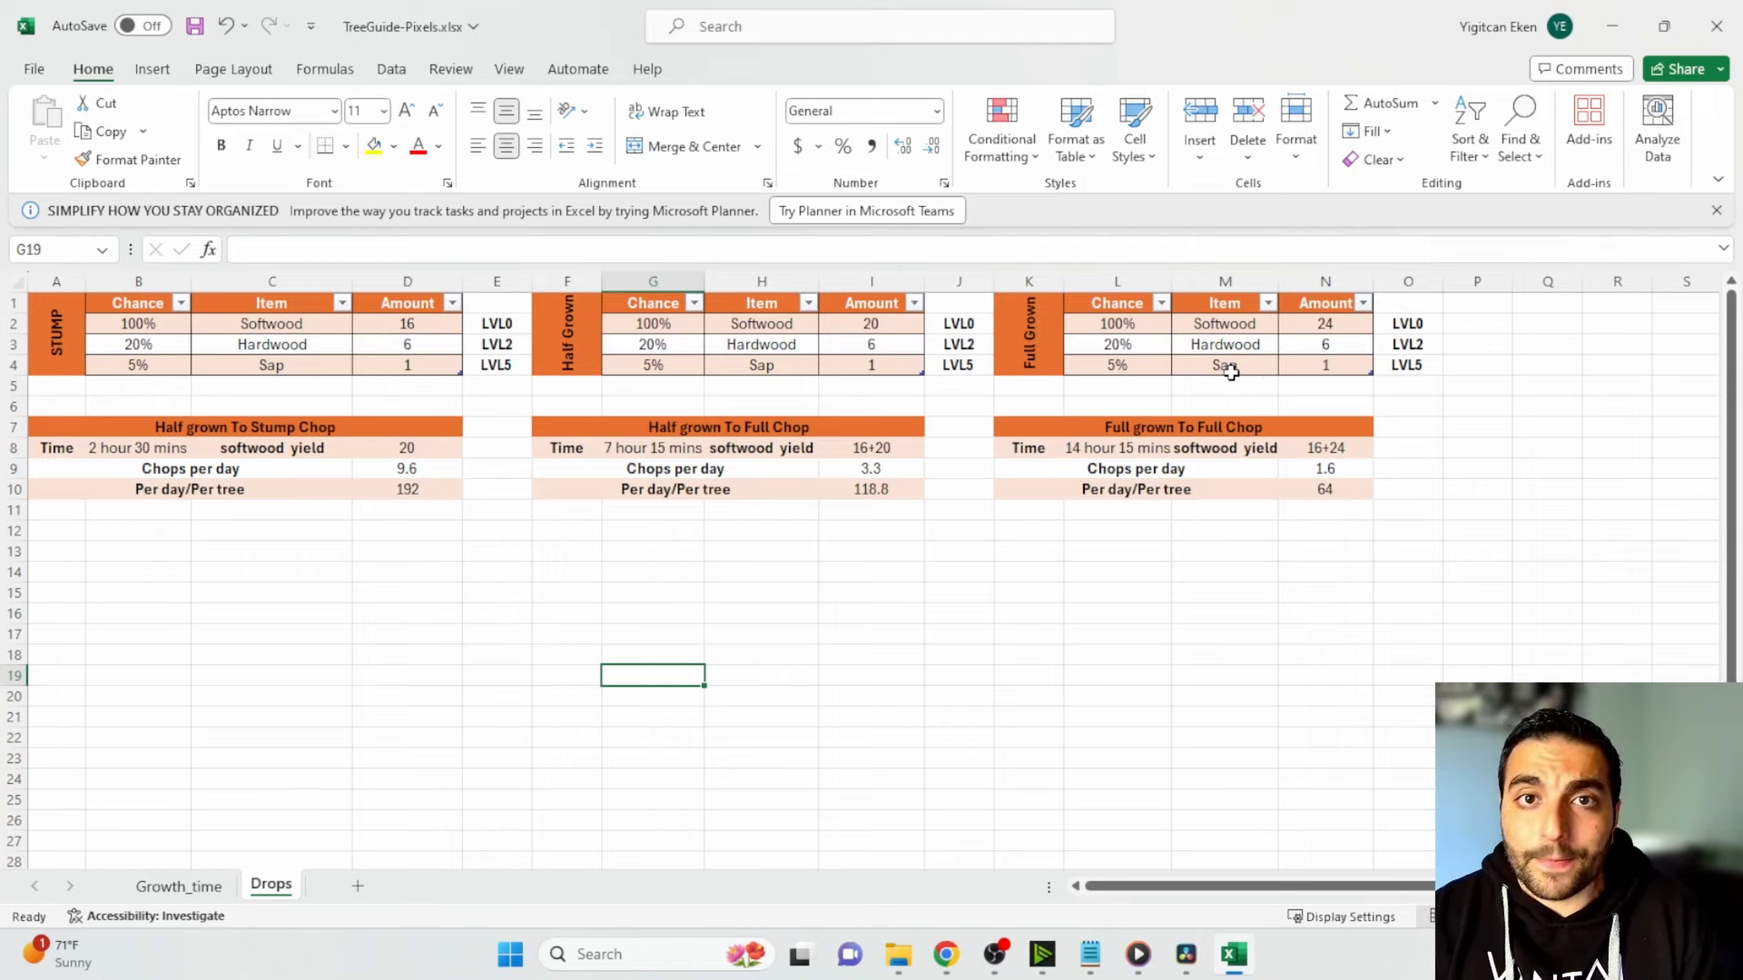
{"action": "mouse_move", "coordinate": [1385, 358]}
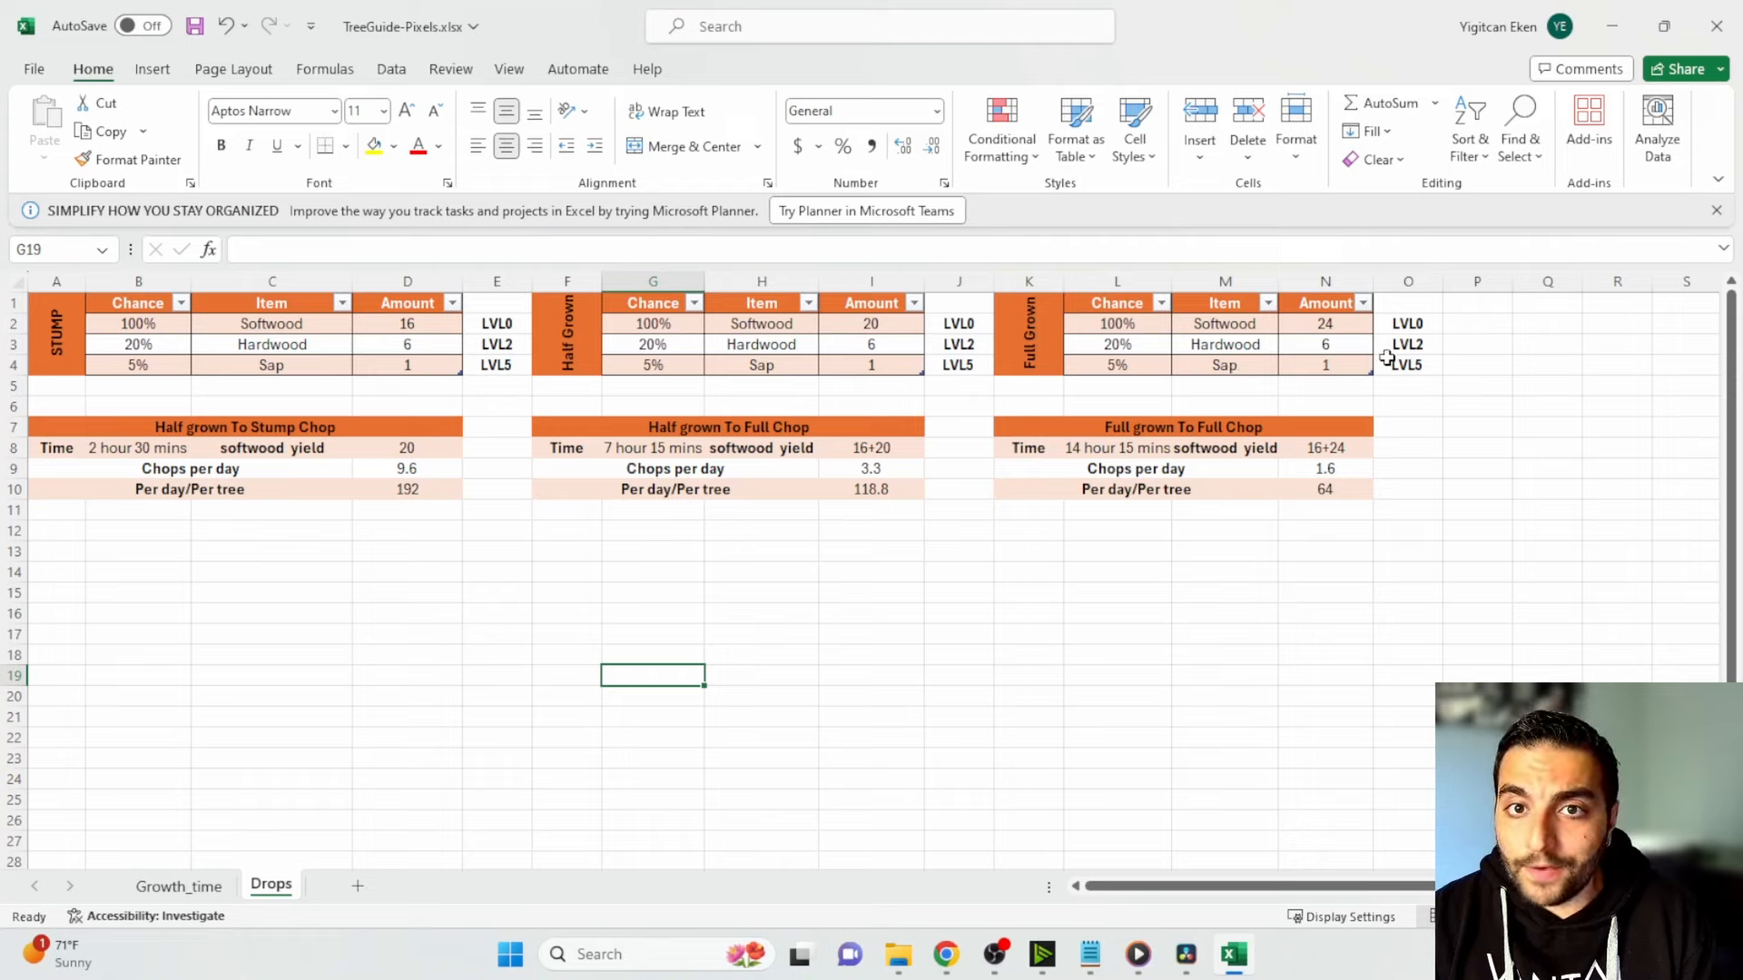
{"action": "mouse_move", "coordinate": [1361, 387]}
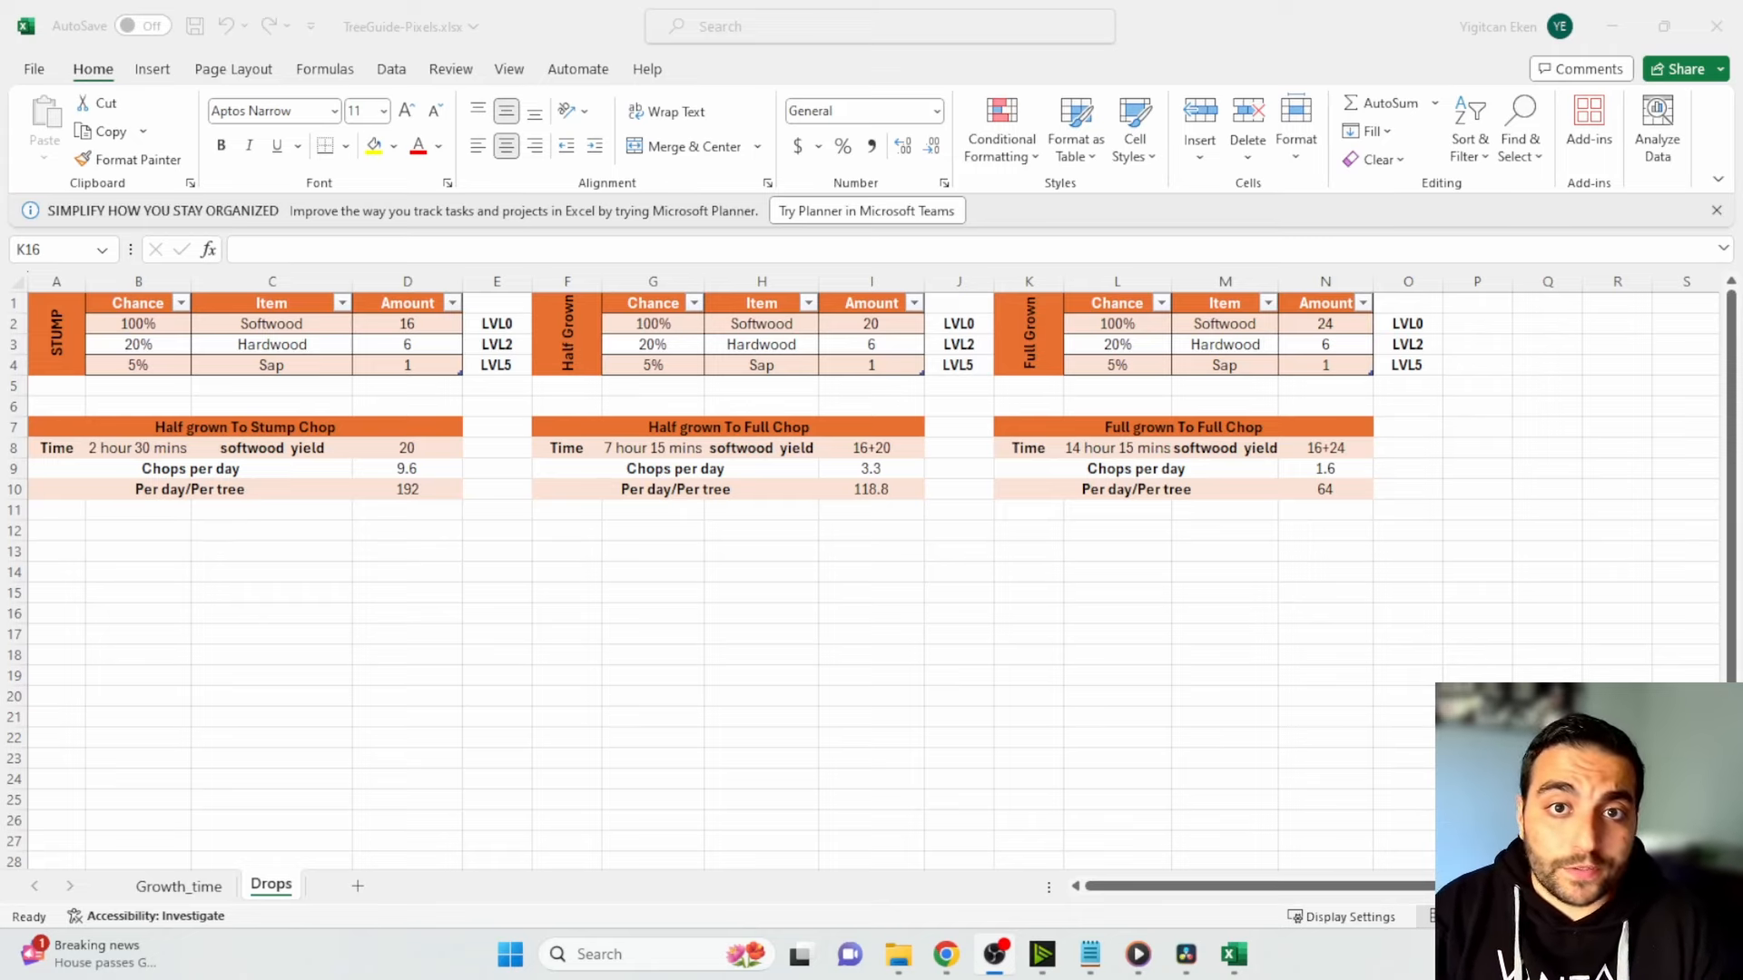
{"action": "mouse_move", "coordinate": [1145, 881]}
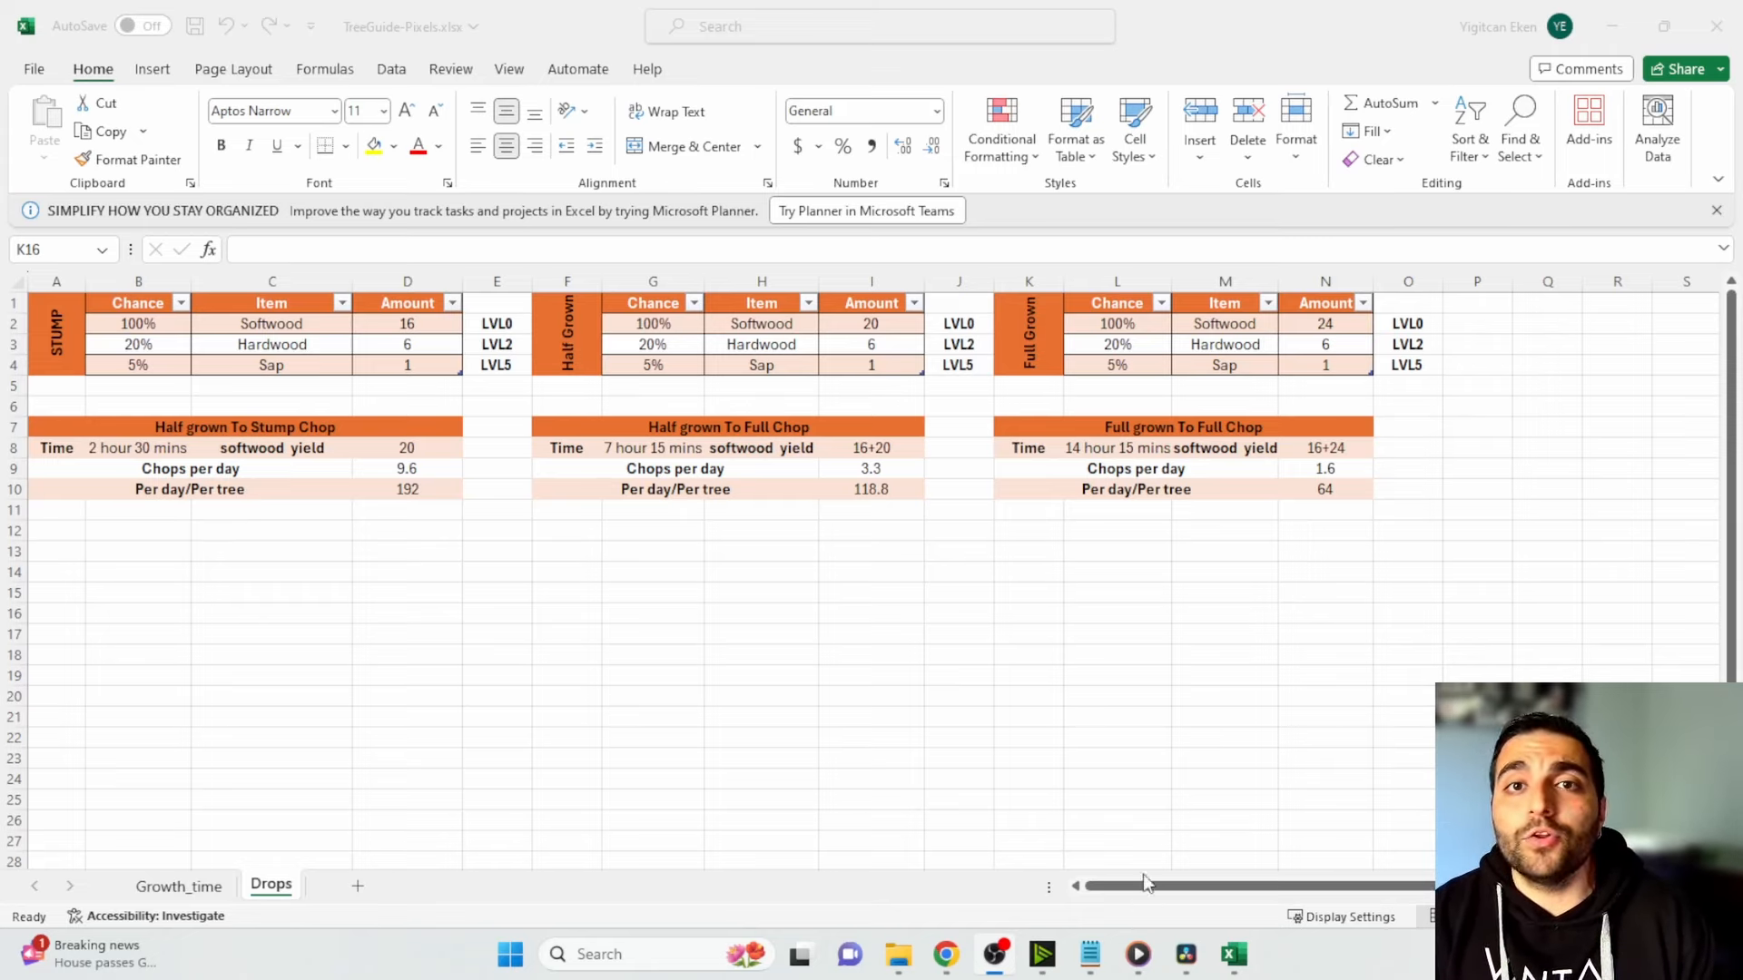
{"action": "mouse_move", "coordinate": [1146, 835]}
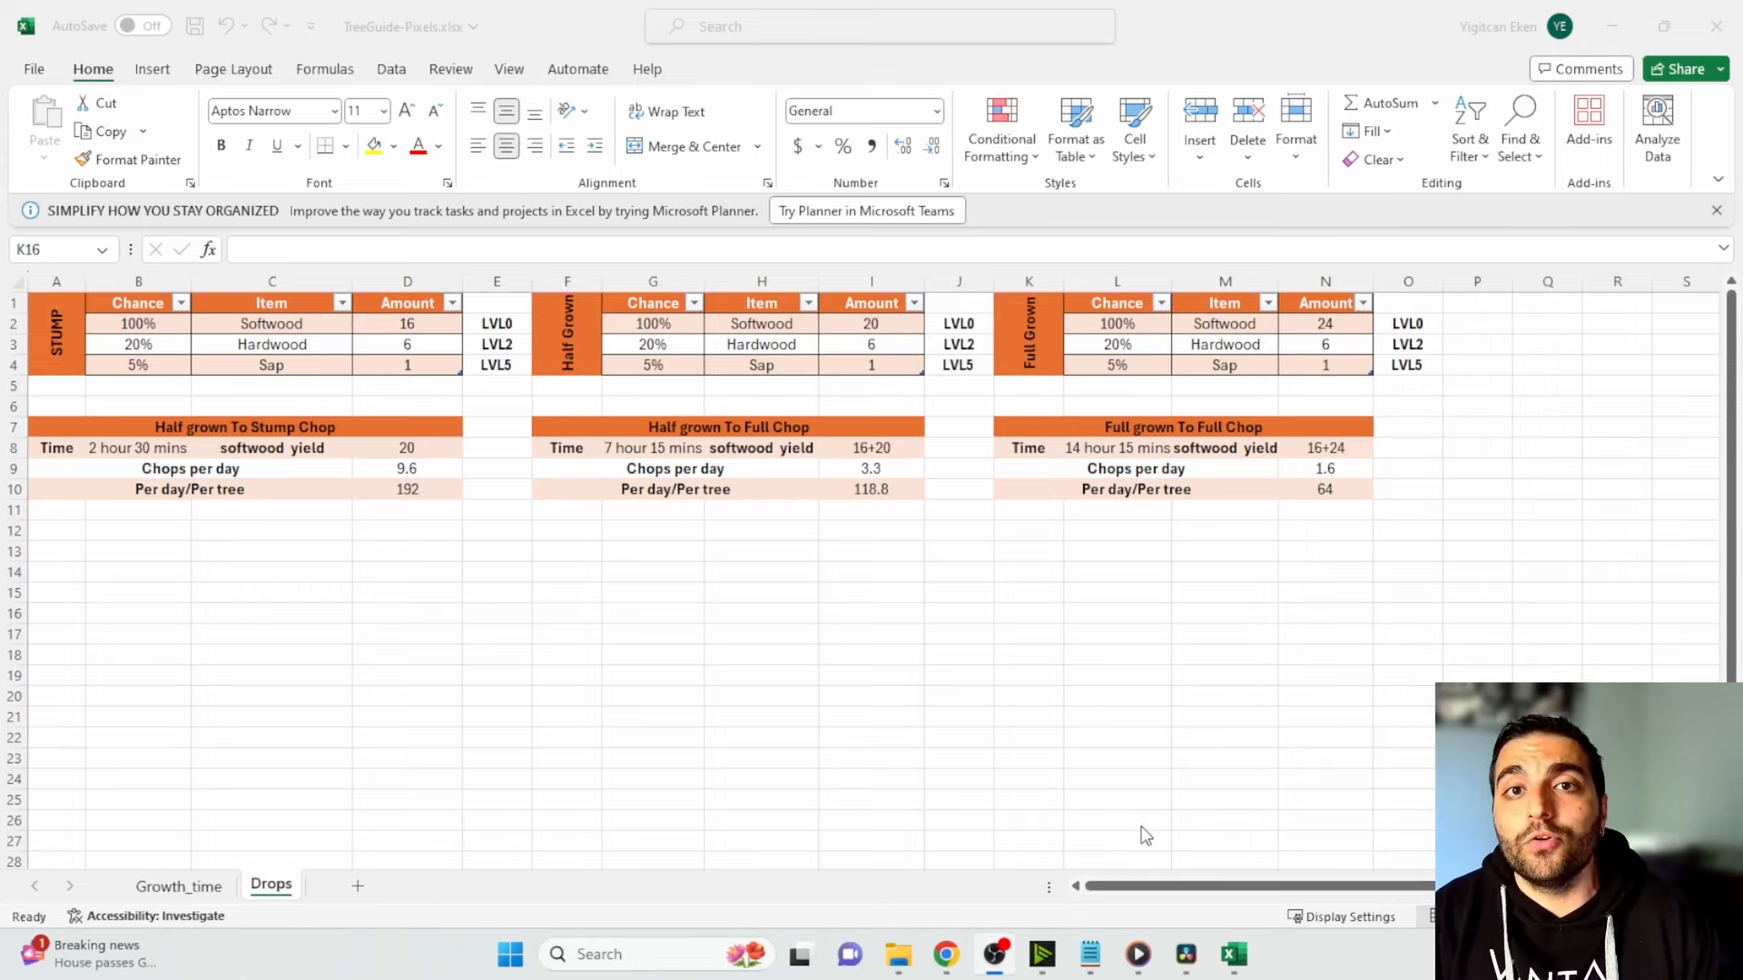
{"action": "mouse_move", "coordinate": [1328, 712]}
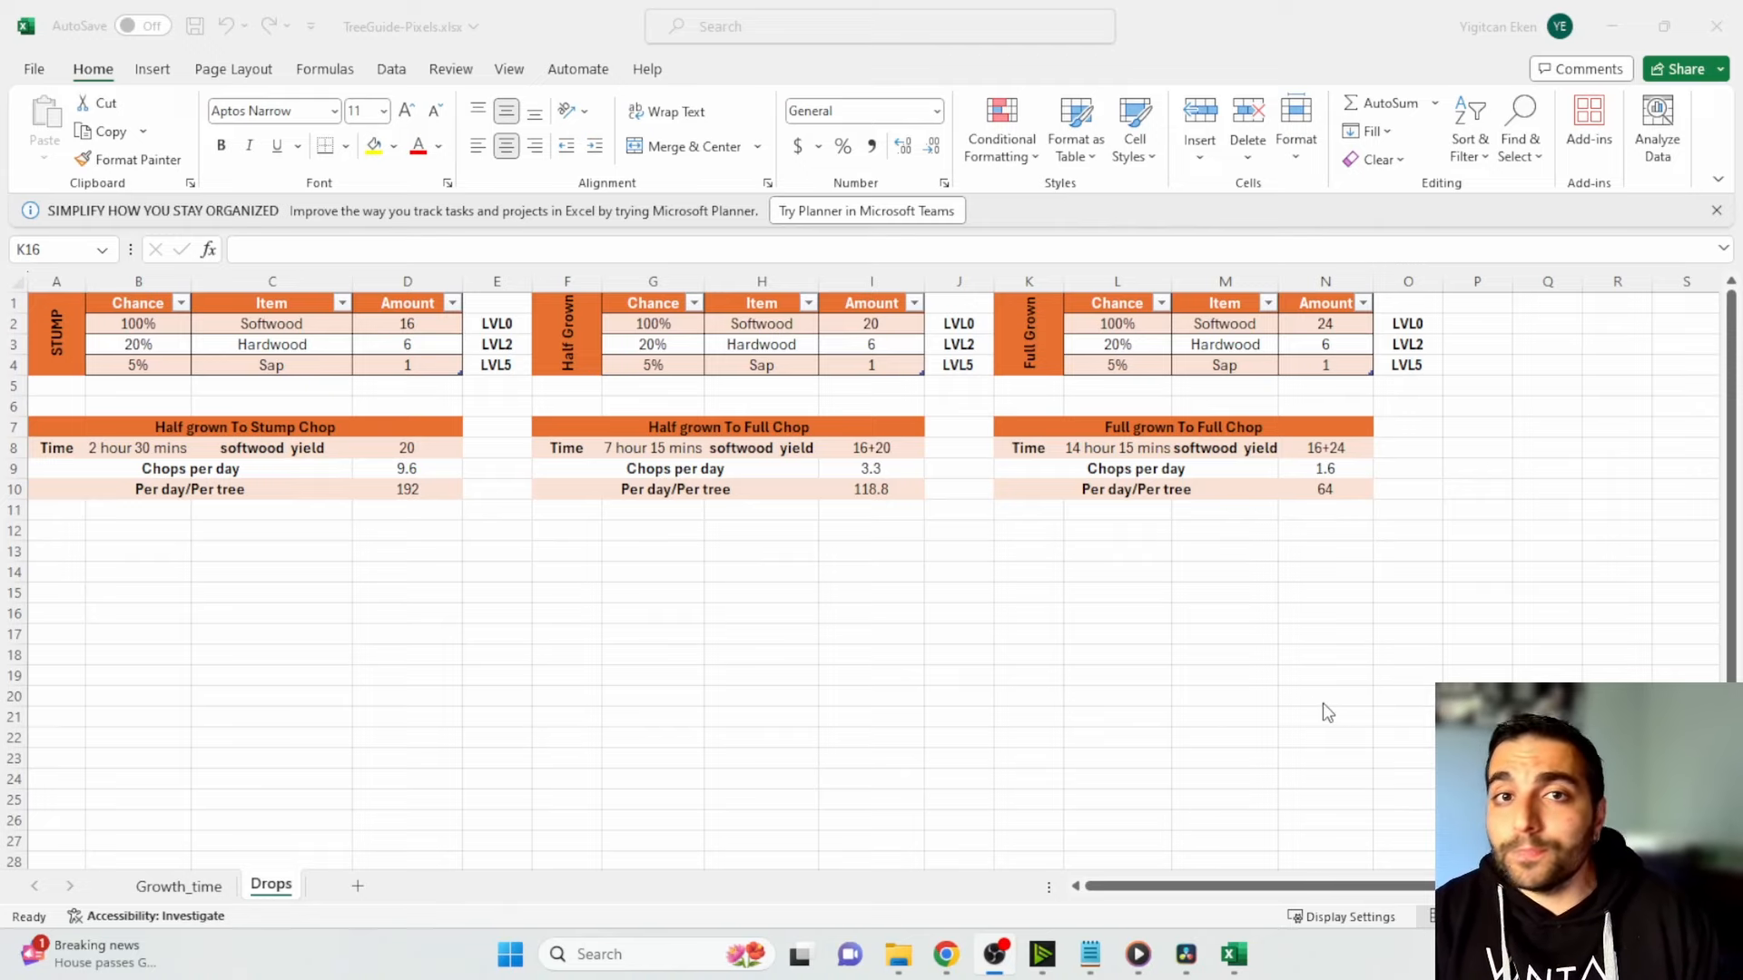
{"action": "mouse_move", "coordinate": [1287, 699]}
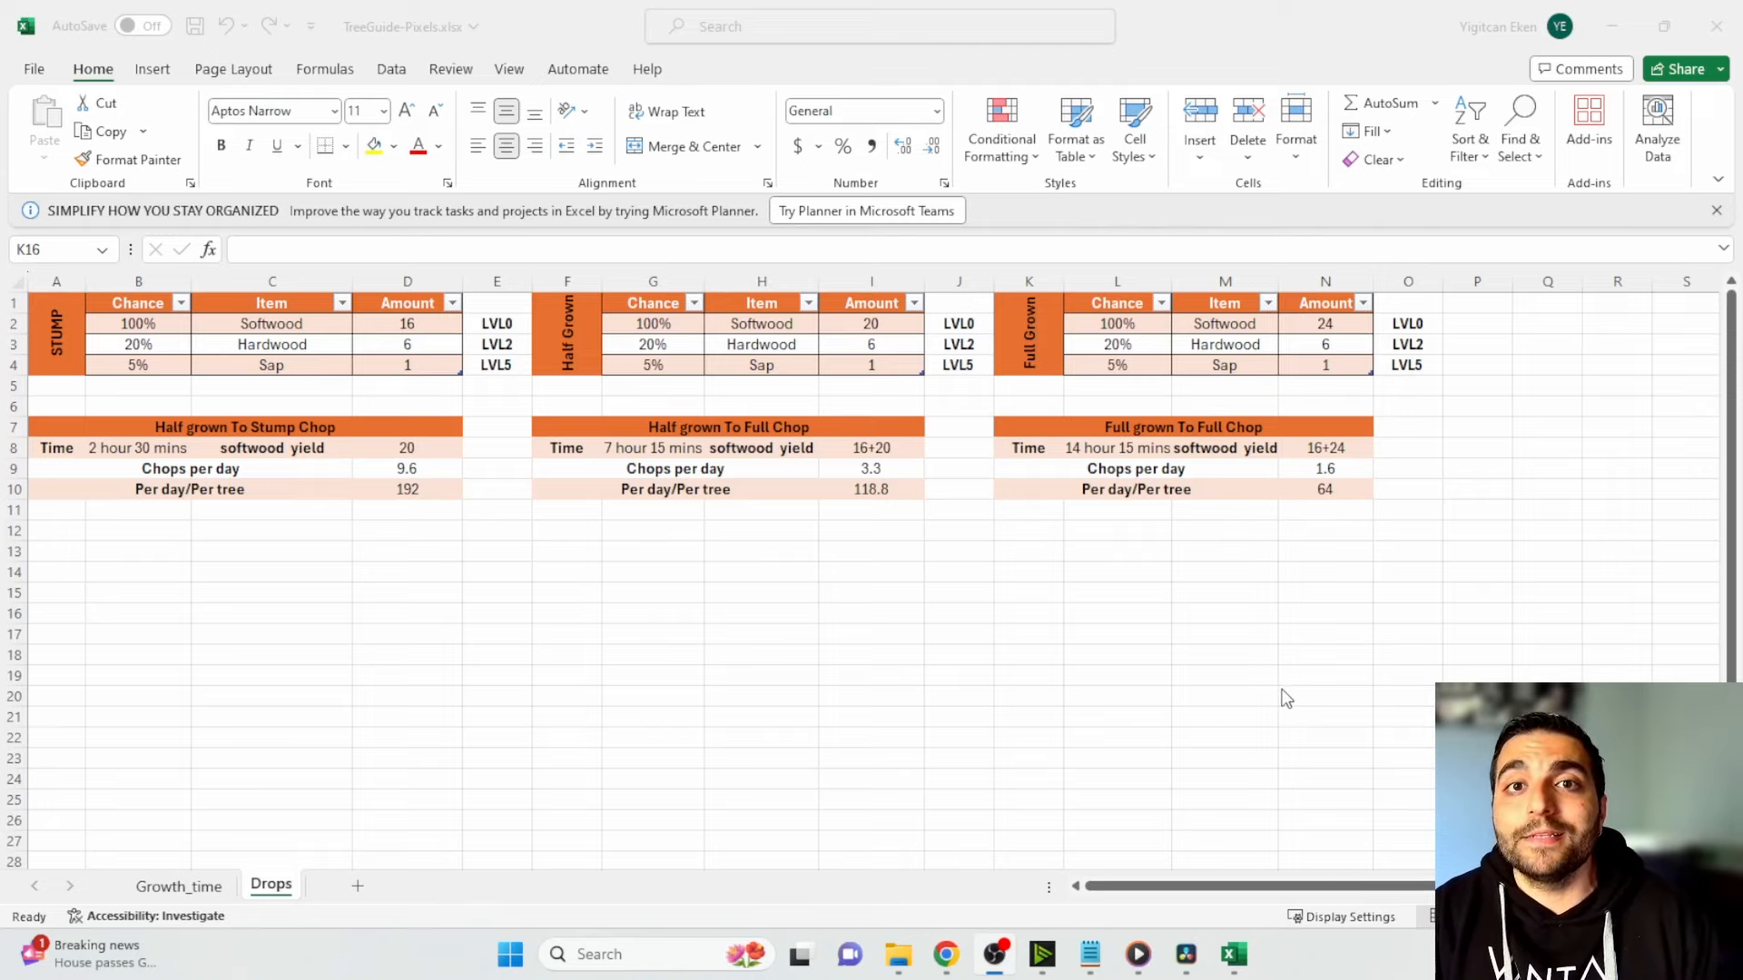
{"action": "mouse_move", "coordinate": [1111, 660]}
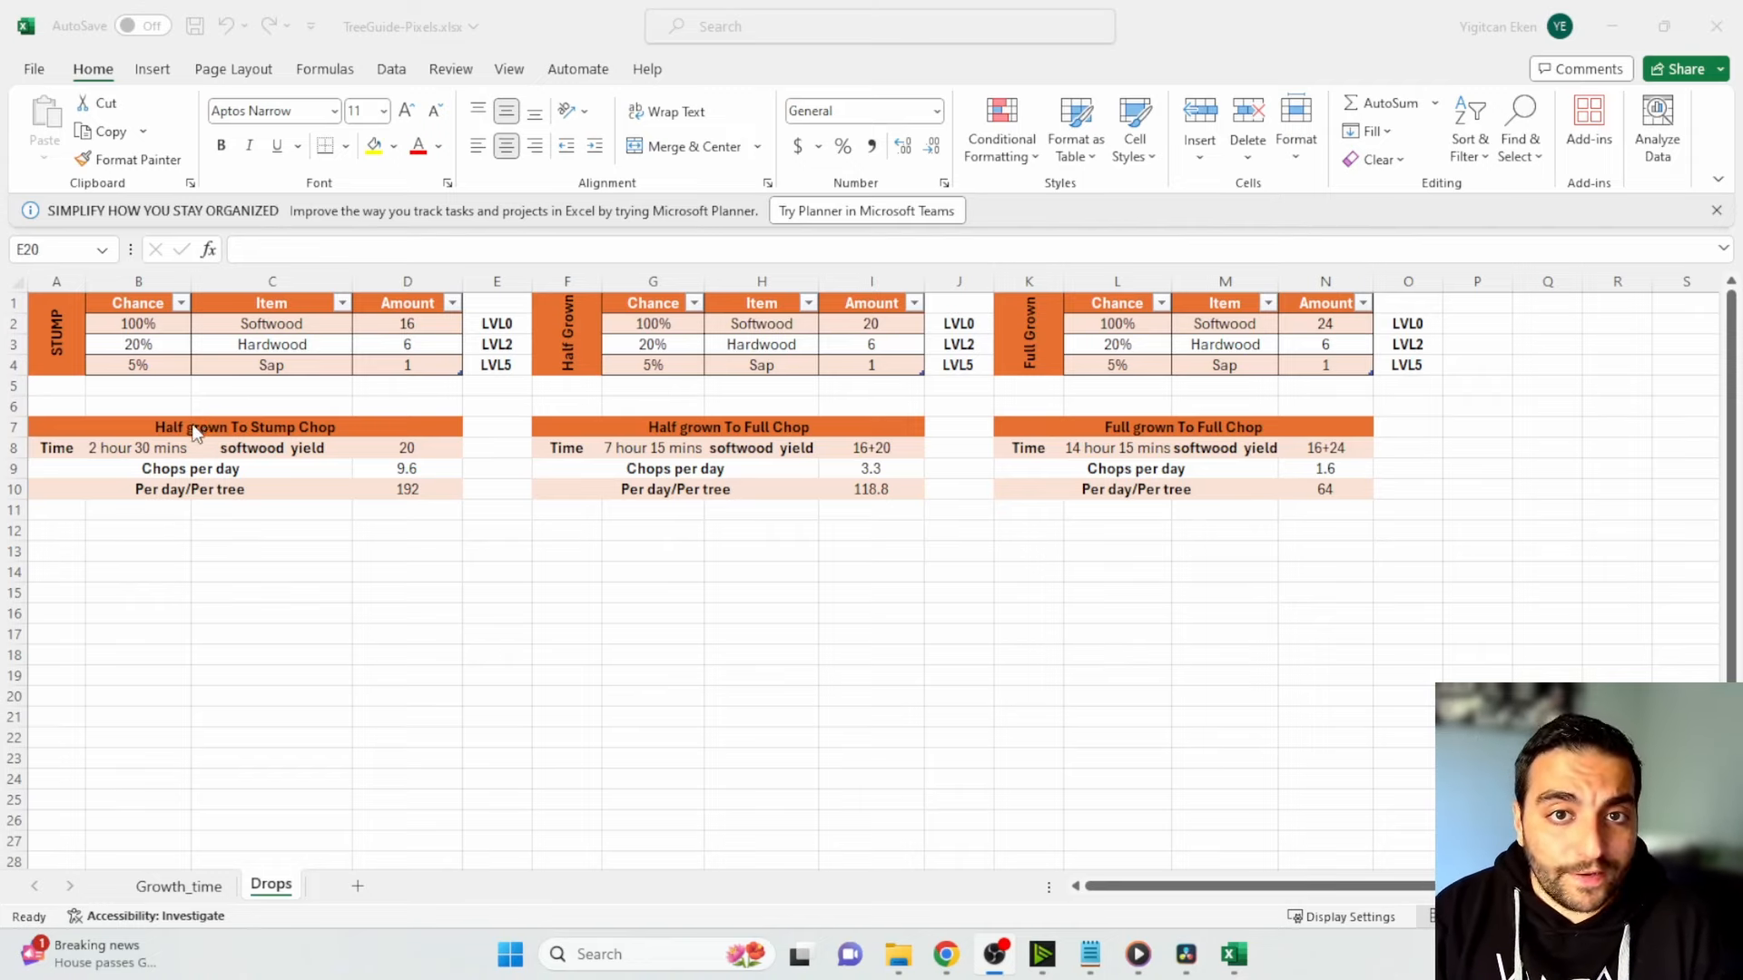
{"action": "mouse_move", "coordinate": [265, 445]}
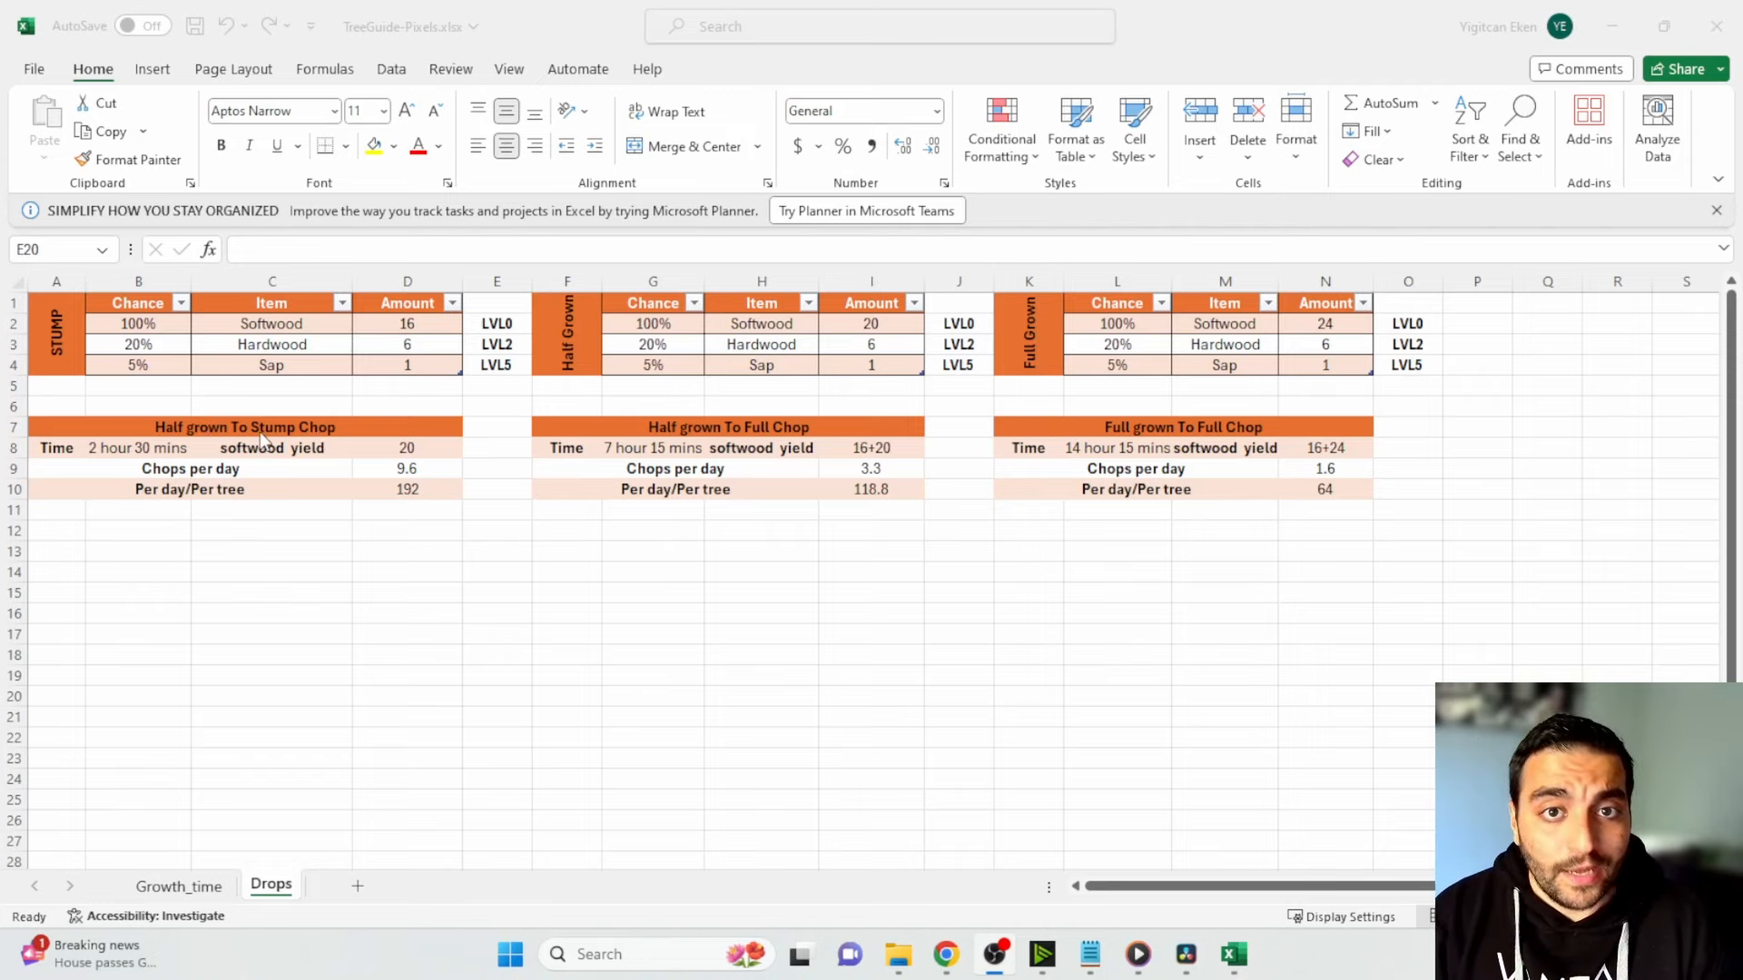
{"action": "mouse_move", "coordinate": [145, 456]}
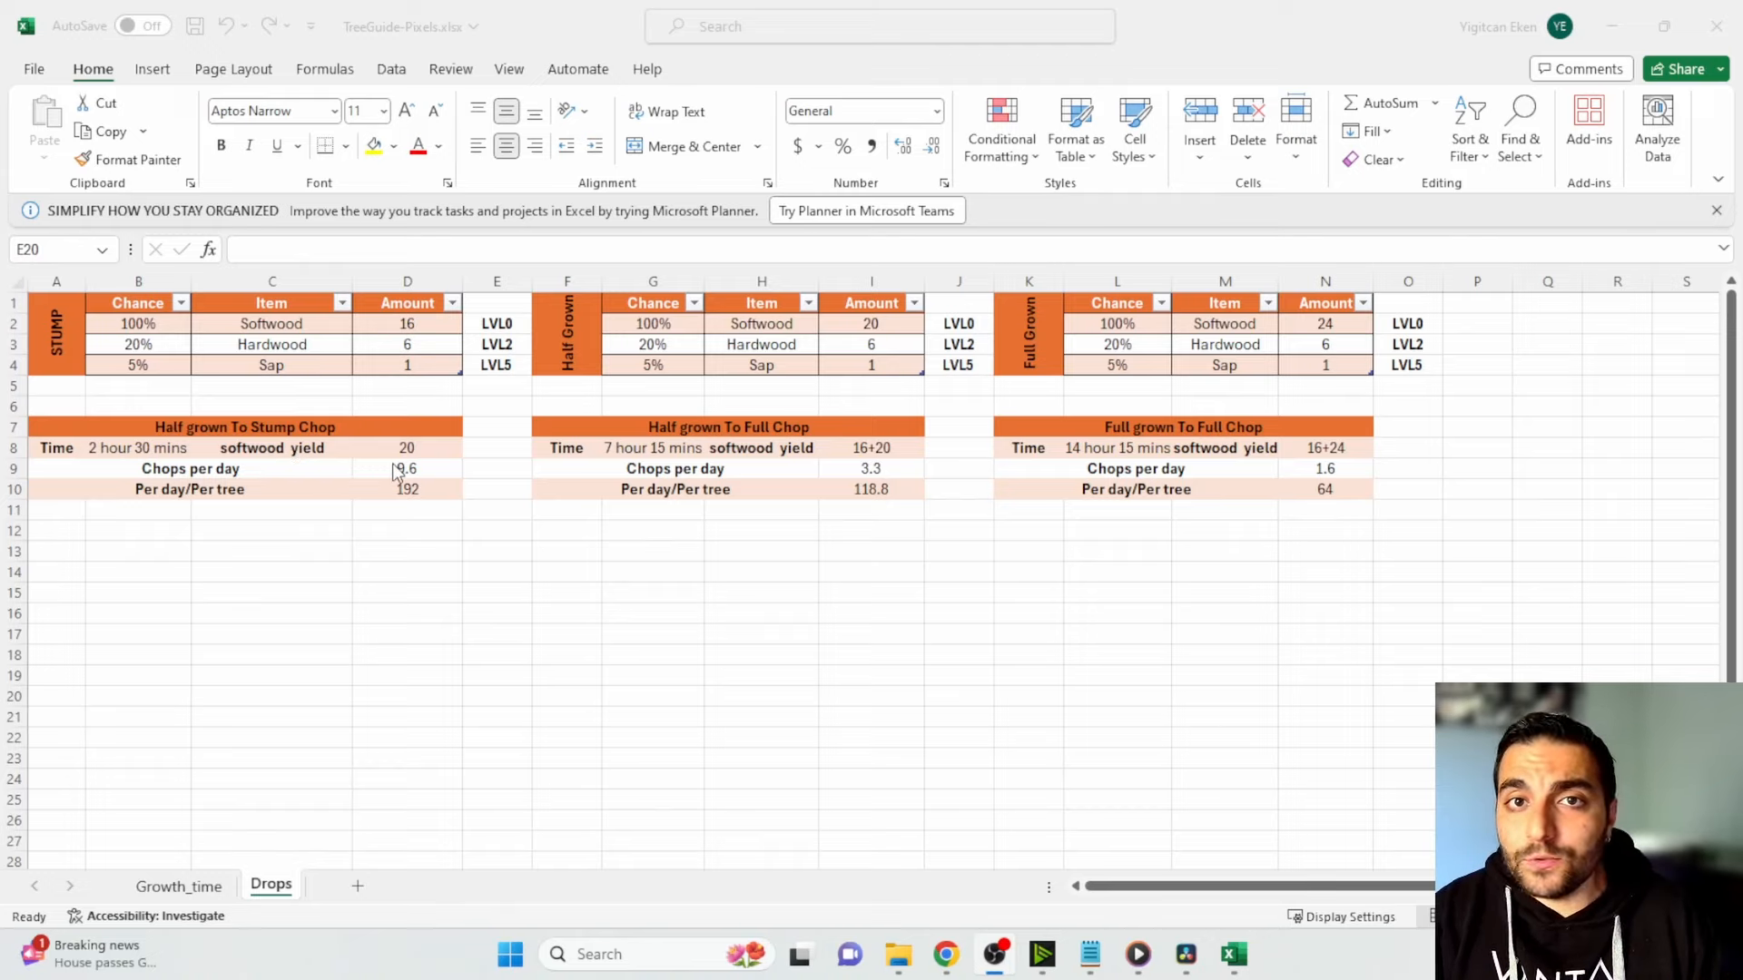
{"action": "mouse_move", "coordinate": [414, 475]}
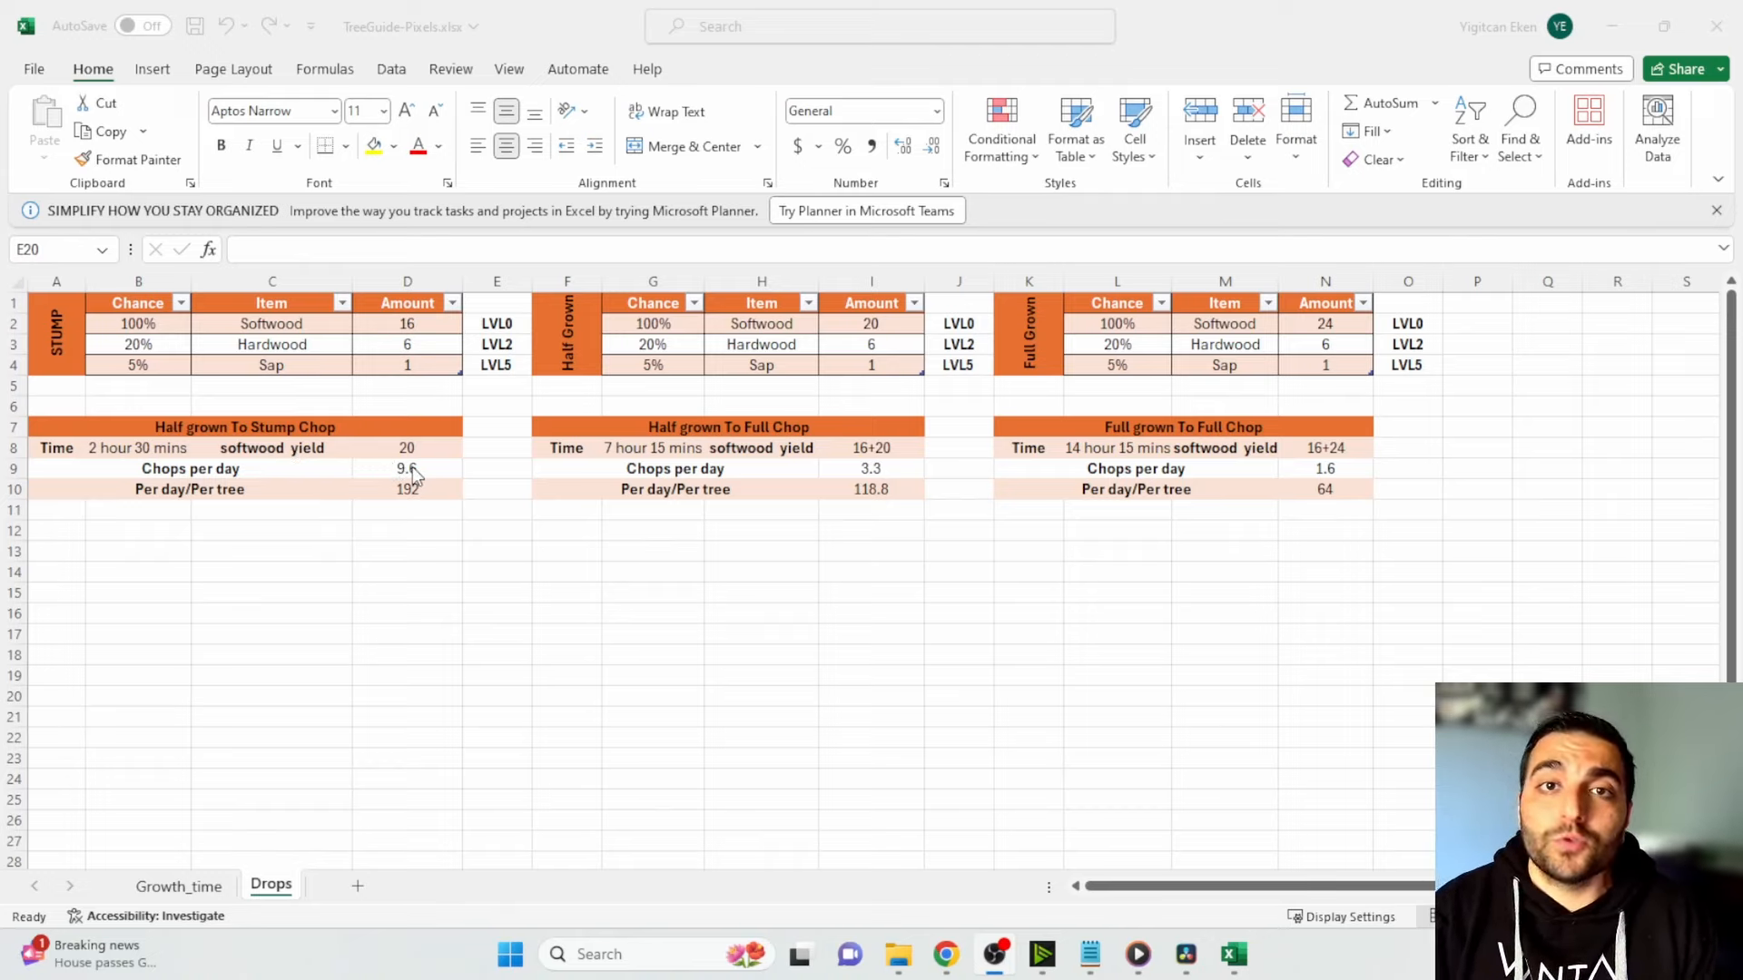
{"action": "mouse_move", "coordinate": [414, 494]}
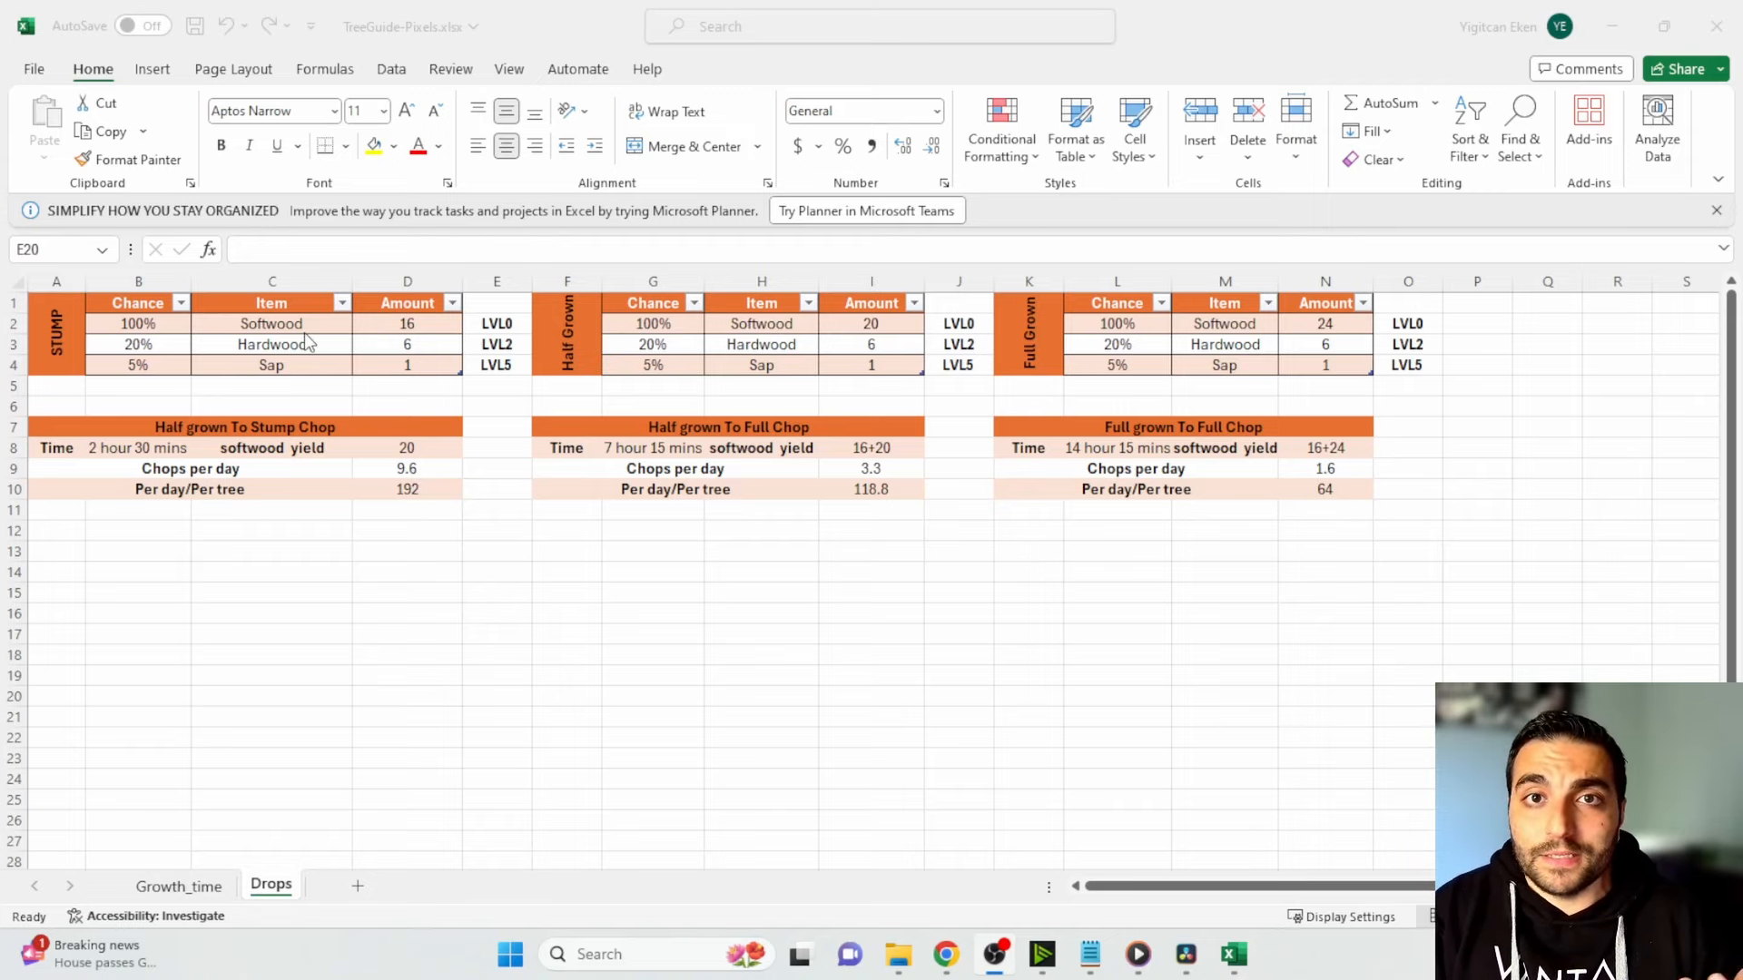
{"action": "mouse_move", "coordinate": [325, 388]}
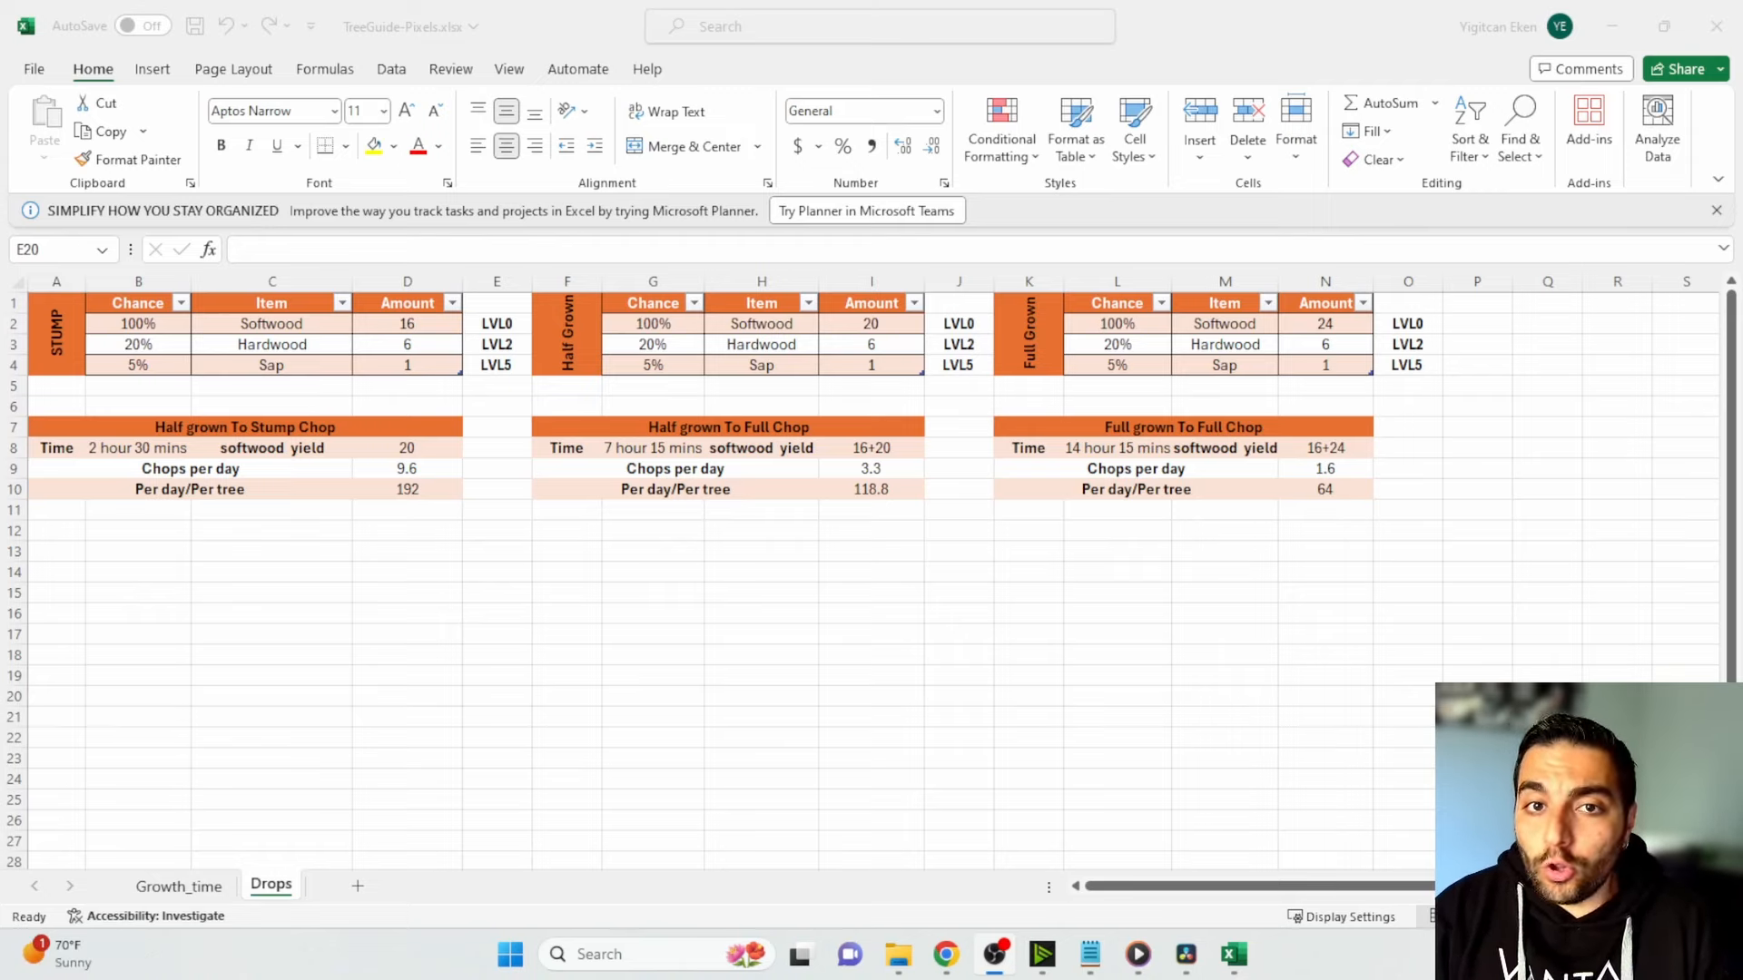
{"action": "mouse_move", "coordinate": [706, 436]}
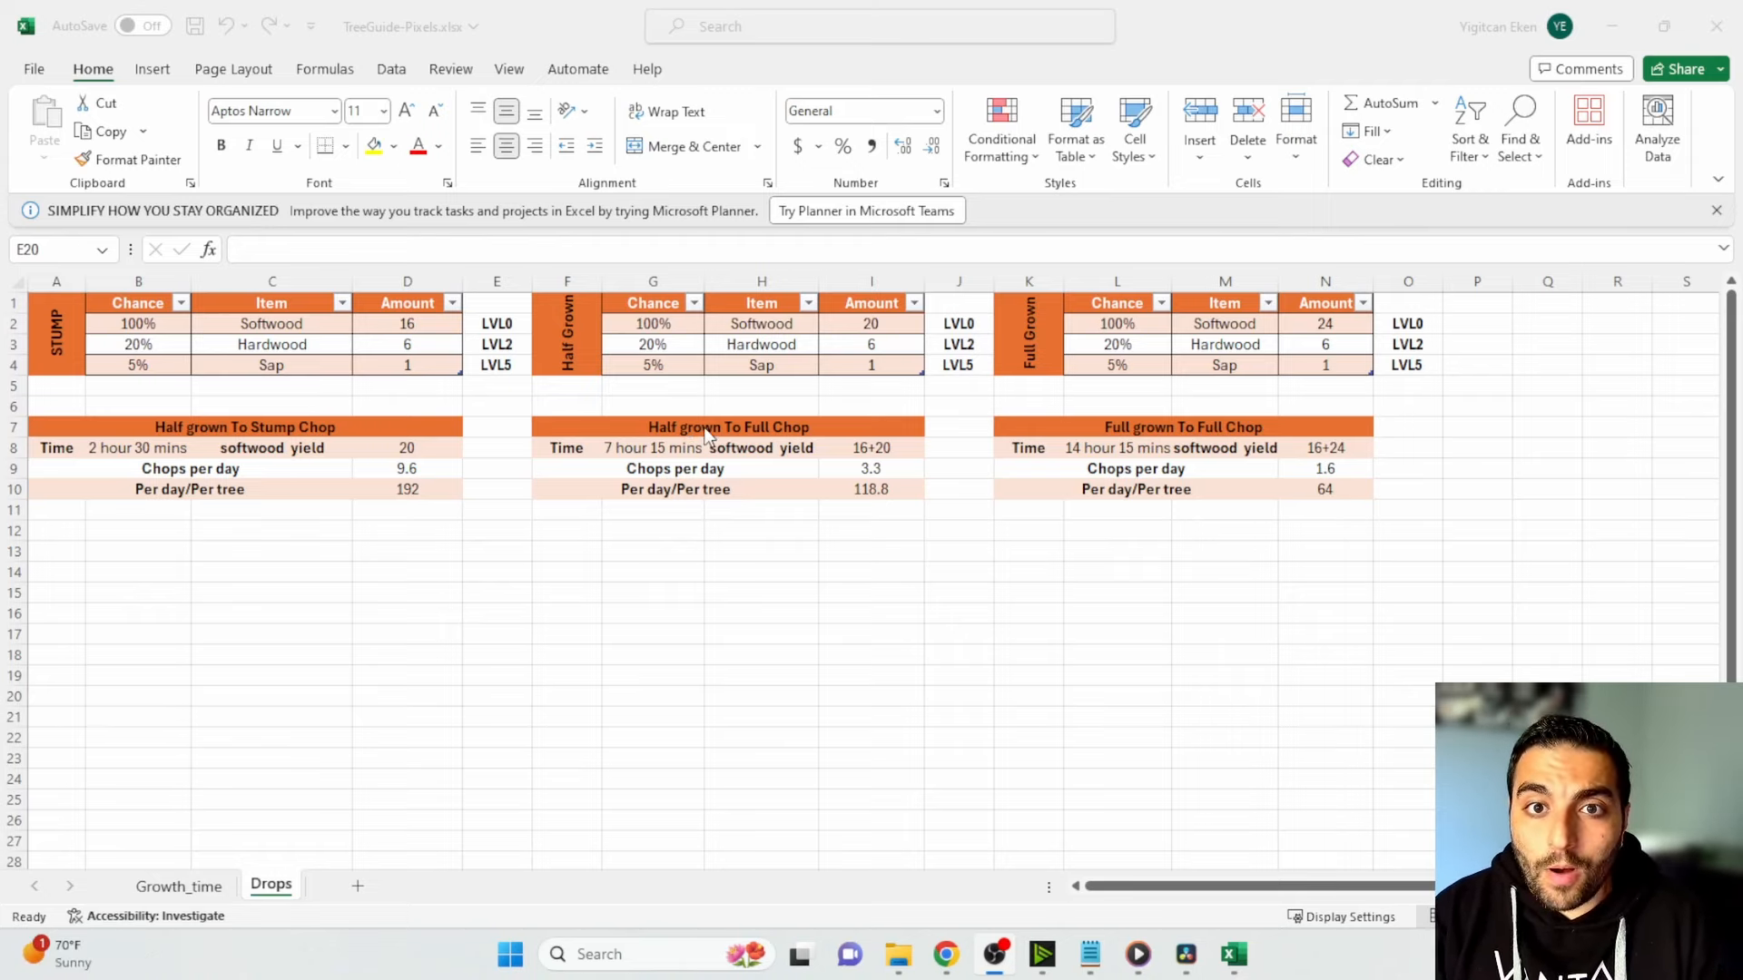
{"action": "mouse_move", "coordinate": [728, 441]}
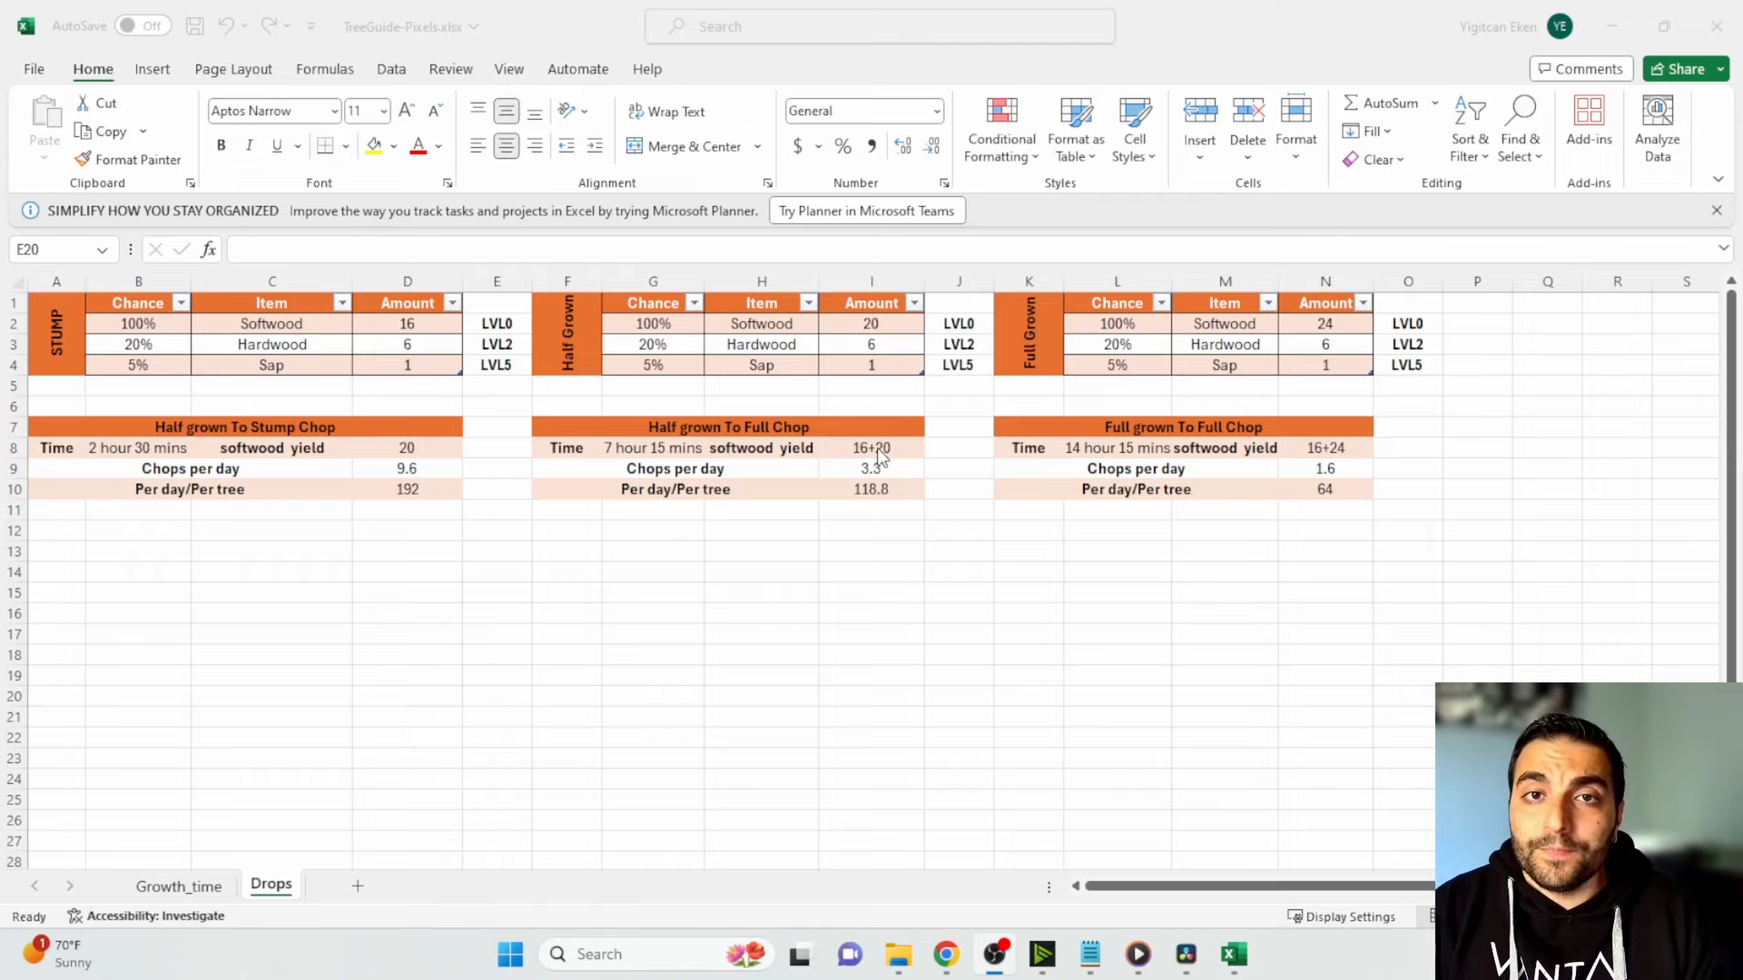
{"action": "mouse_move", "coordinate": [882, 486]}
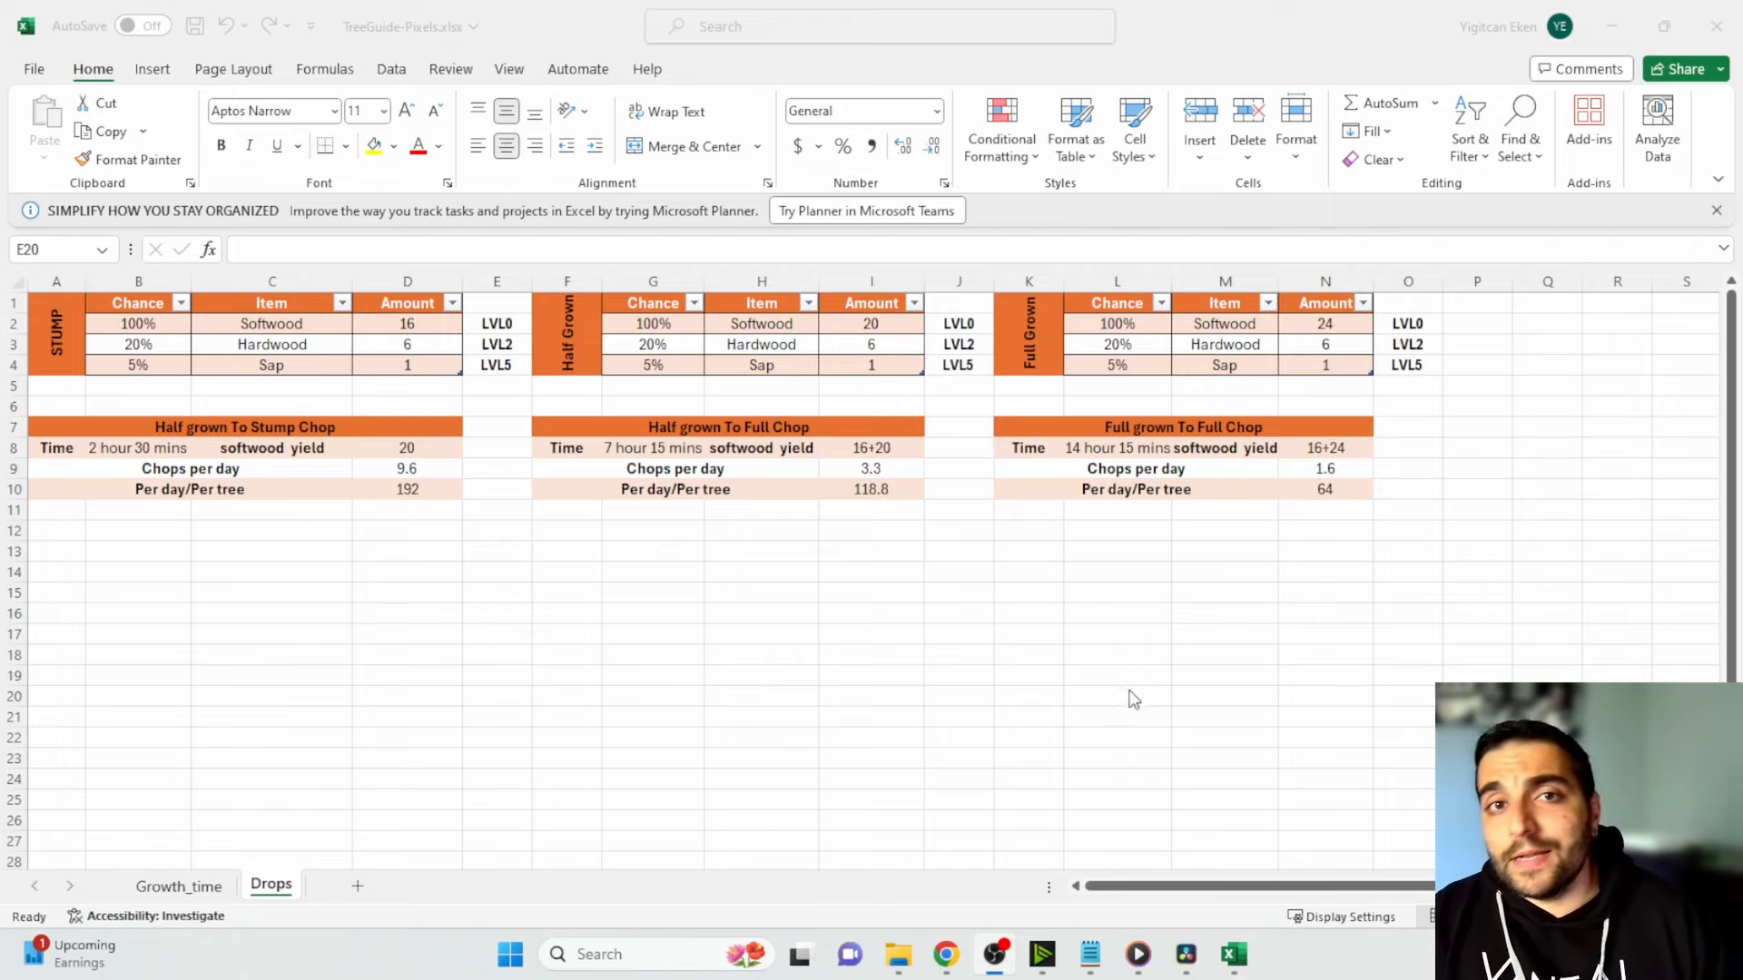
{"action": "mouse_move", "coordinate": [882, 503]}
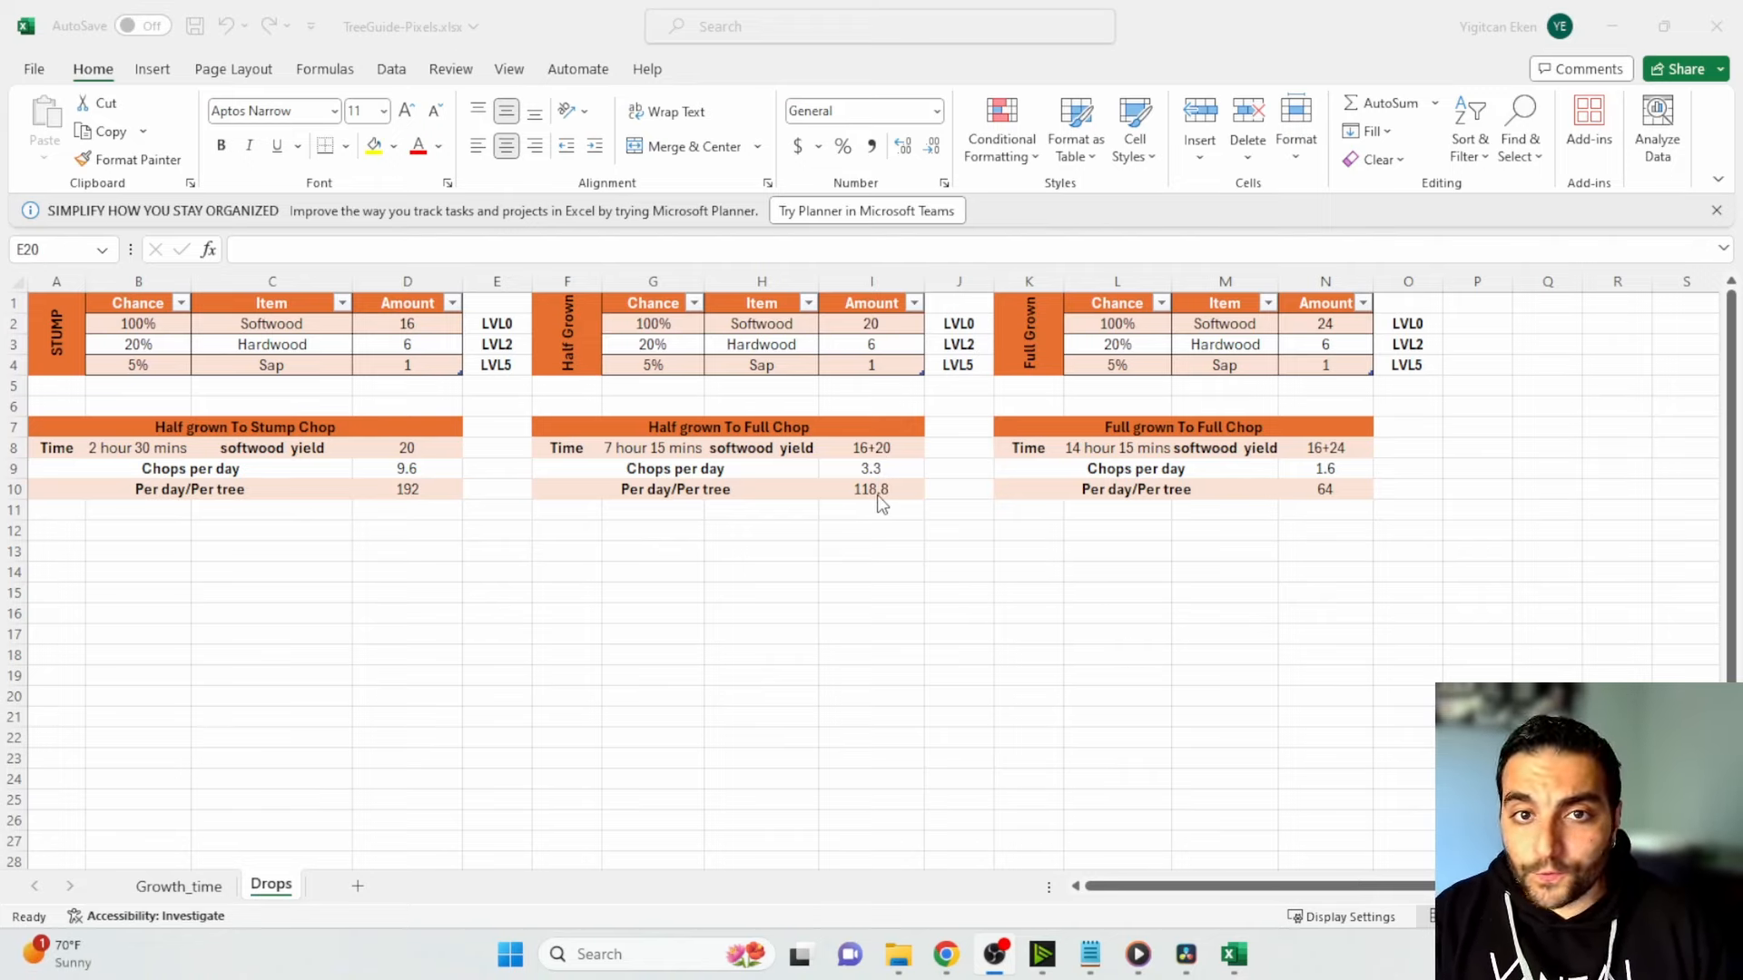
{"action": "mouse_move", "coordinate": [816, 365]}
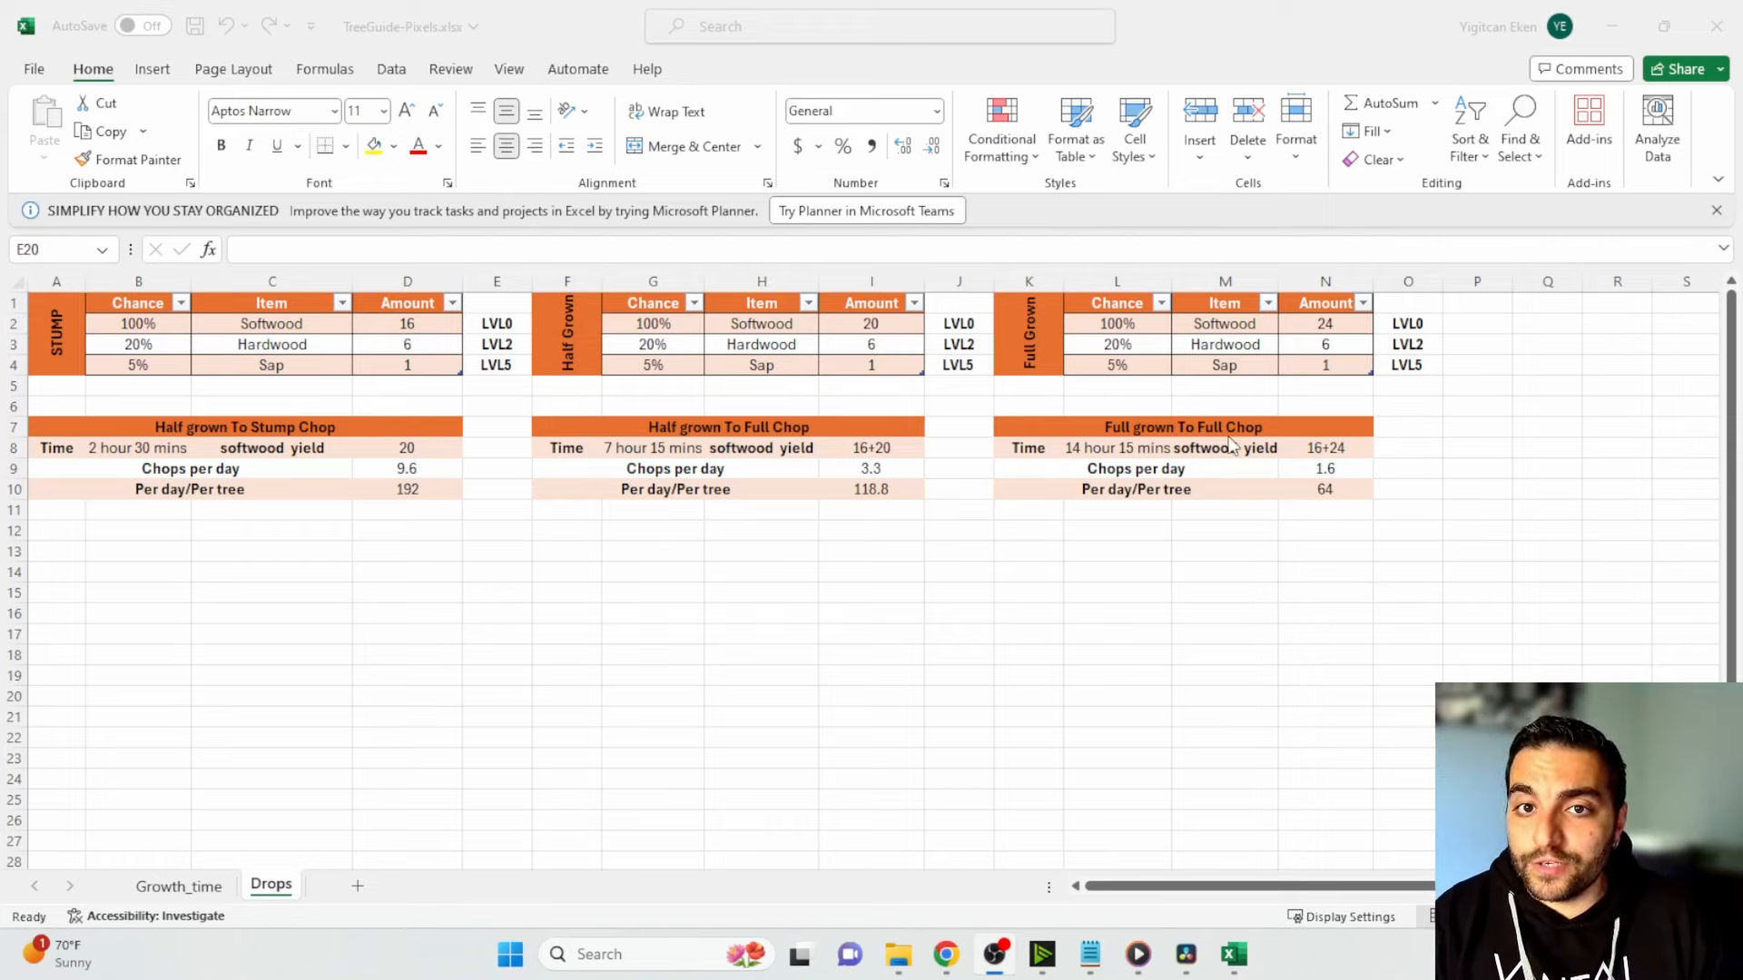
{"action": "mouse_move", "coordinate": [1165, 440]}
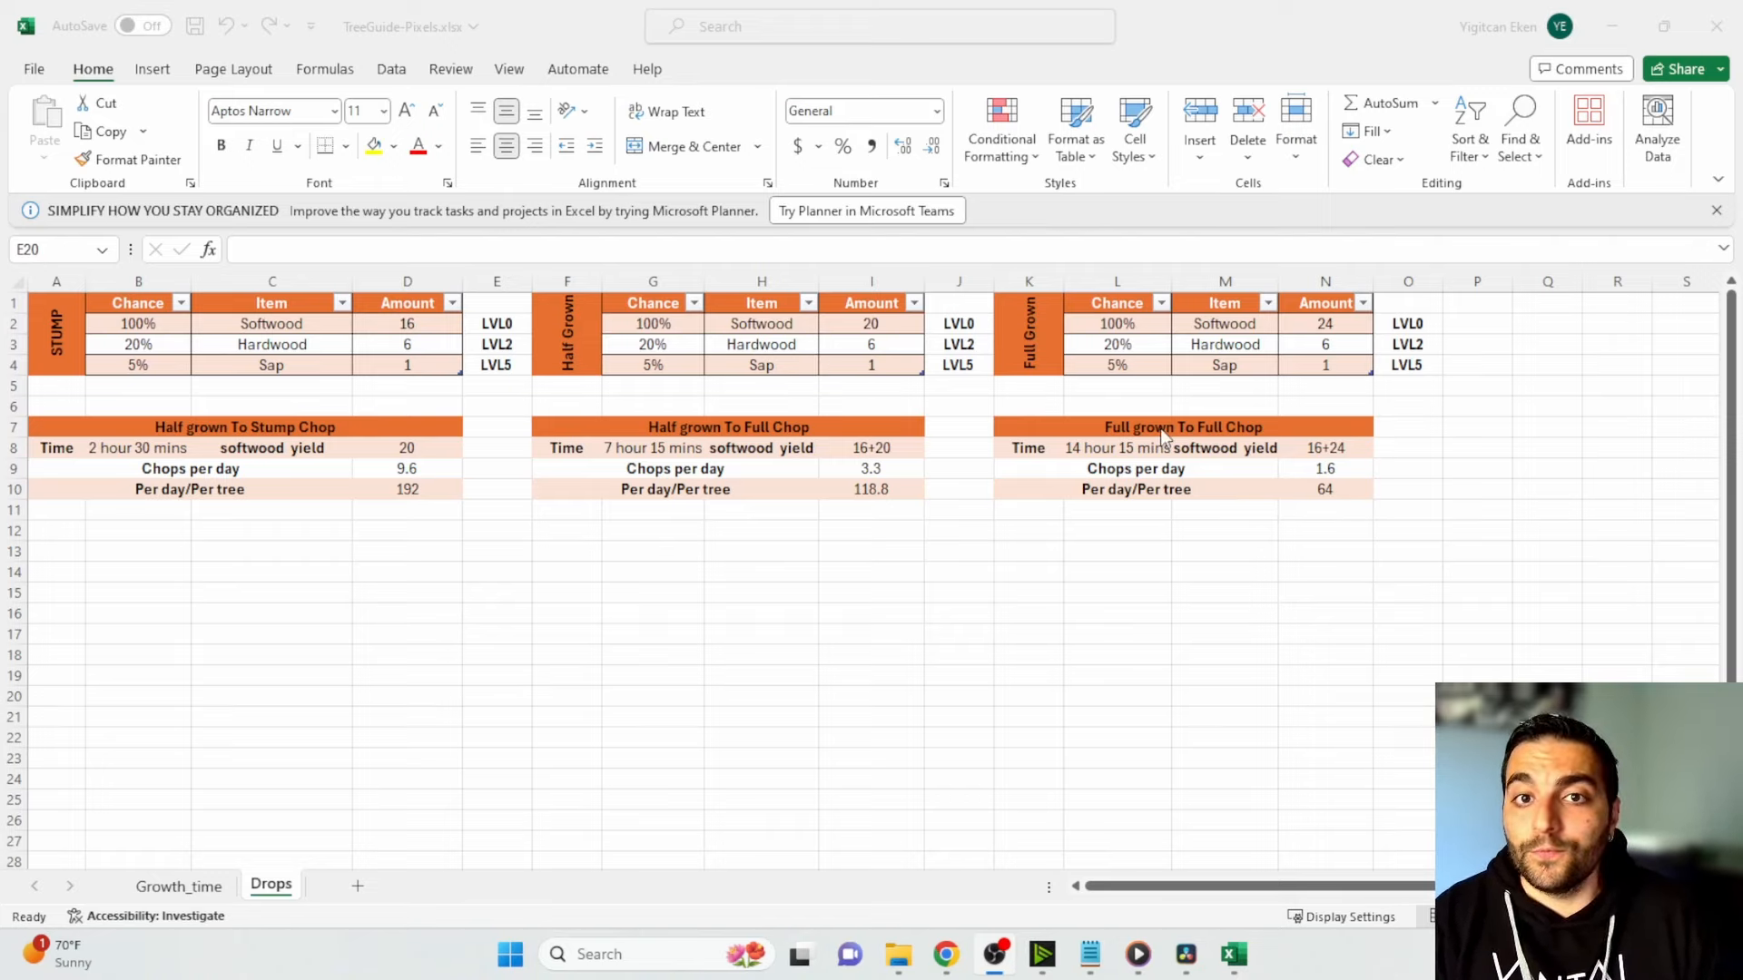
{"action": "mouse_move", "coordinate": [1151, 451]}
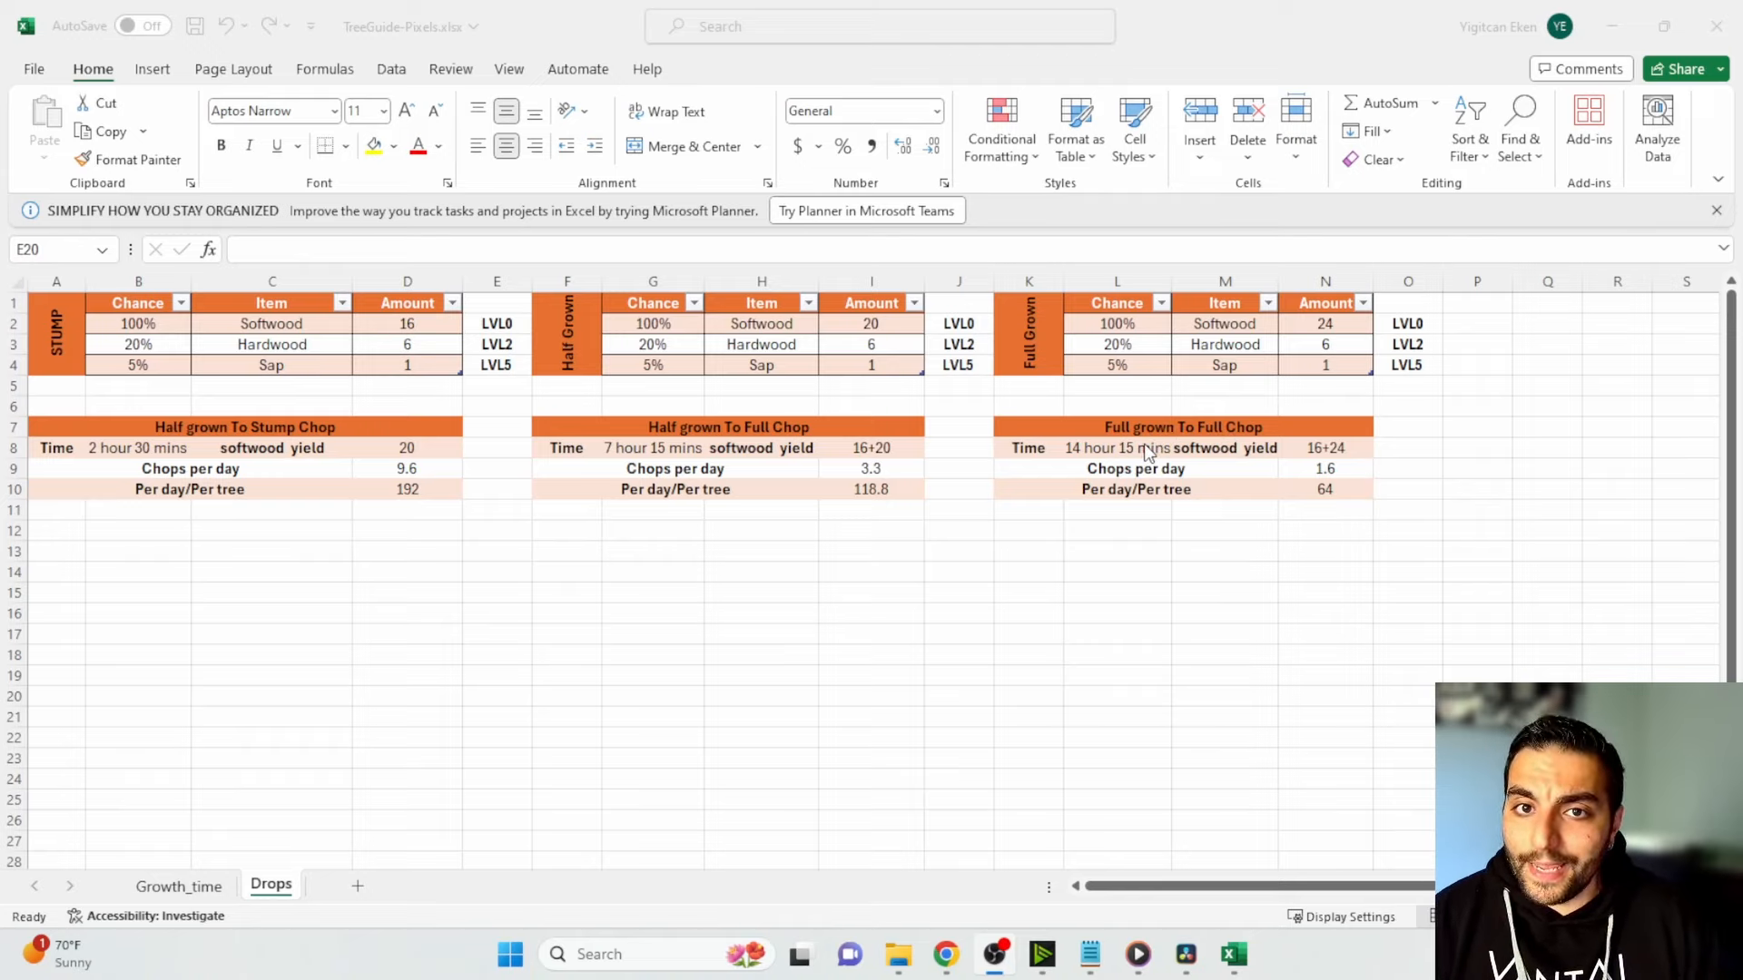
{"action": "mouse_move", "coordinate": [992, 703]}
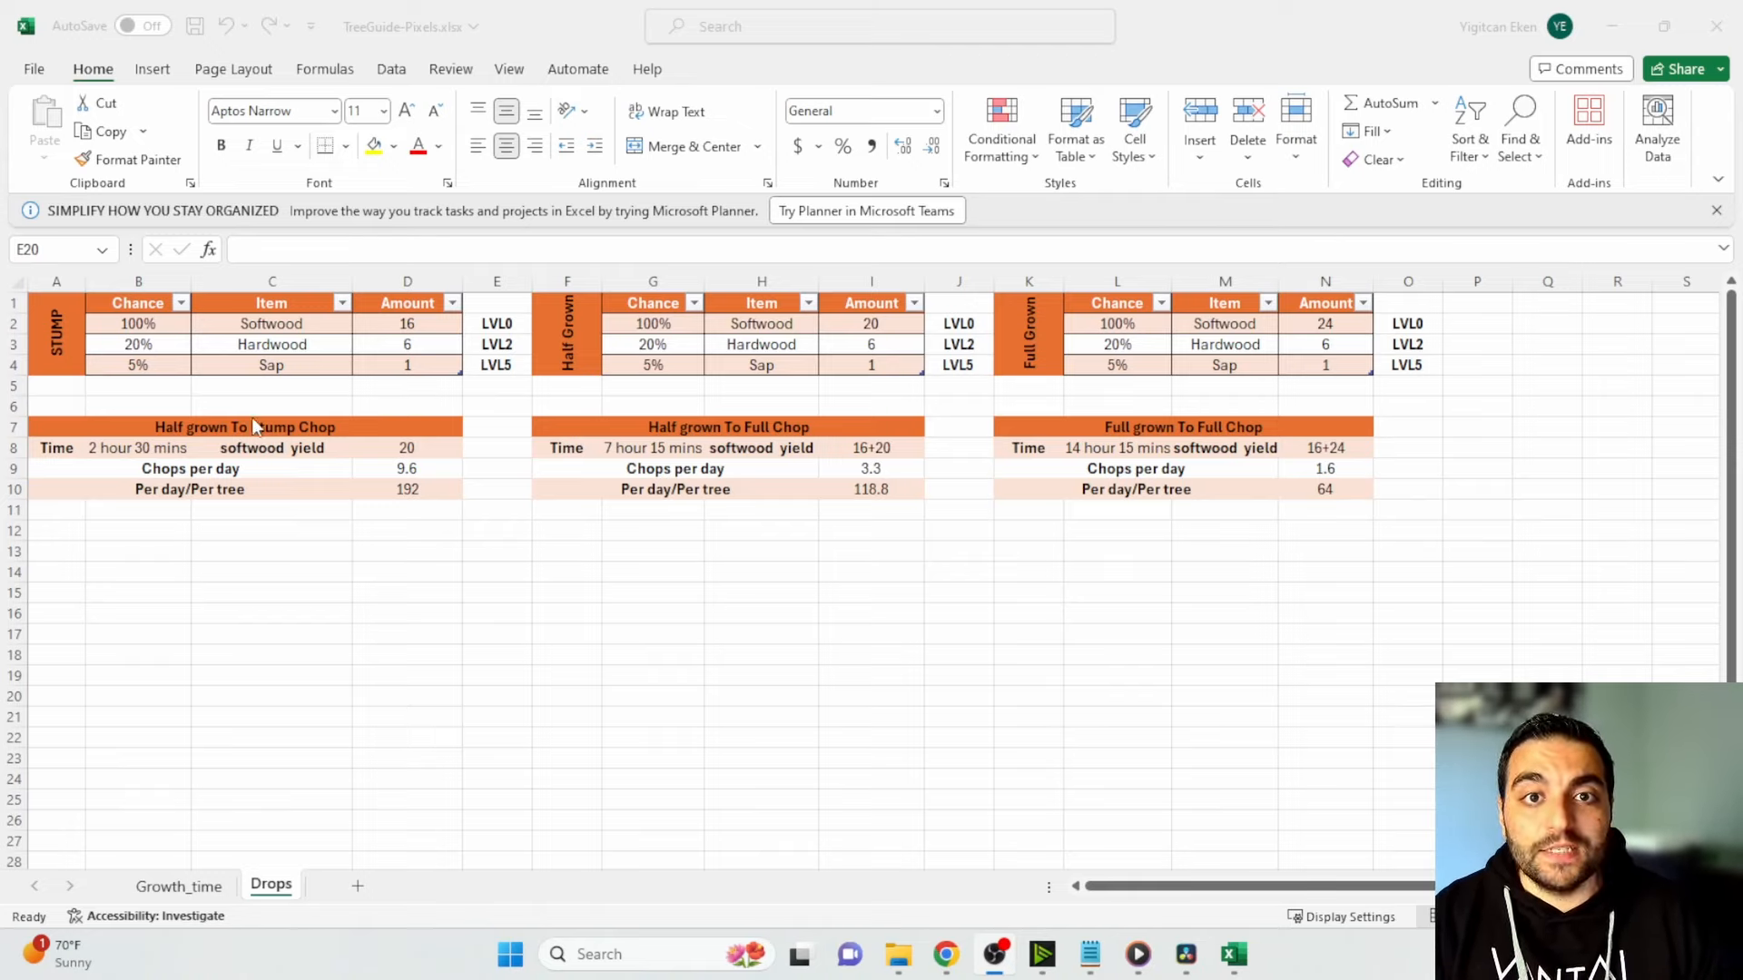
{"action": "mouse_move", "coordinate": [303, 433]}
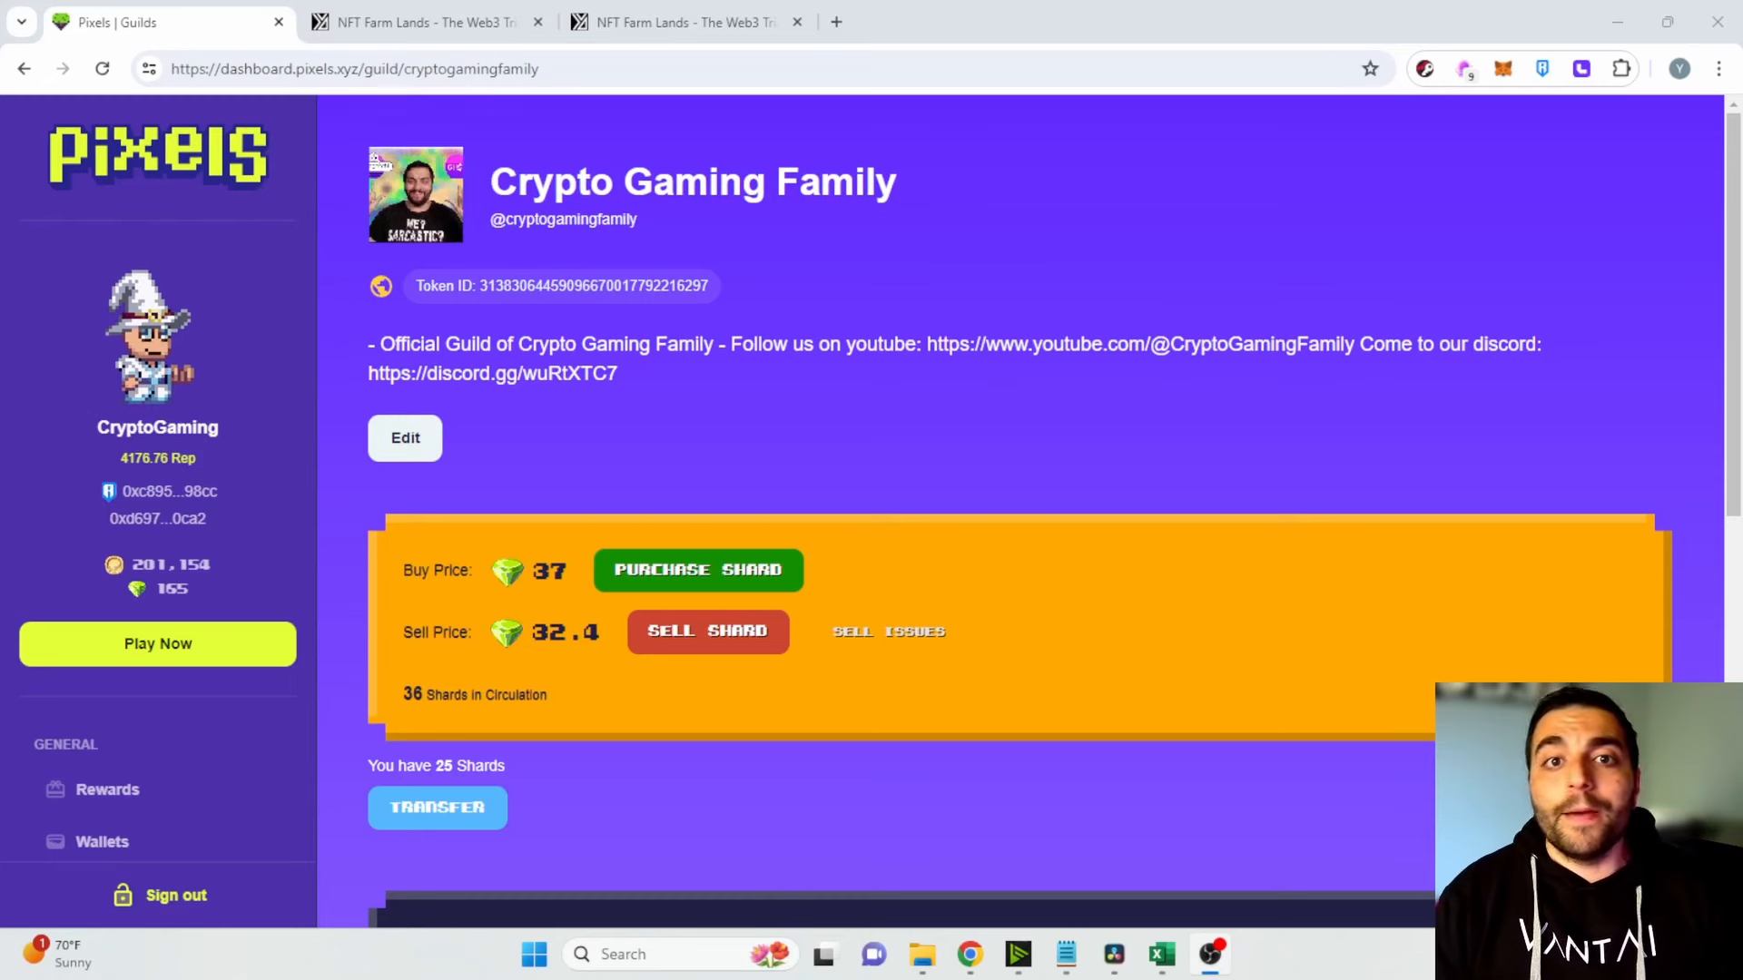
{"action": "mouse_move", "coordinate": [655, 216]}
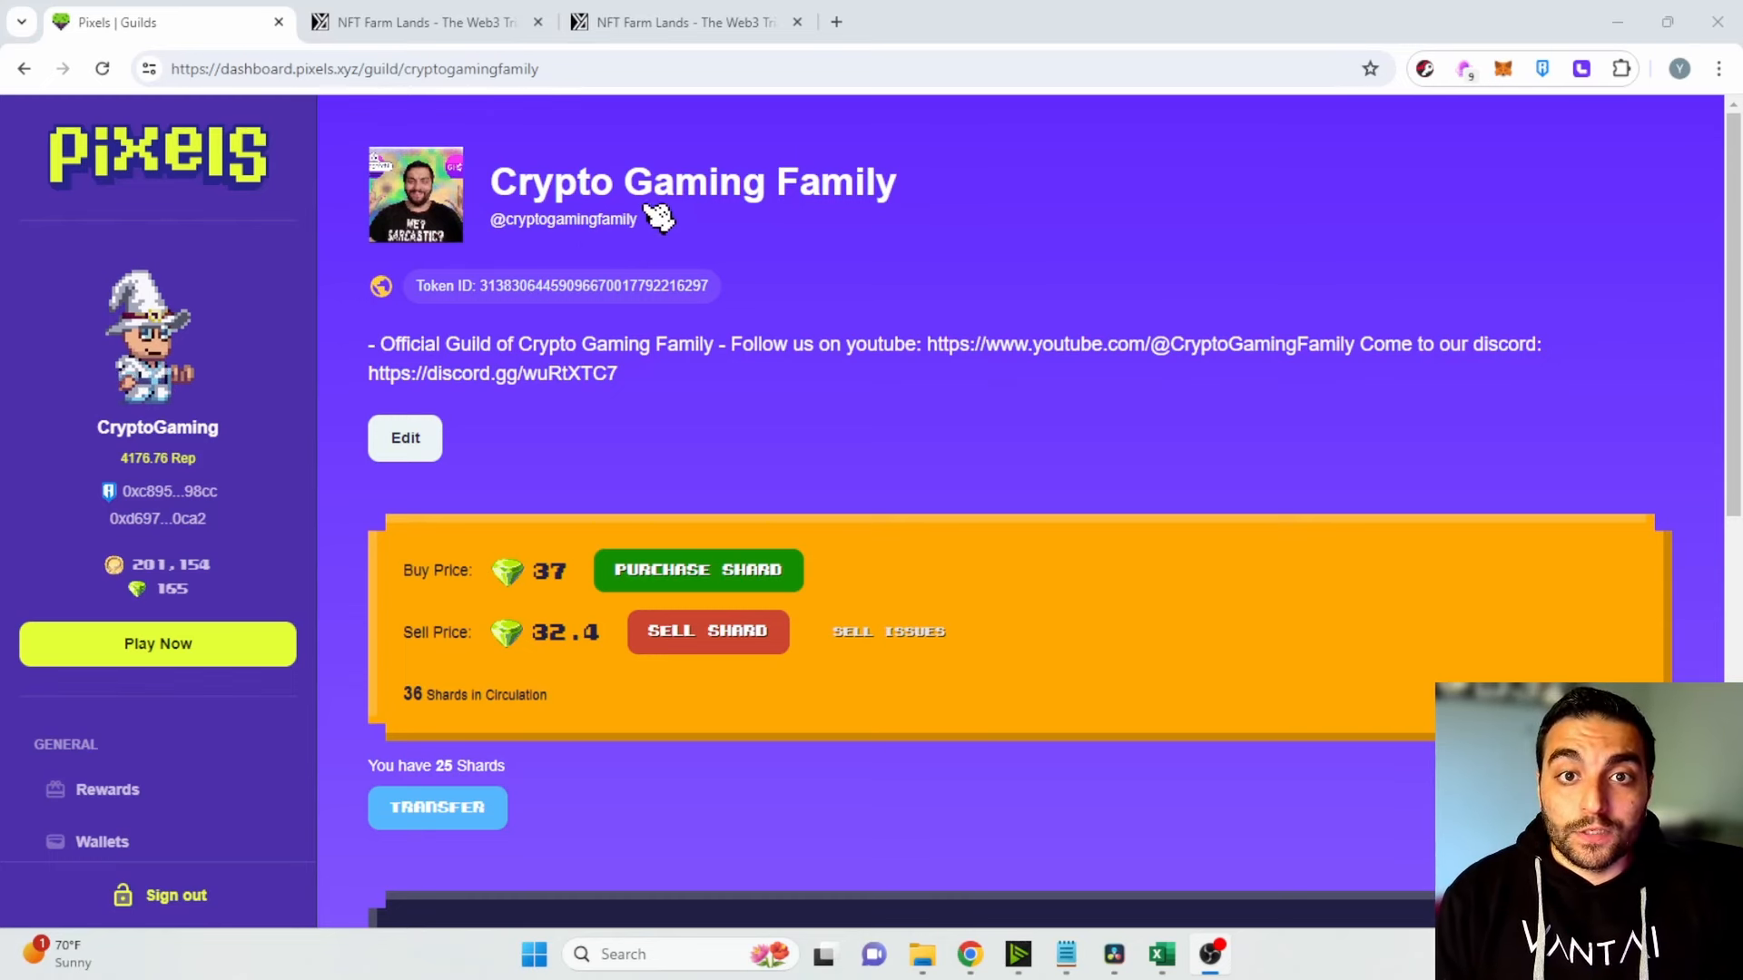
- Start the Pixels game with Play Now on the guild dashboard
{"action": "left_click", "coordinate": [158, 643]}
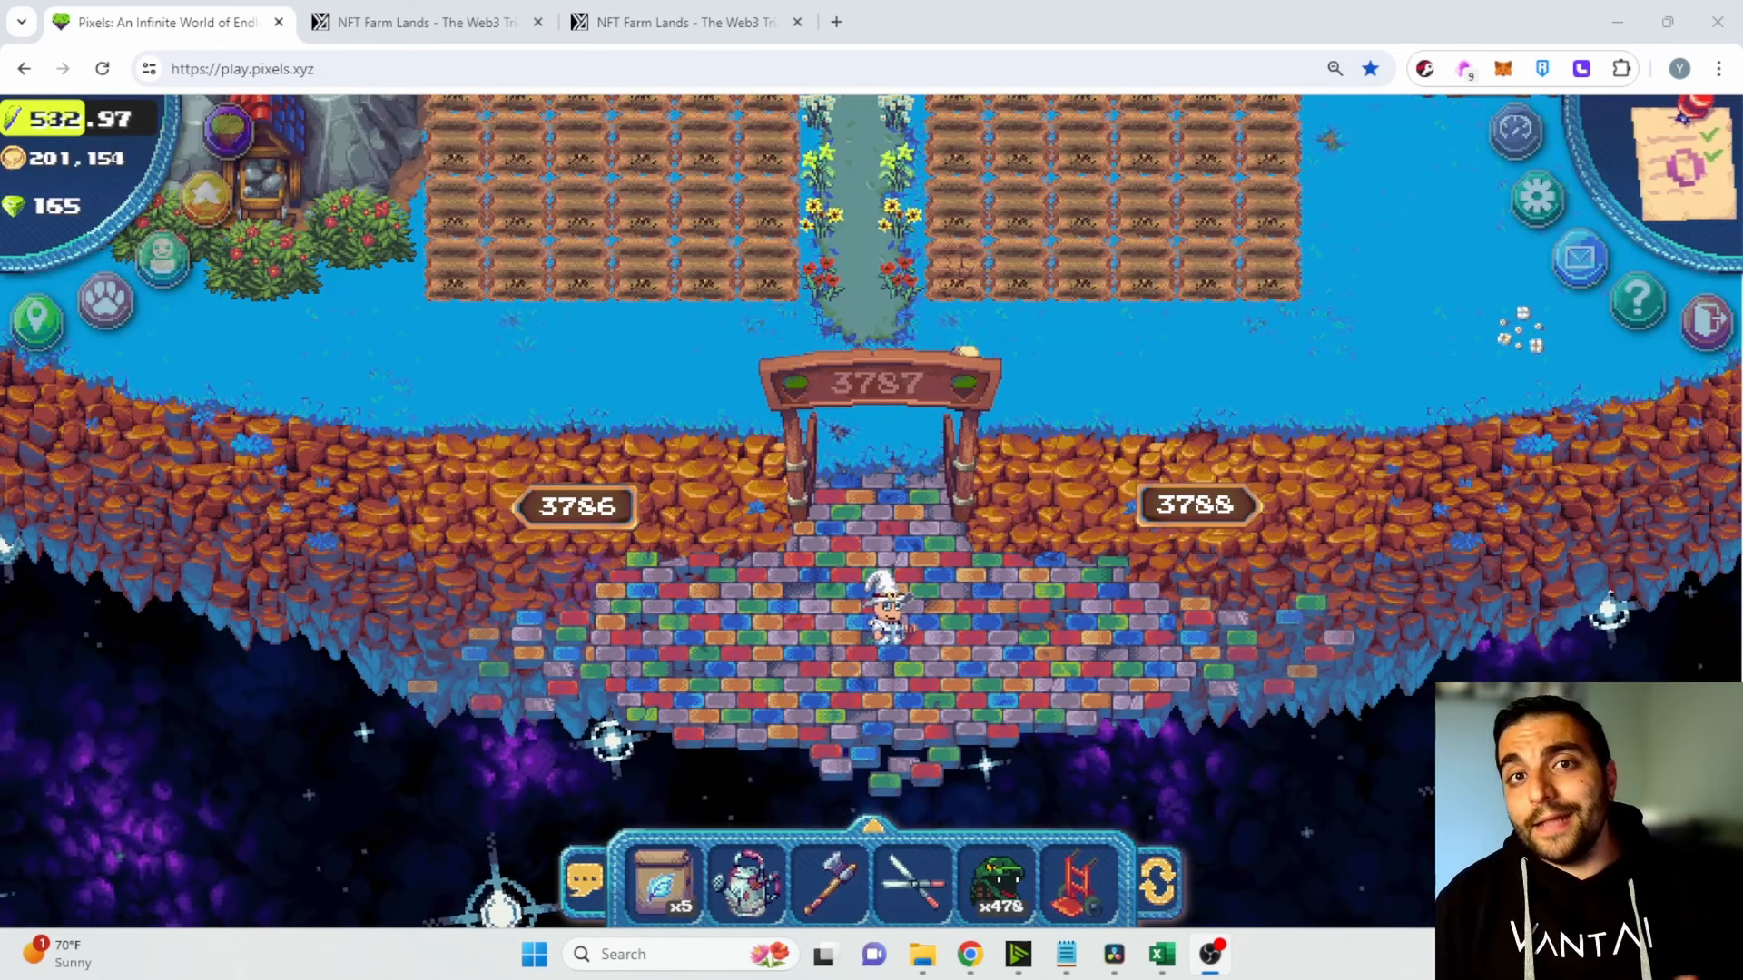